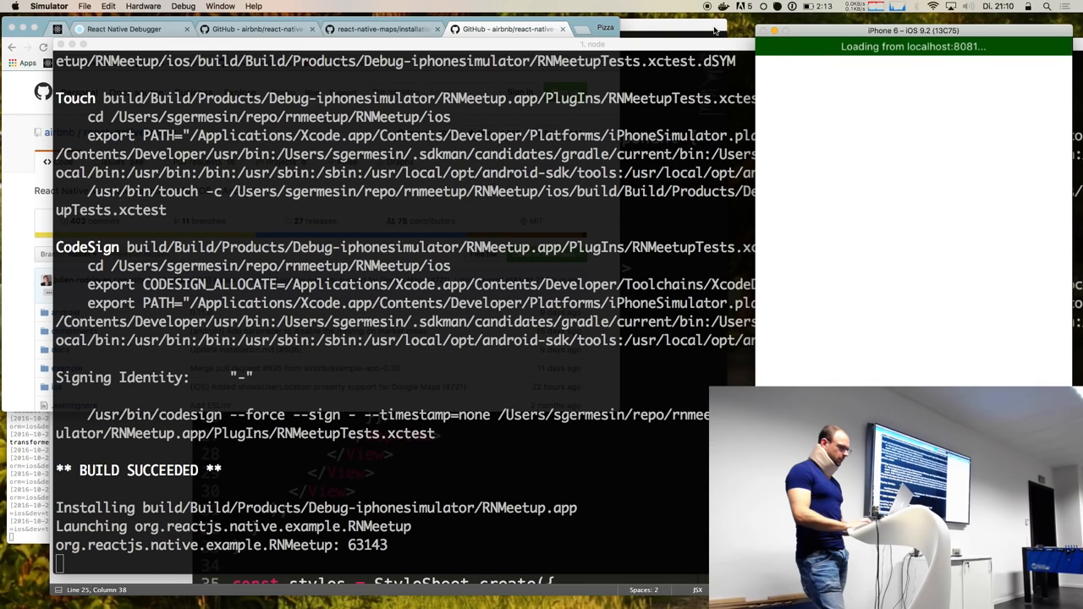
# - Scroll the Terminal output while the react-native run-ios build finishes and launches the app
pyautogui.scroll(-3)
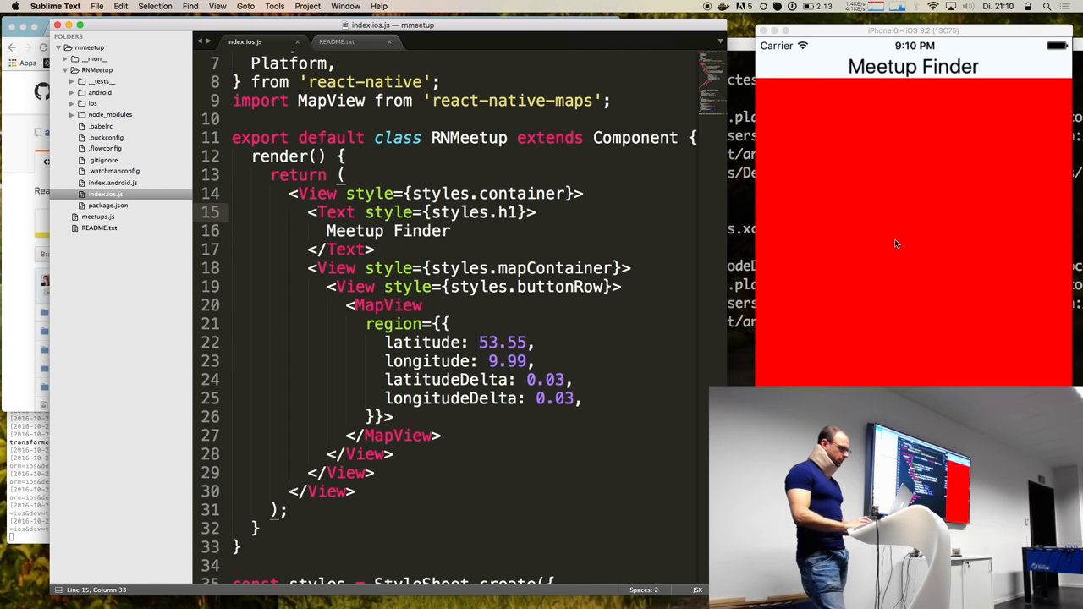
# - Set MapView style={styles.map}, add a map style with flex: 1, and select mapContainer's red background
pyautogui.click(573, 312)
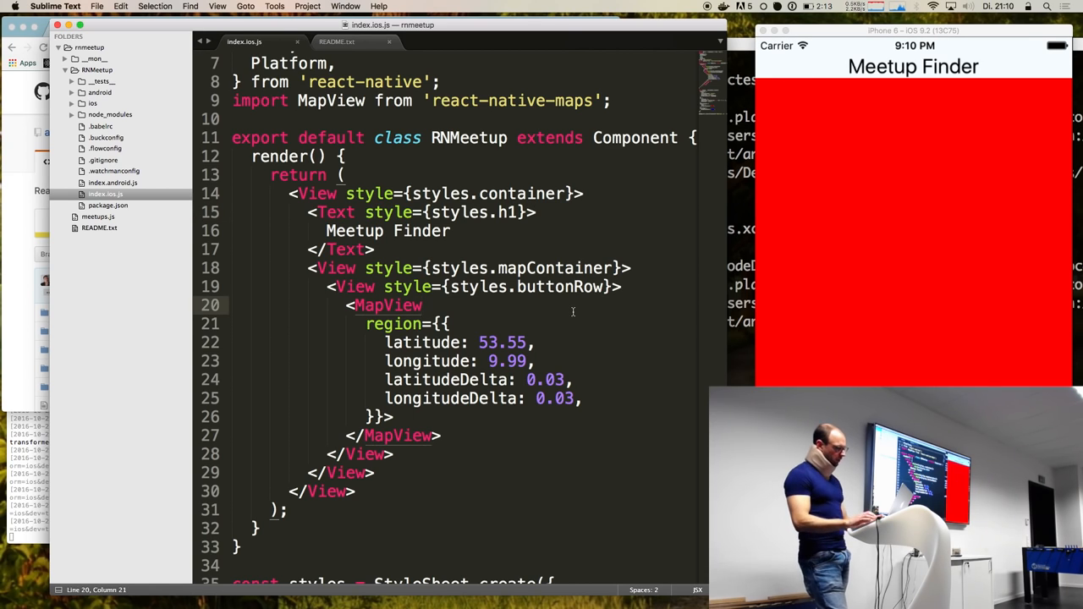
pyautogui.write('style=')
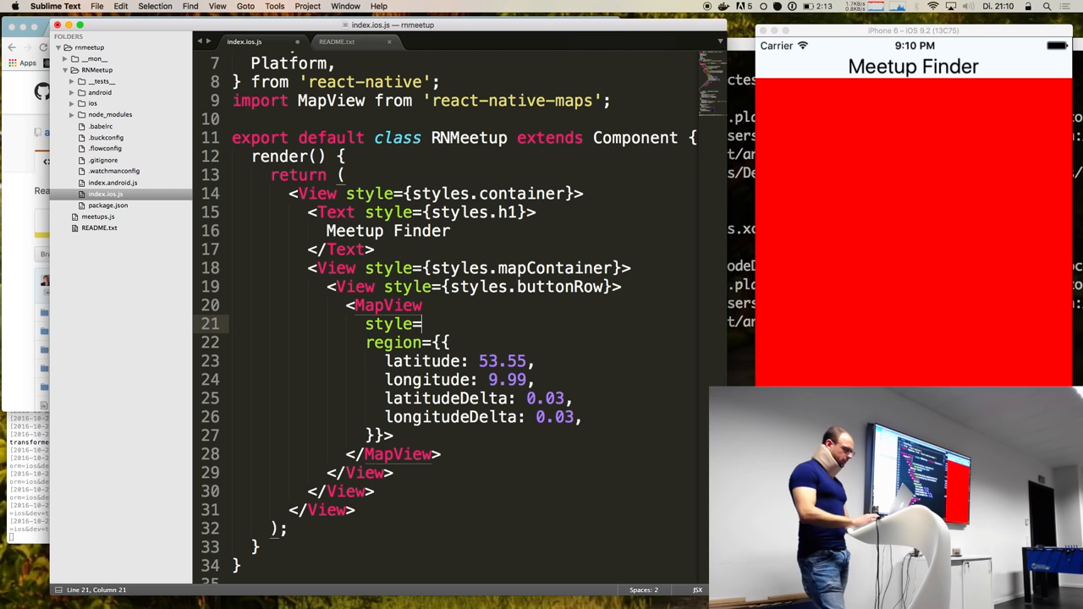
pyautogui.write('{styles.m')
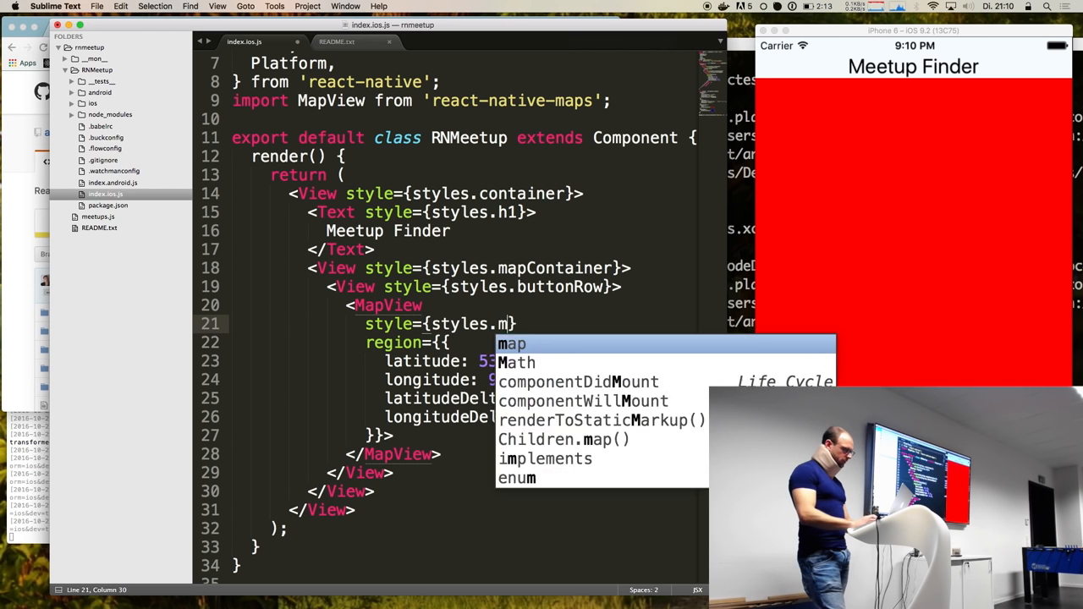
pyautogui.scroll(-3)
pyautogui.write('flex')
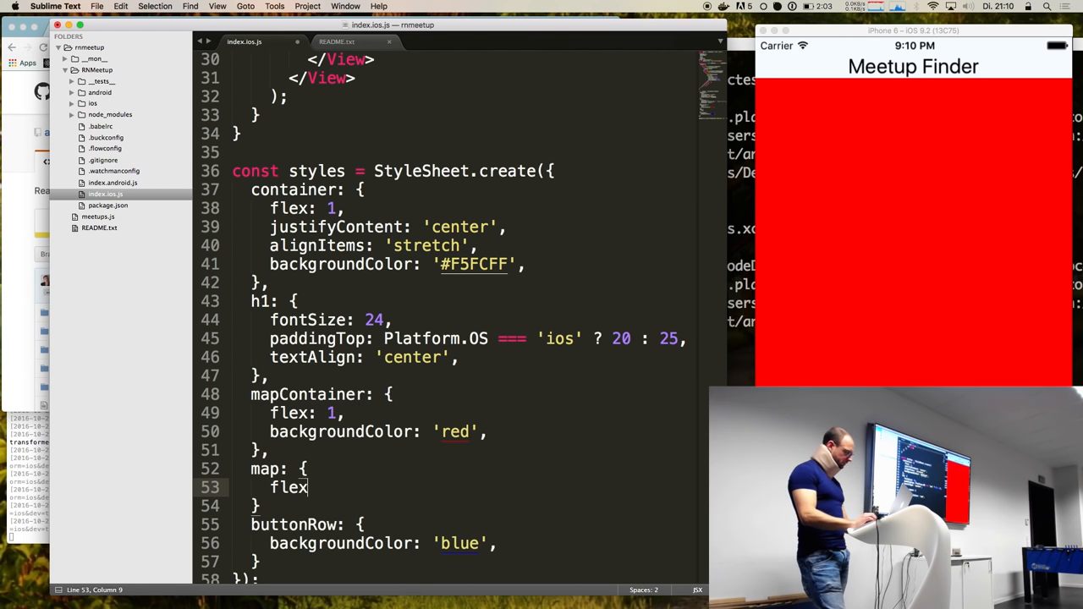
pyautogui.write(': 1,')
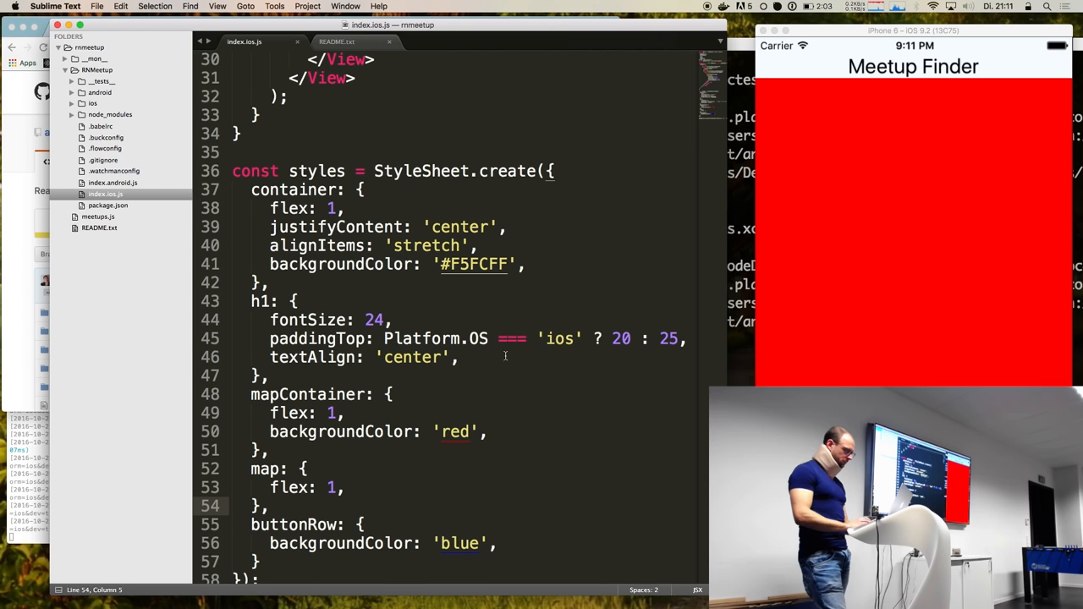
pyautogui.doubleClick(454, 431)
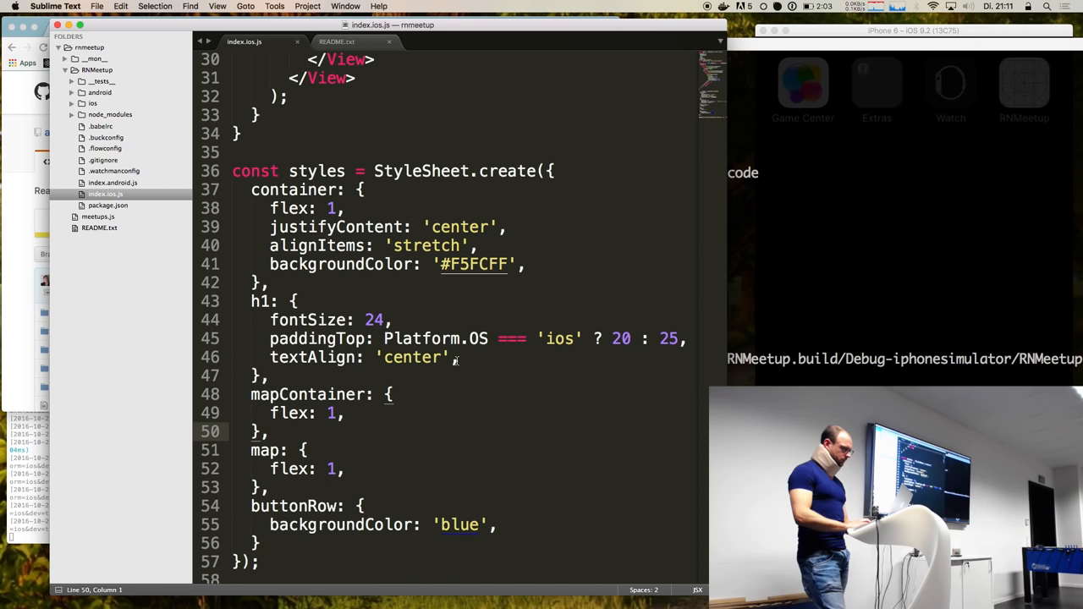
# - Move MapView out of buttonRow into mapContainer so the simulator shows the Hamburg map
pyautogui.click(913, 30)
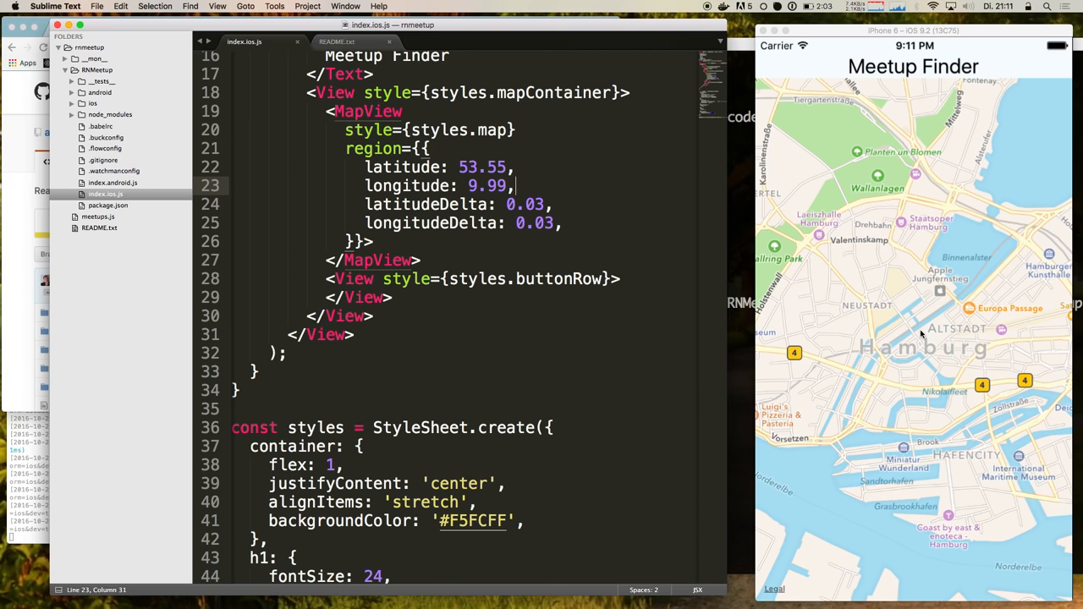
pyautogui.click(503, 241)
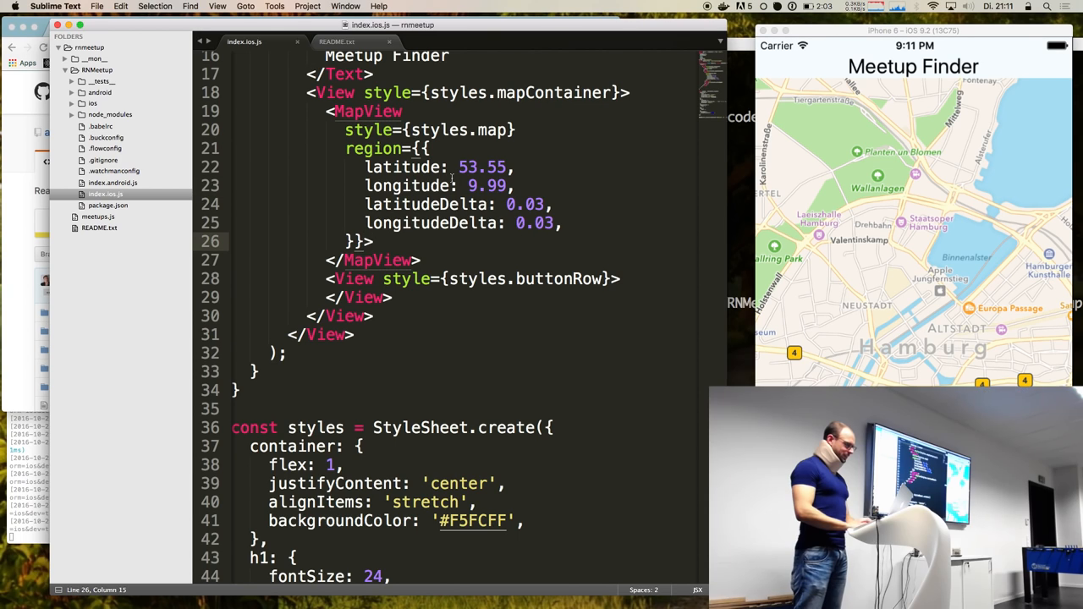
# - Add a region object to component state and pass this.state.region to MapView
pyautogui.scroll(3)
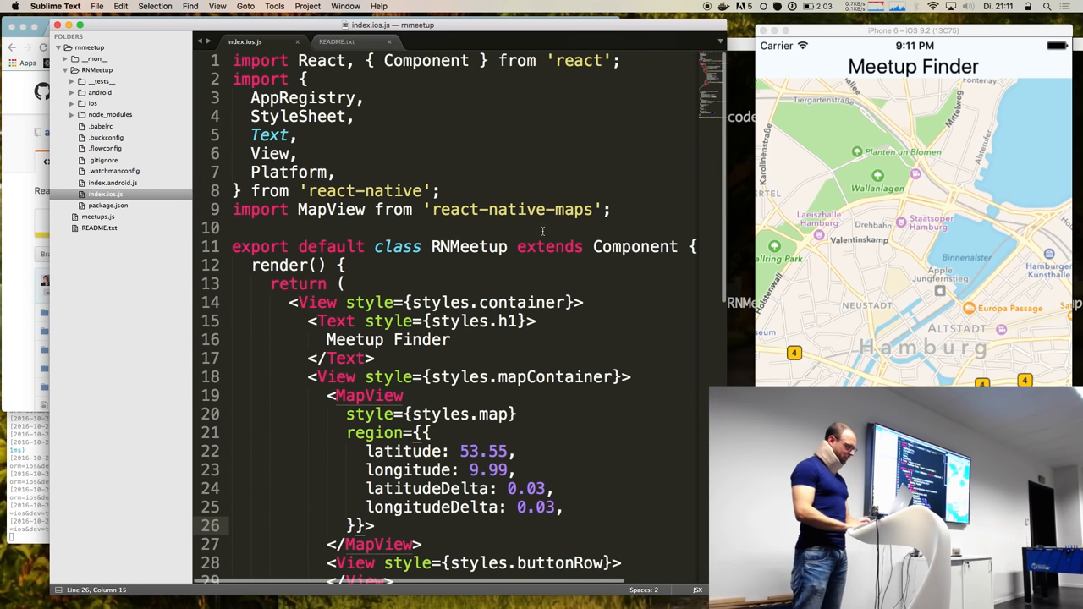
pyautogui.write('state = {')
pyautogui.write('region')
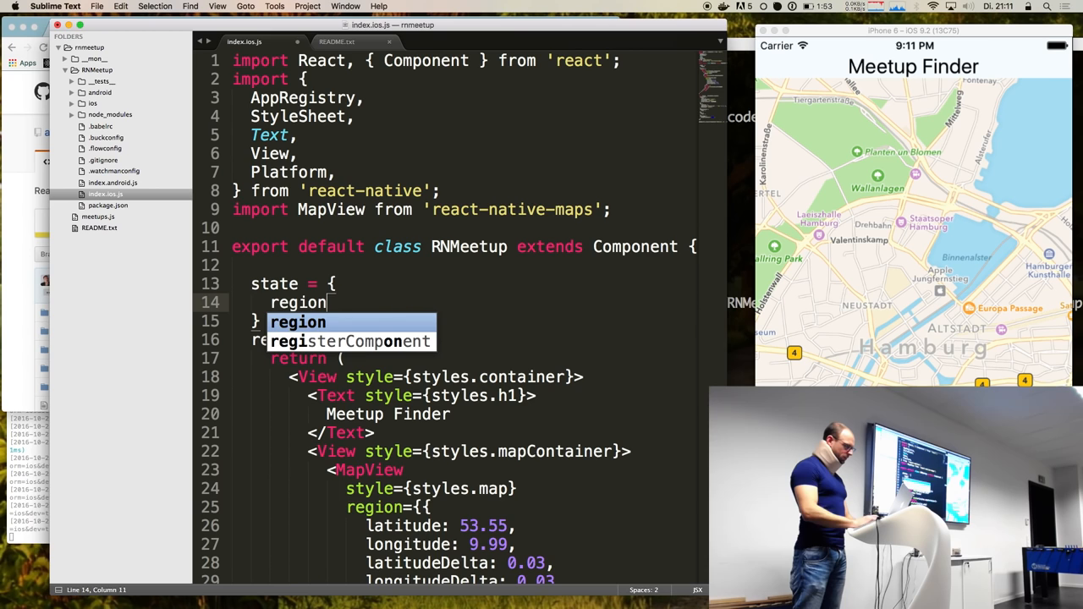
pyautogui.scroll(-3)
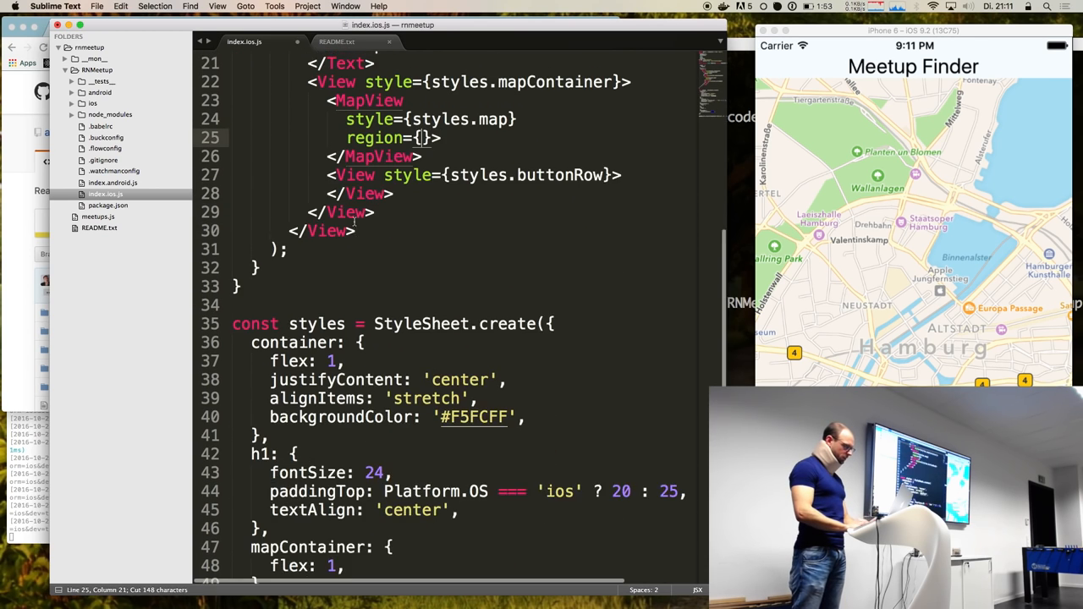
pyautogui.scroll(3)
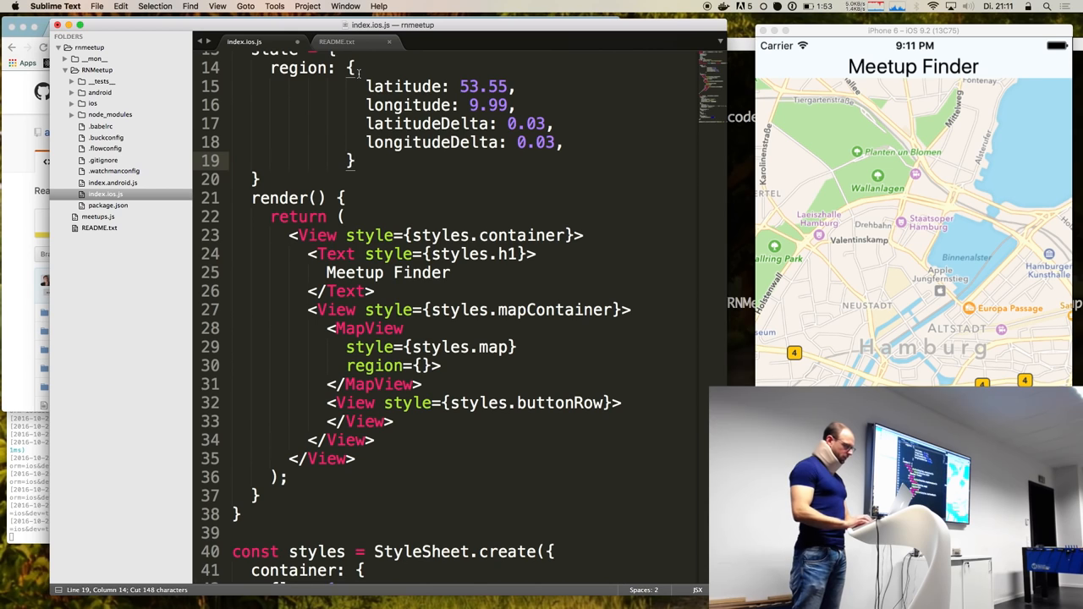
pyautogui.write(',')
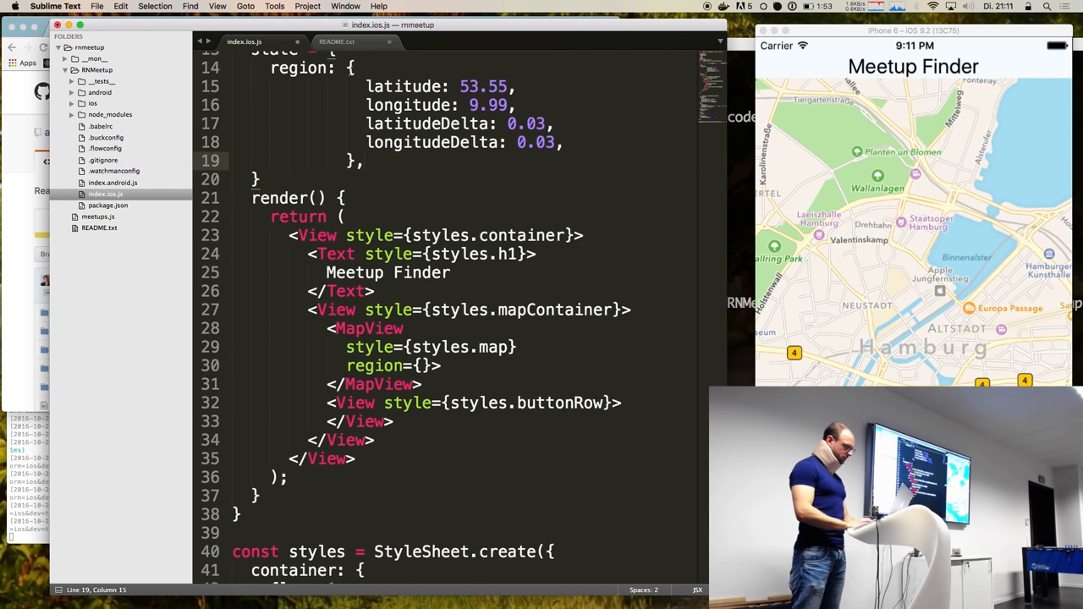
pyautogui.click(420, 366)
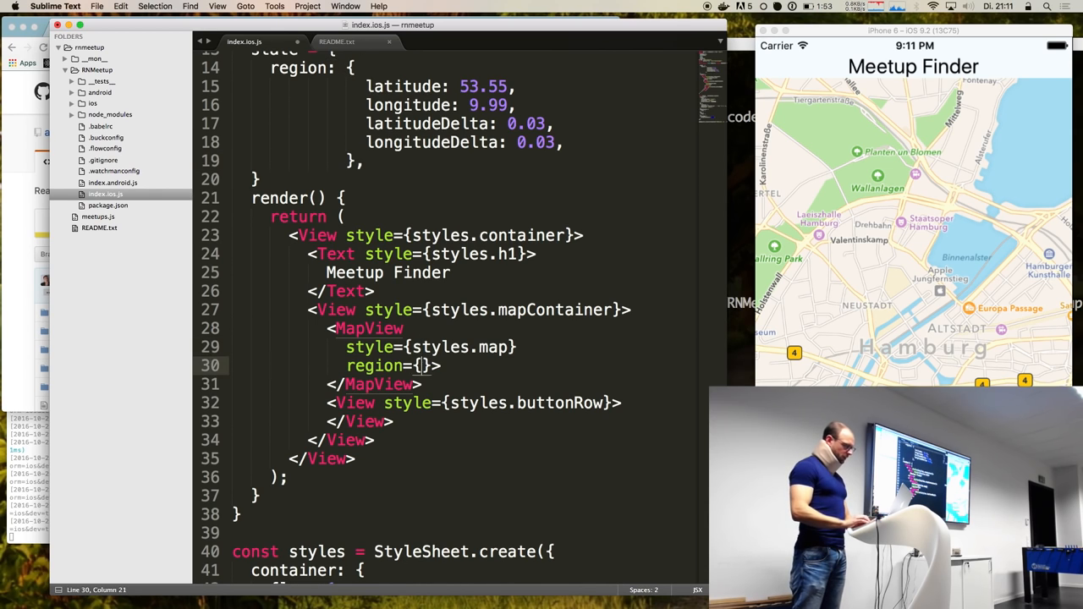
pyautogui.write('this.at')
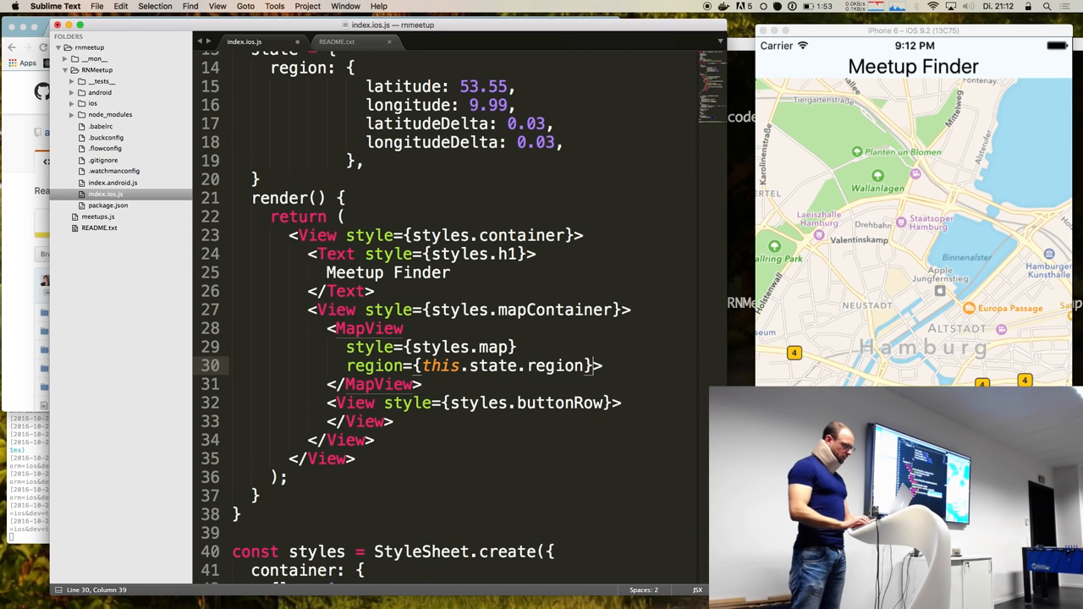
# - Define an onChangeRegion handler that logs the region with console.log and attach it to MapView
pyautogui.write('onChange>')
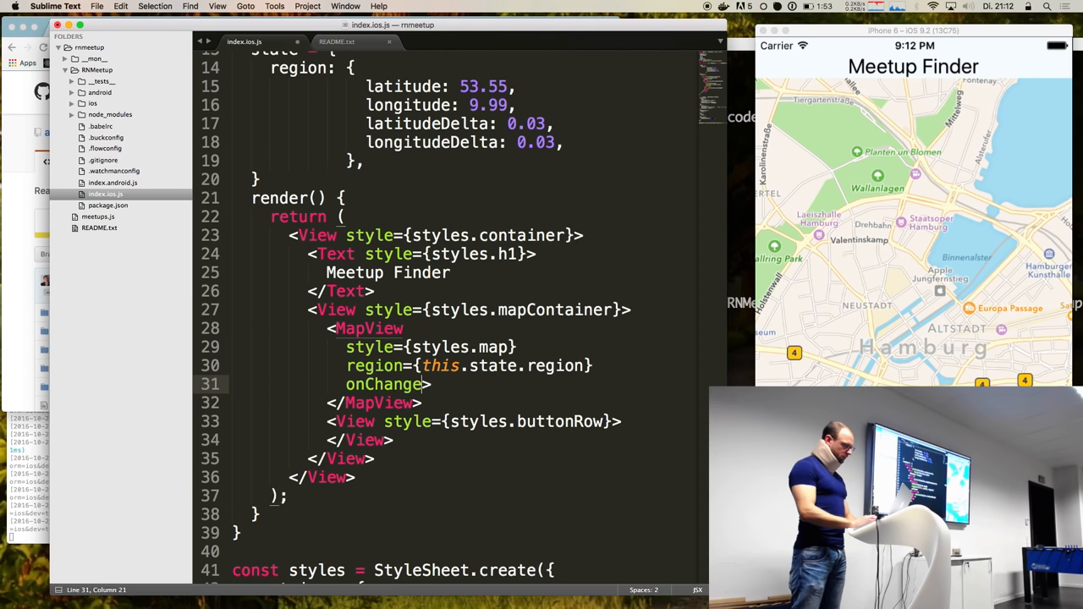
pyautogui.write('Region(')
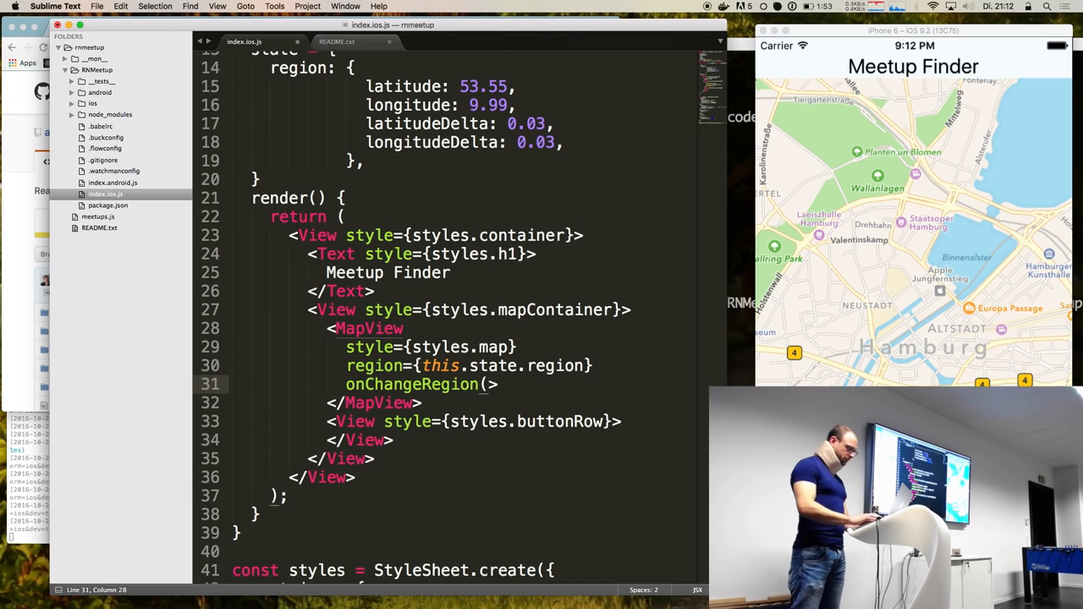
pyautogui.write('this.onChangeRegion}')
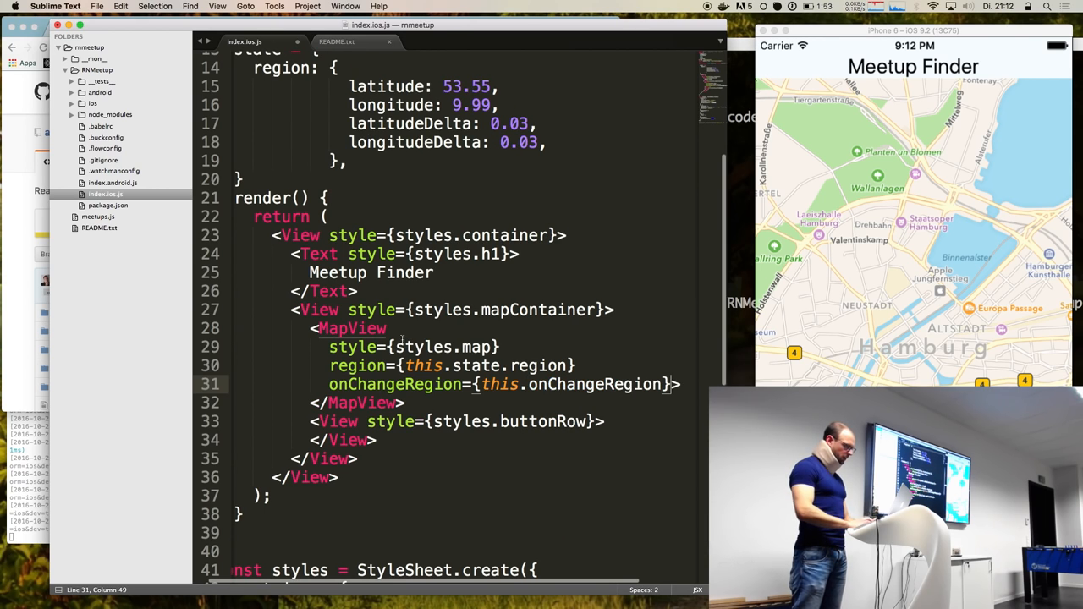
pyautogui.write('onChangeRegion = () =>')
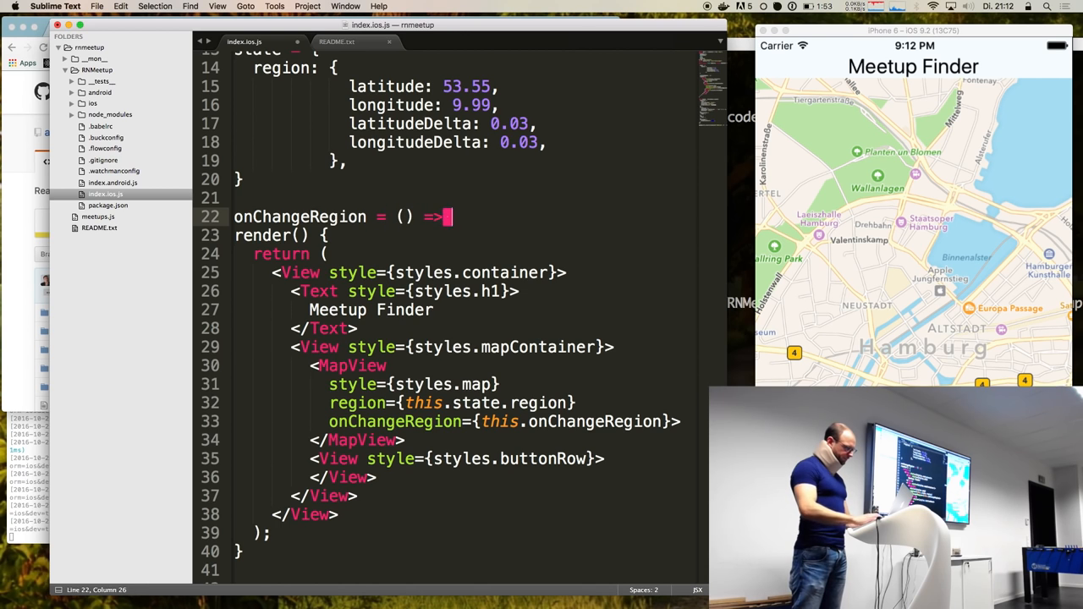
pyautogui.write('console.lg')
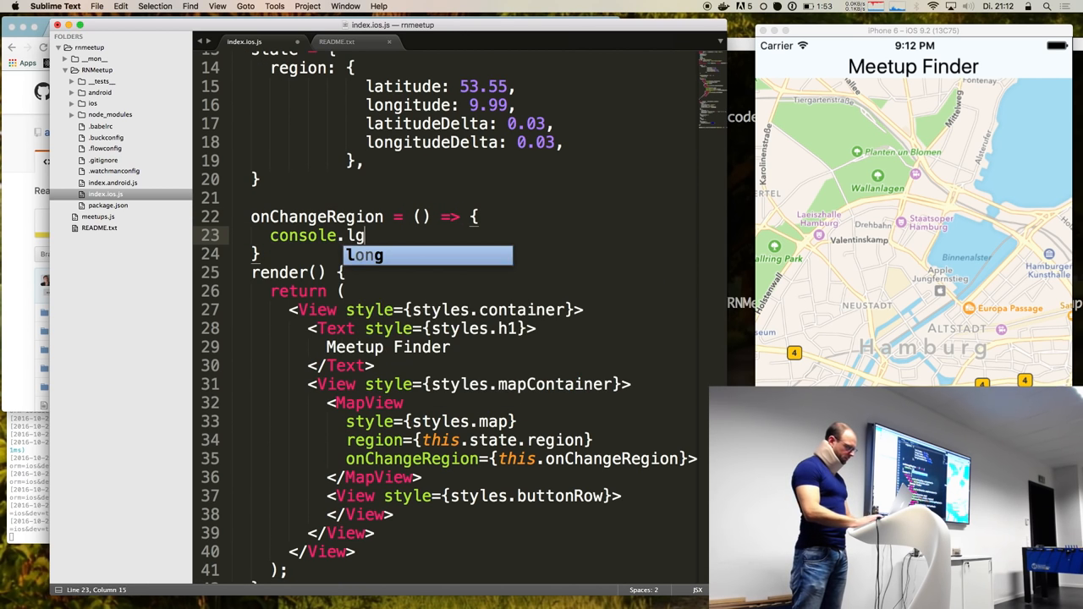
pyautogui.write('og(region)')
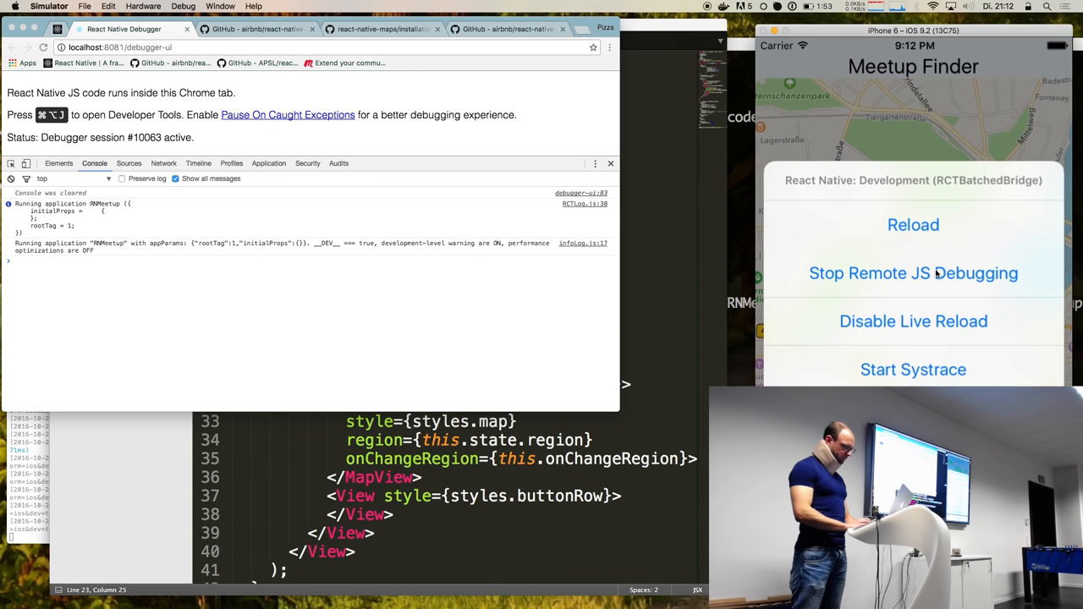
# - Enable remote JS debugging so panning the map logs region objects in React Native Debugger
pyautogui.click(913, 272)
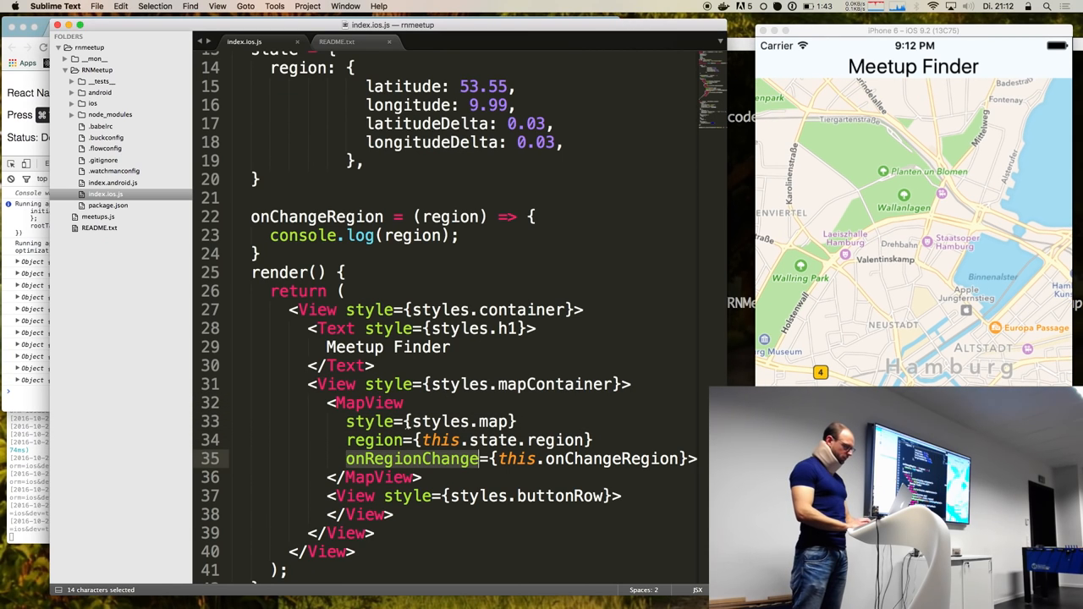
# - Replace onChangeRegion's console.log with this.setState({region}) and revisit MapView's onRegionChange prop
pyautogui.click(276, 239)
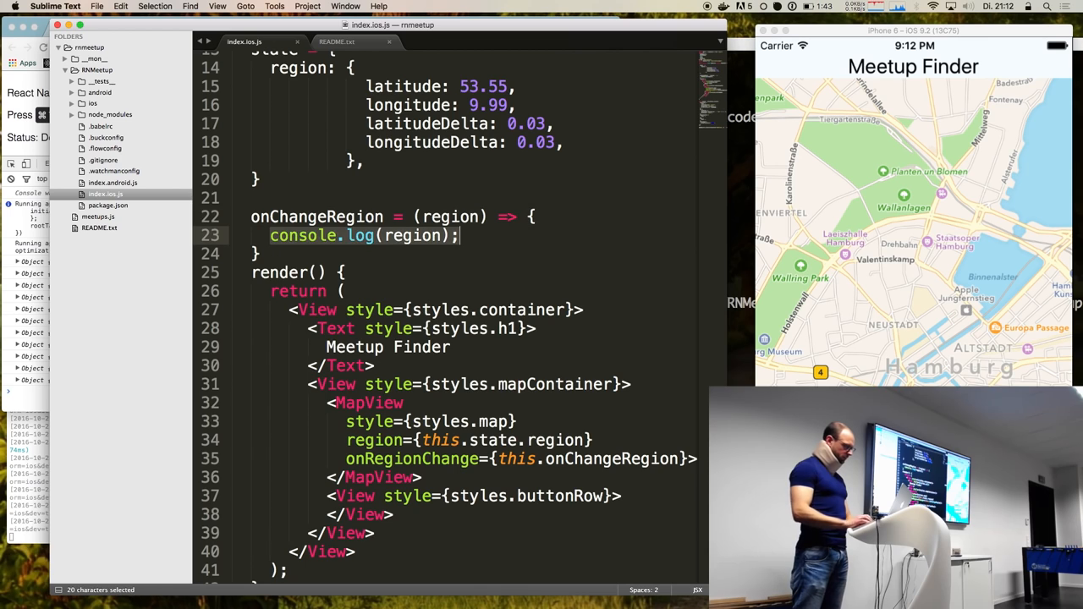
pyautogui.write('this.setSta')
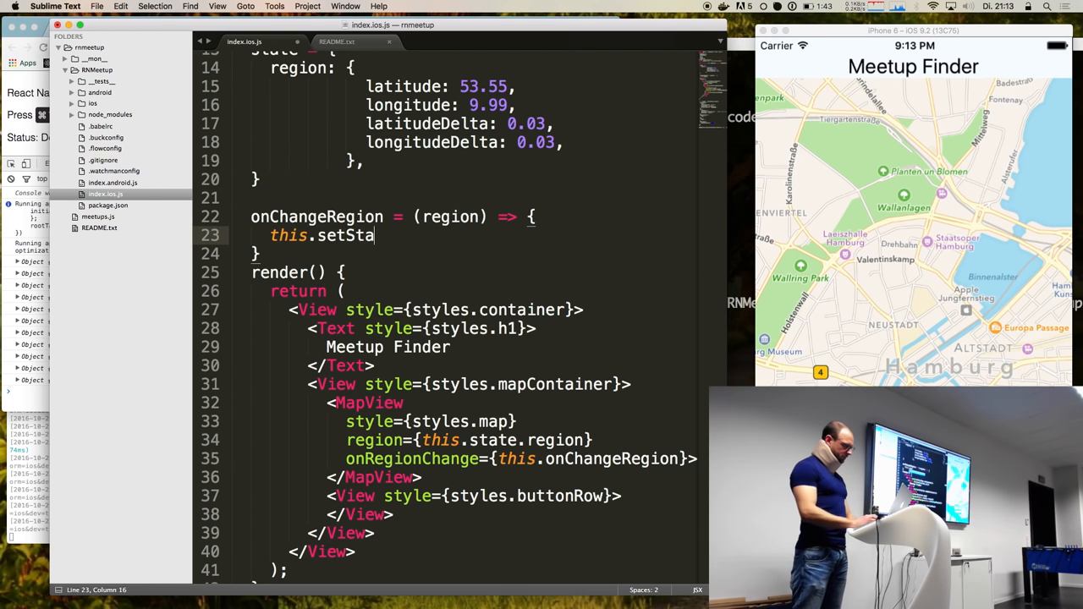
pyautogui.write('te({')
pyautogui.write('region,')
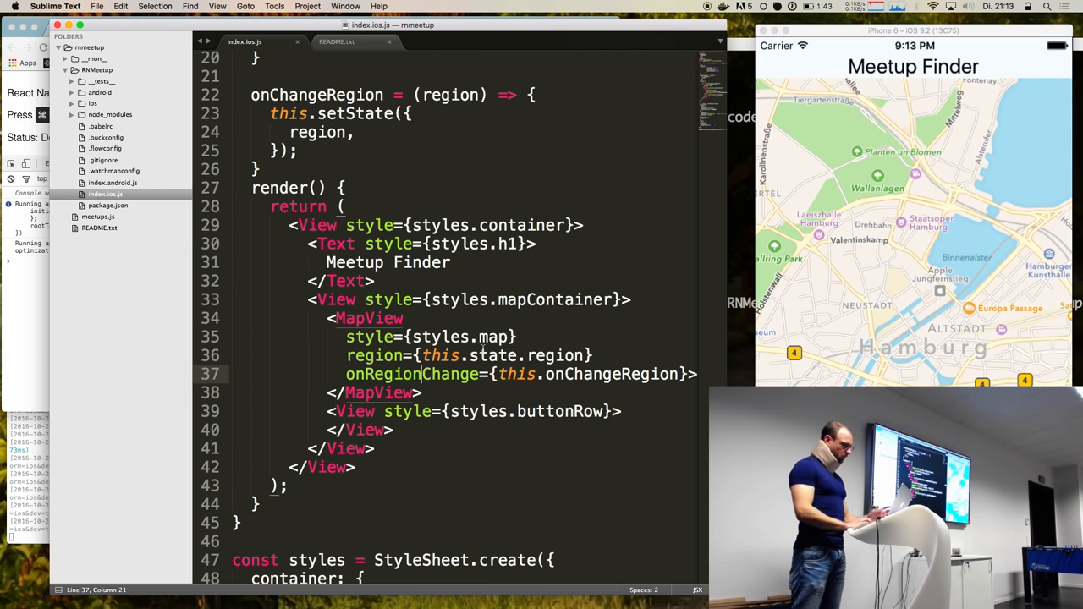
pyautogui.click(467, 169)
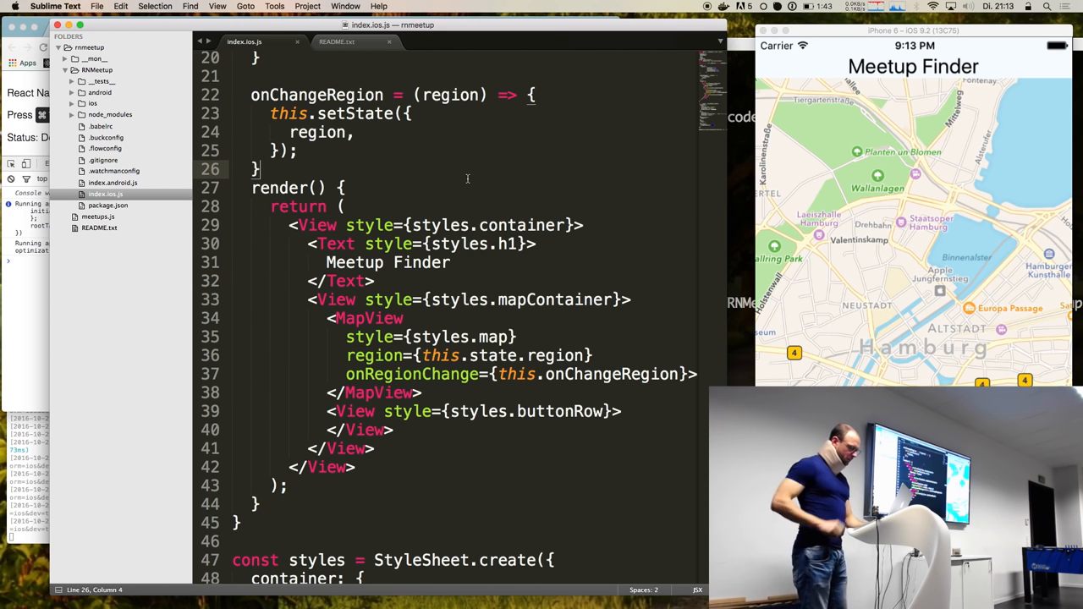
# - Add an empty markers: [] array under region in component state
pyautogui.scroll(3)
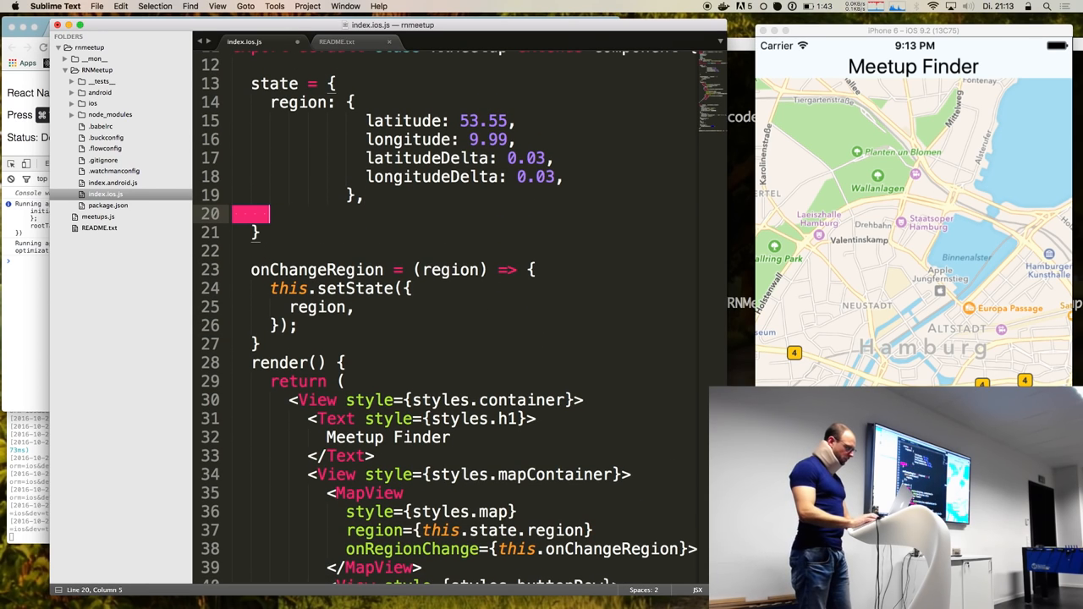
pyautogui.write('markers:')
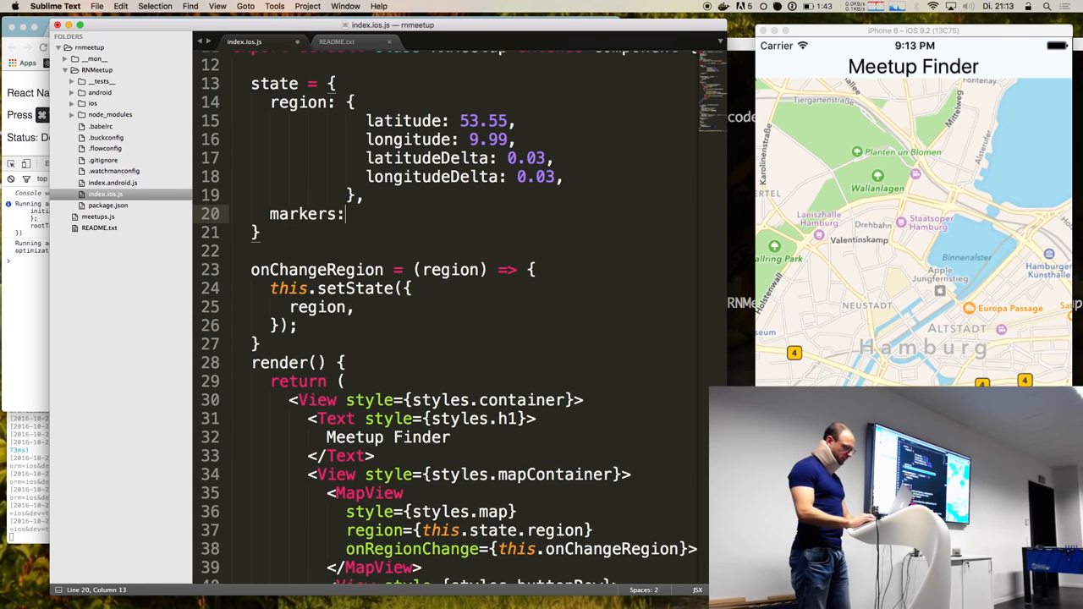
pyautogui.write('[],')
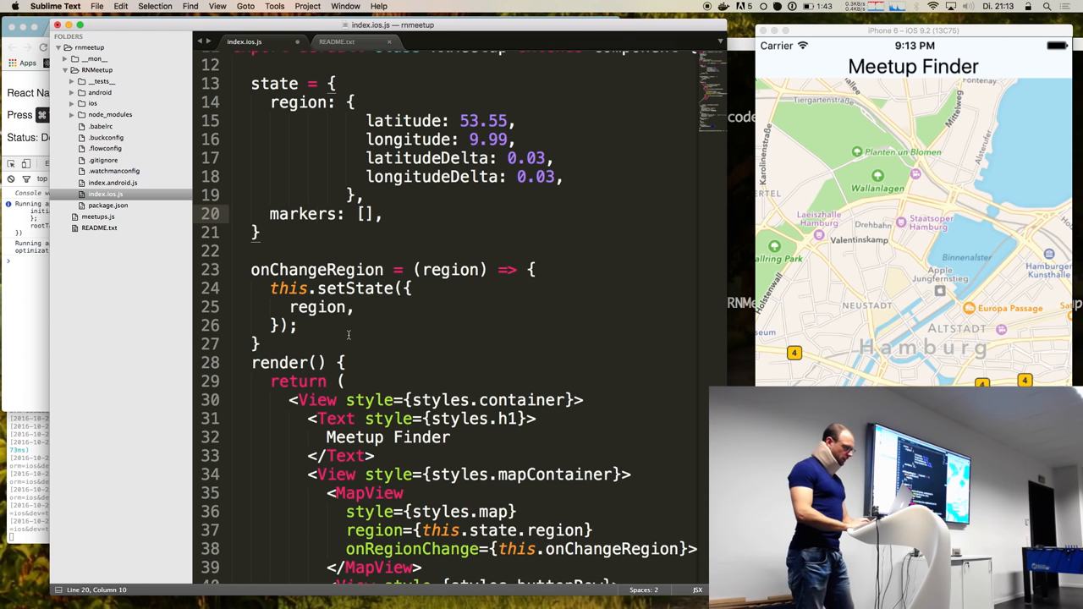
# - Start a Button element inside the buttonRow View, backing out a partly typed TouchableOpacity
pyautogui.scroll(-3)
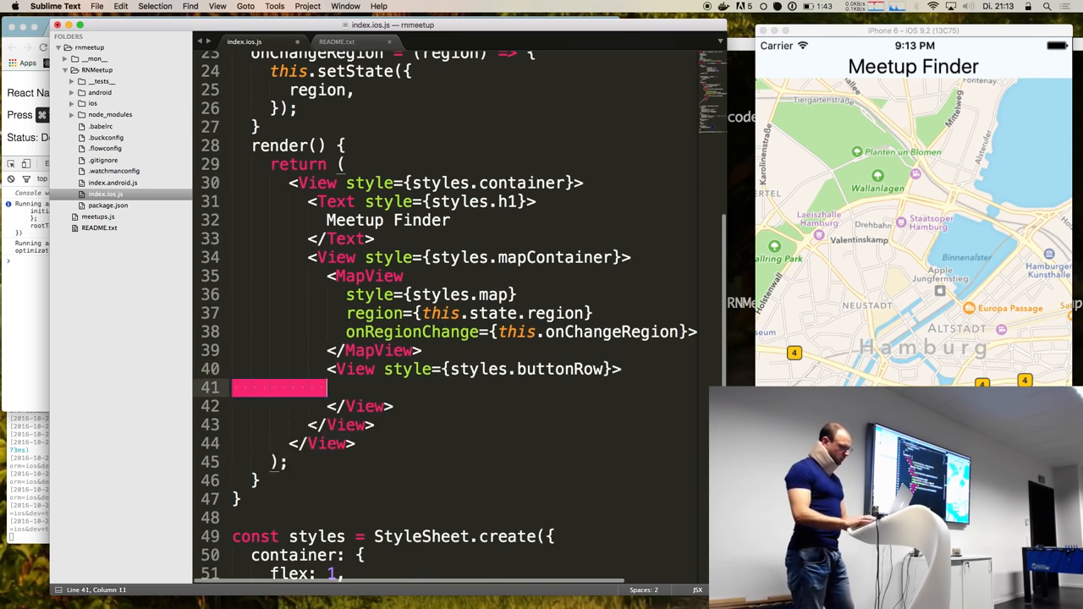
pyautogui.write('<')
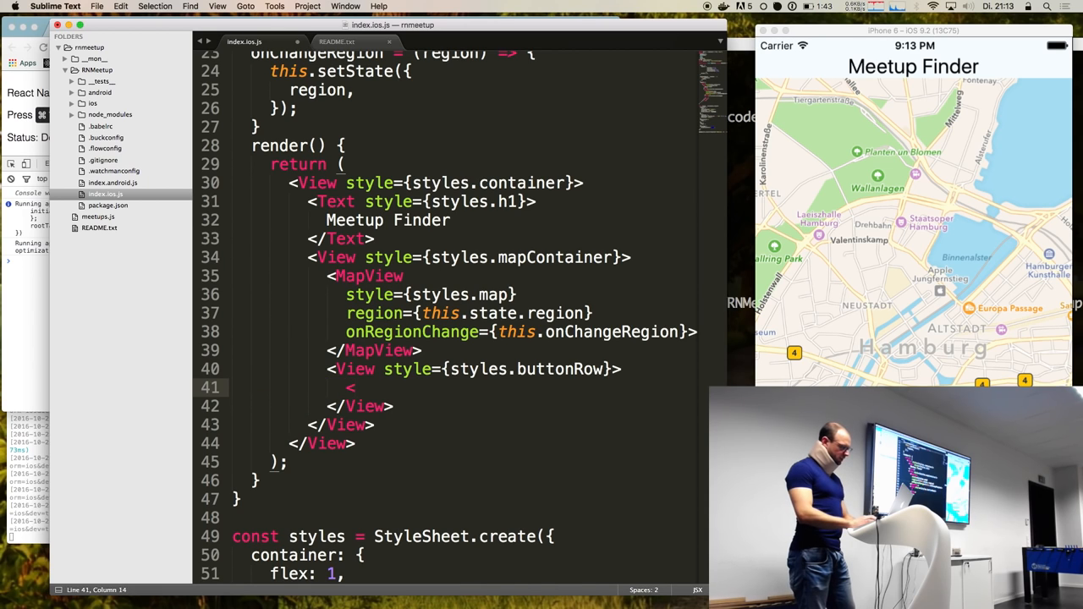
pyautogui.write('Butt')
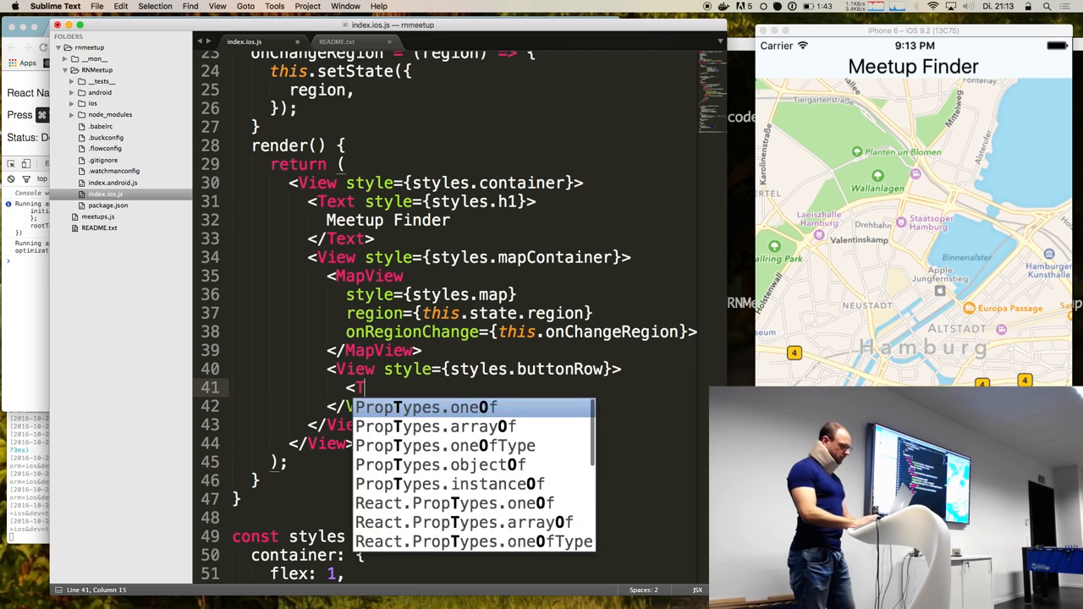
pyautogui.write('ouchableOpacity onPRes')
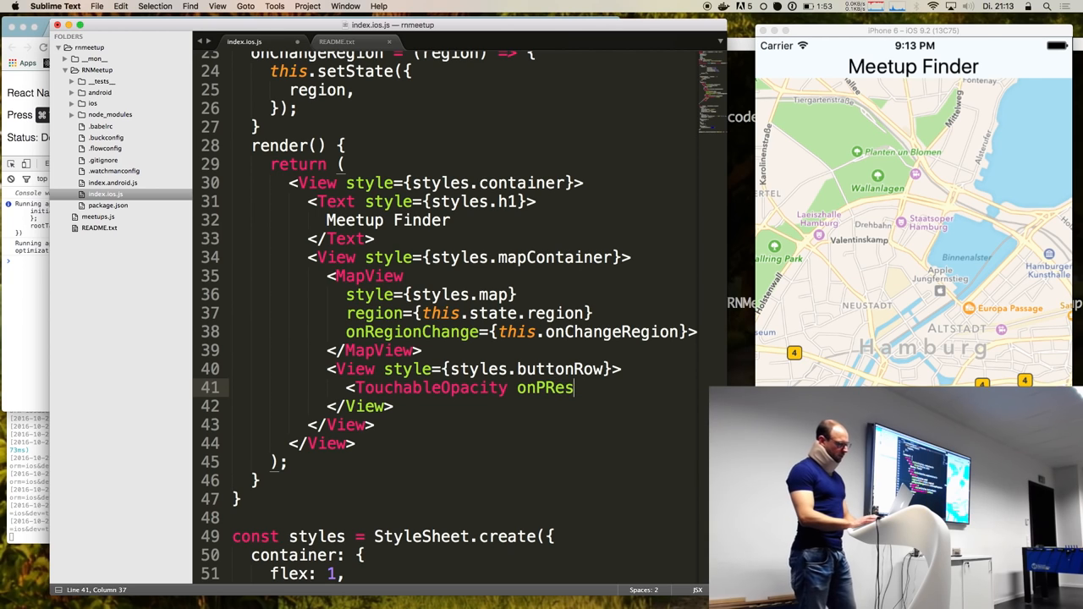
pyautogui.press('backspace')
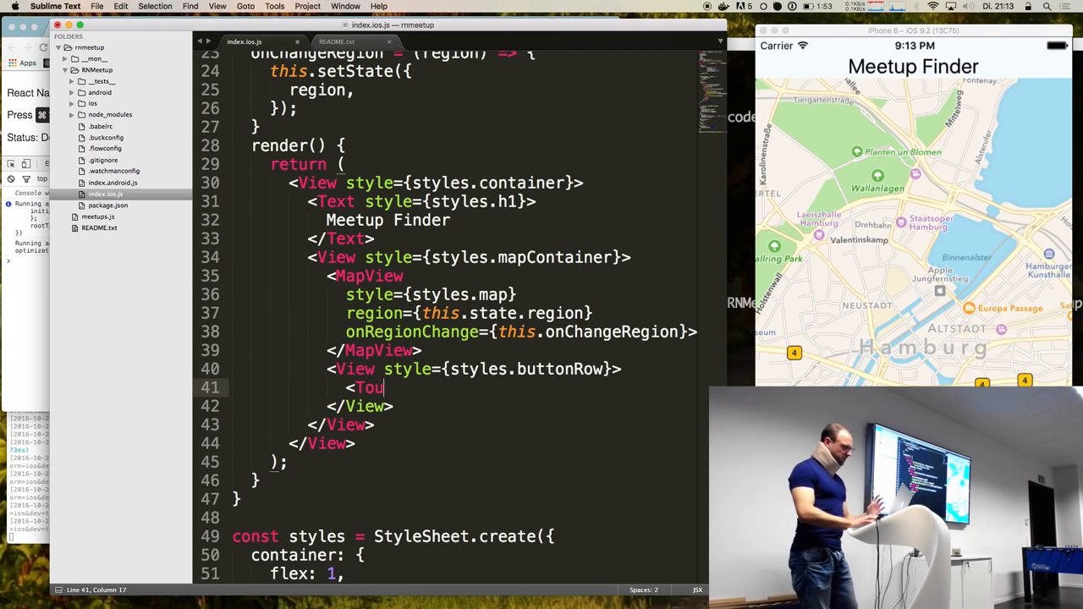
pyautogui.write('But')
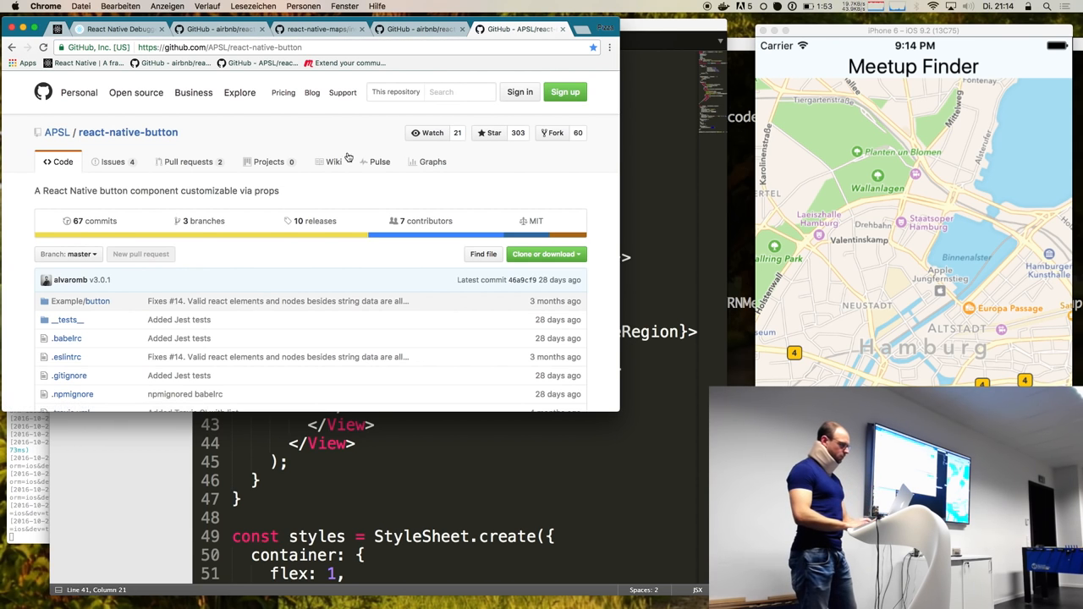
# - Scroll the apsl-react-native-button README to Install and select its npm i command
pyautogui.scroll(-3)
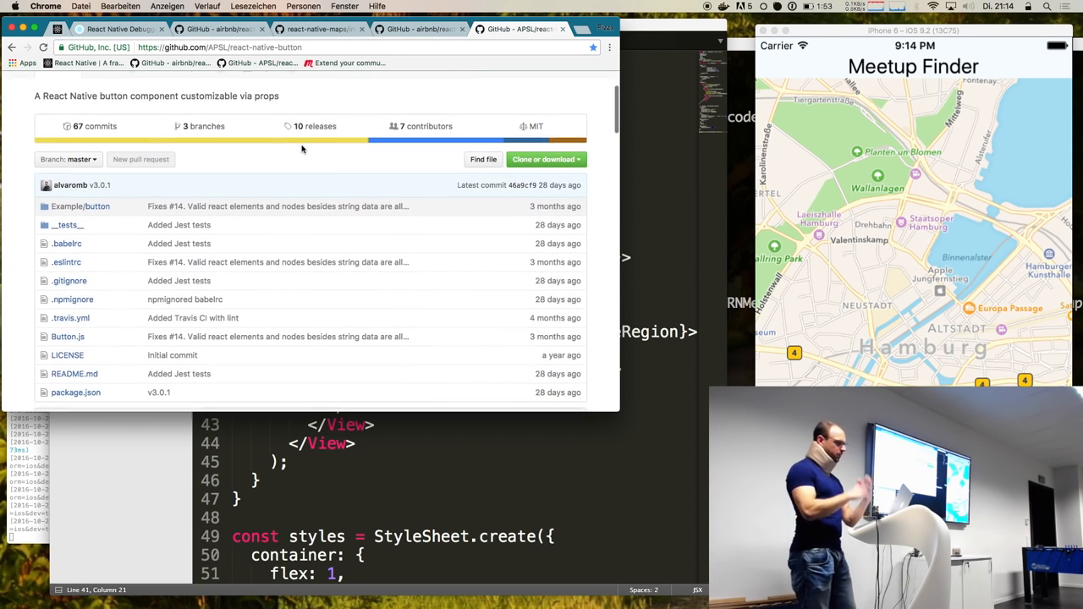
pyautogui.scroll(-3)
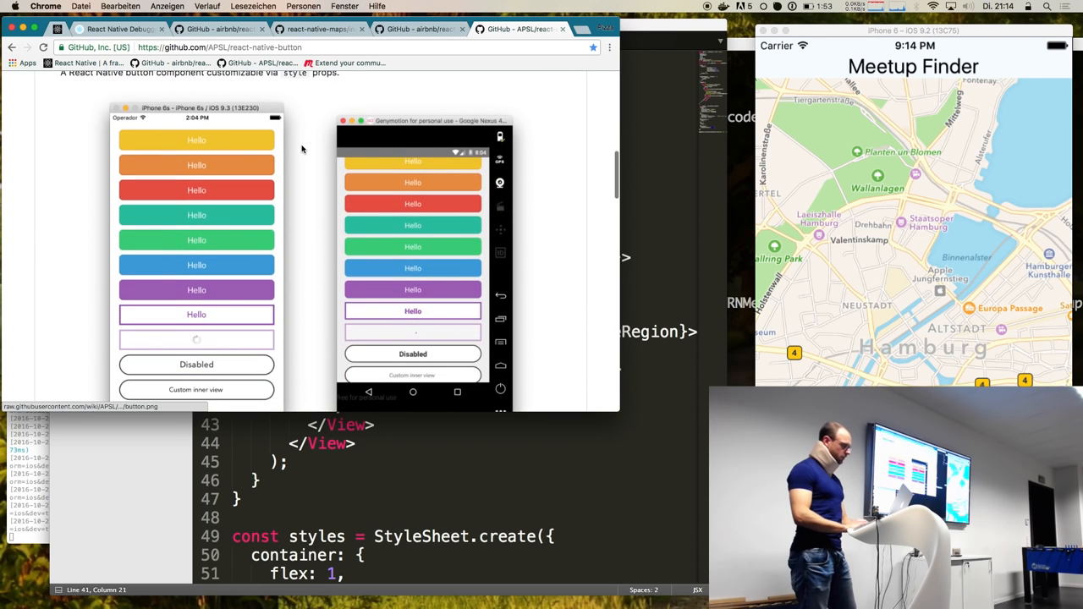
pyautogui.scroll(3)
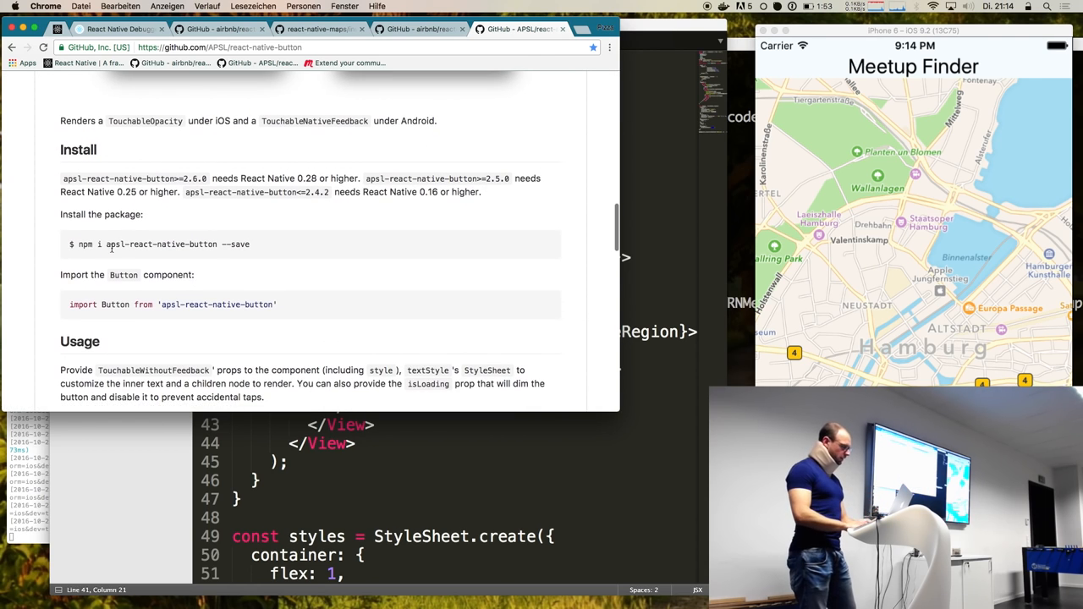
pyautogui.tripleClick(160, 245)
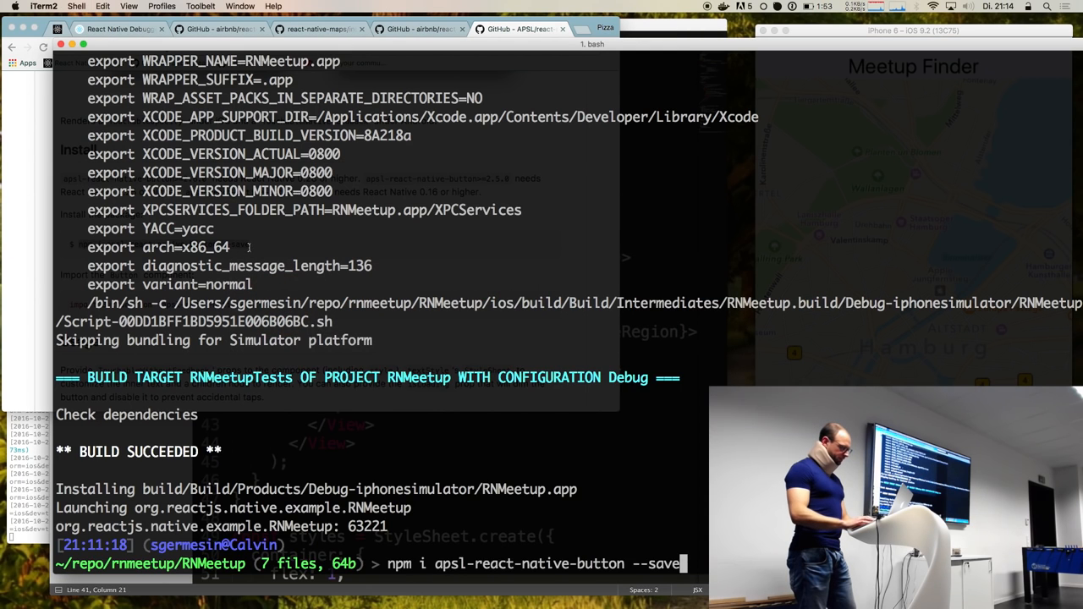
# - Run npm i apsl-react-native-button --save in the RNMeetup project
pyautogui.press('Return')
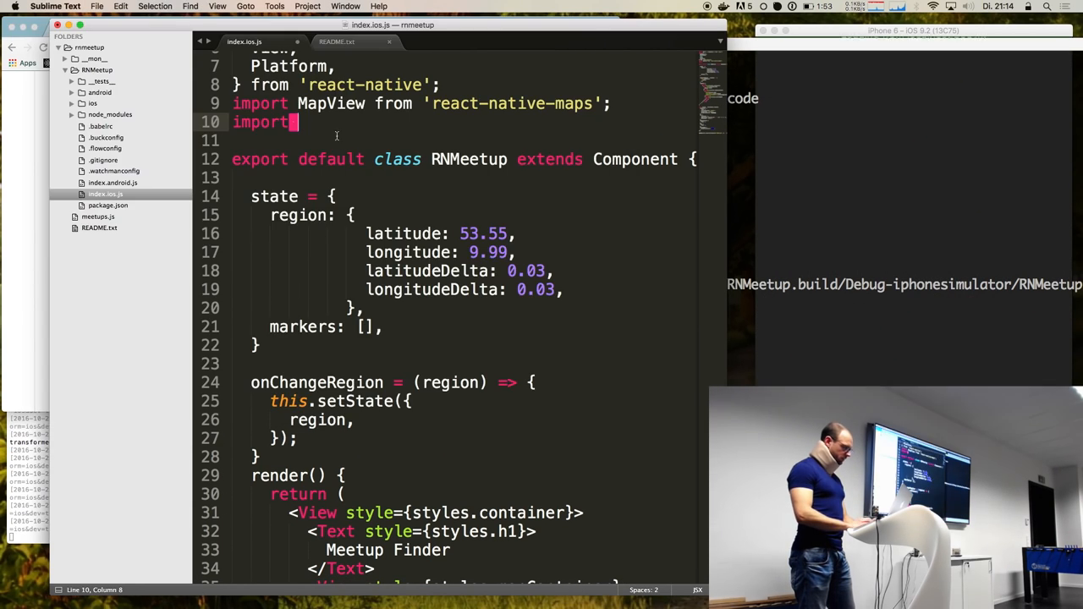
# - Import Button from 'apsl-react-native-button', add a Click Me! Button calling this.findMeetups, and begin findMeetups
pyautogui.write("Button from 'apsl-react-native-button'")
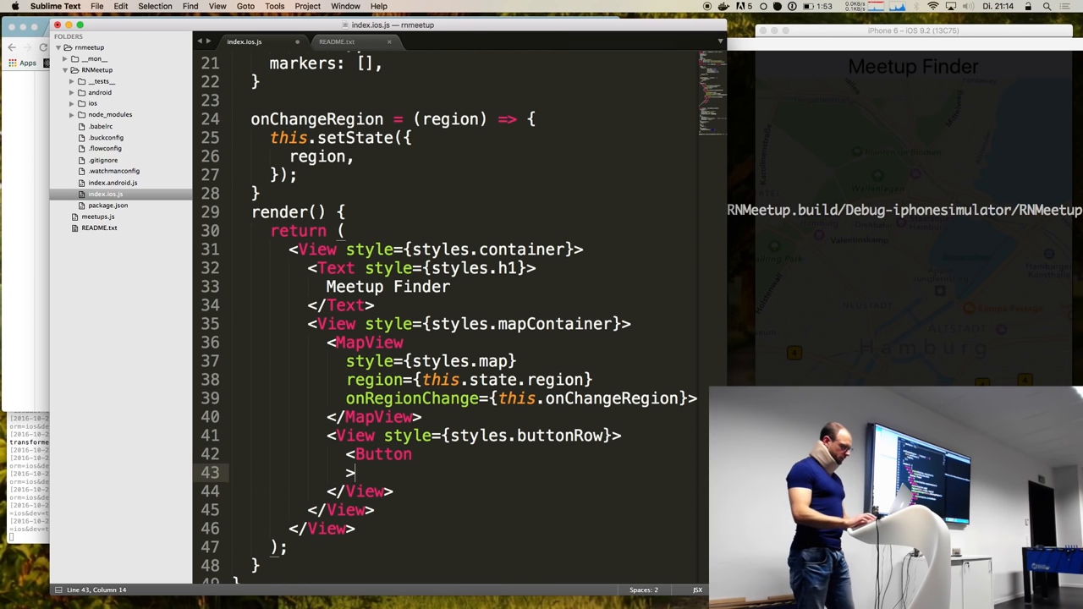
pyautogui.write('Click Me!')
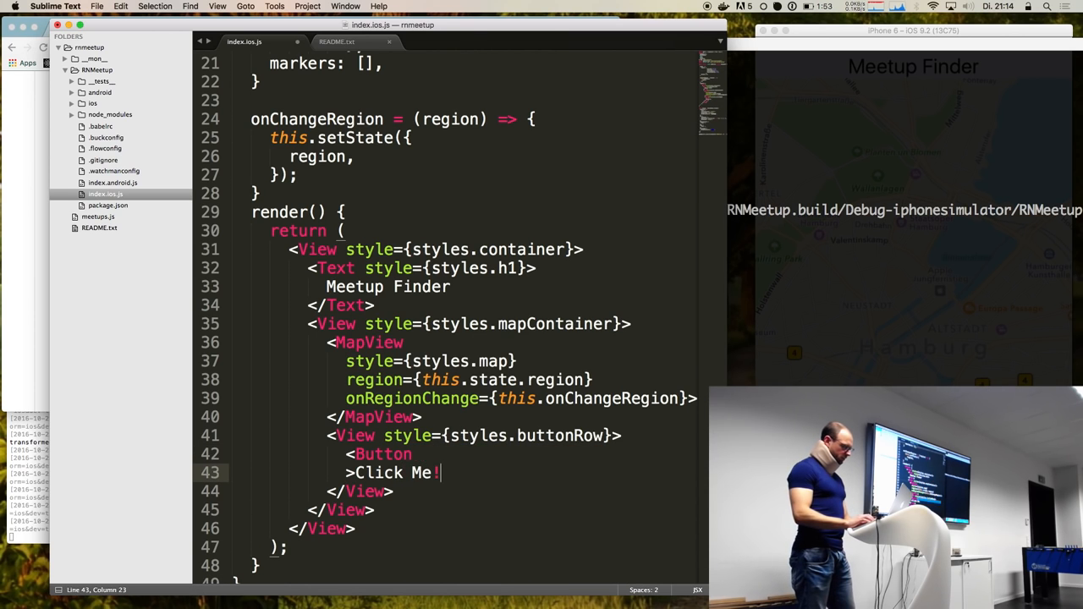
pyautogui.write('</Button>')
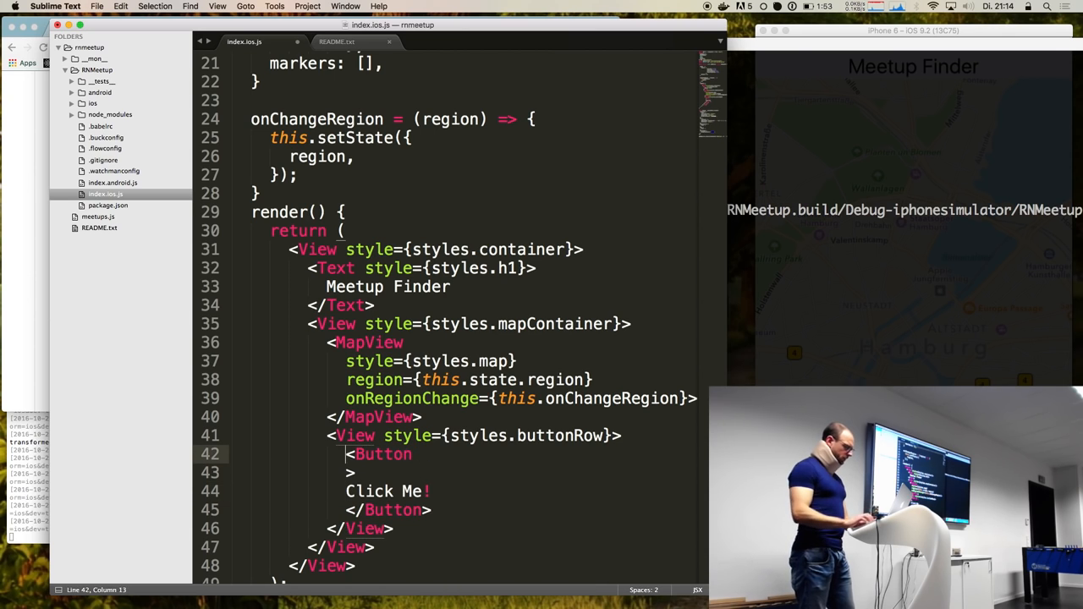
pyautogui.write('onPress={')
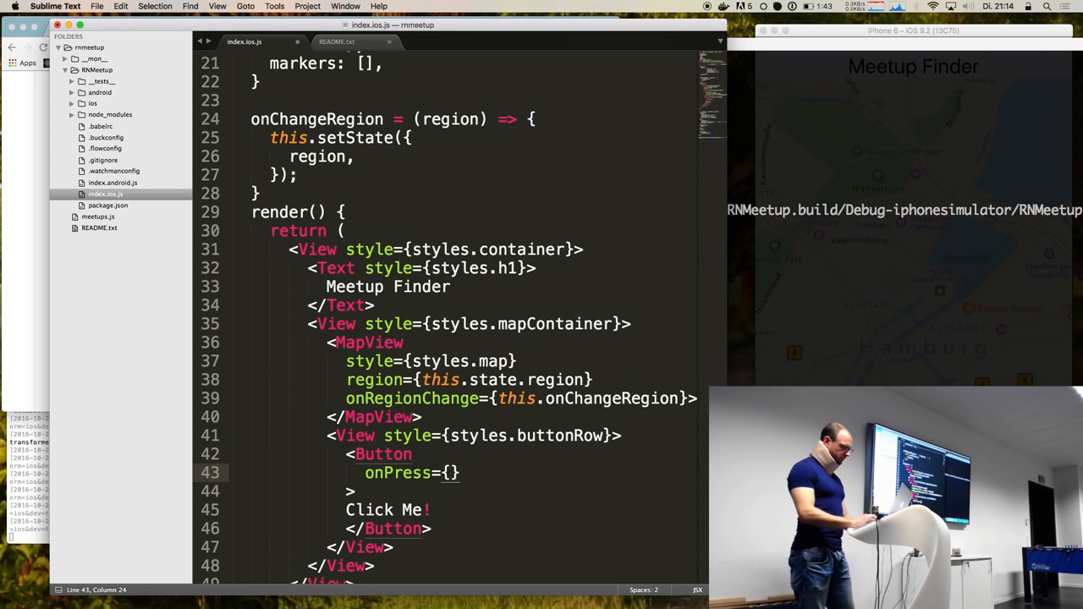
pyautogui.write('this.find')
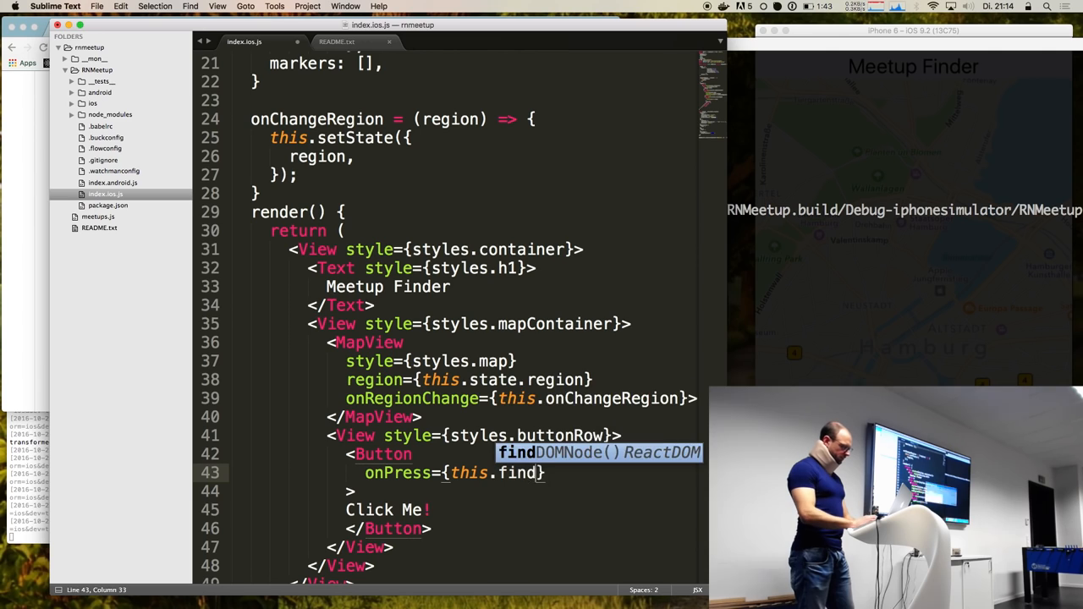
pyautogui.write('Meetups')
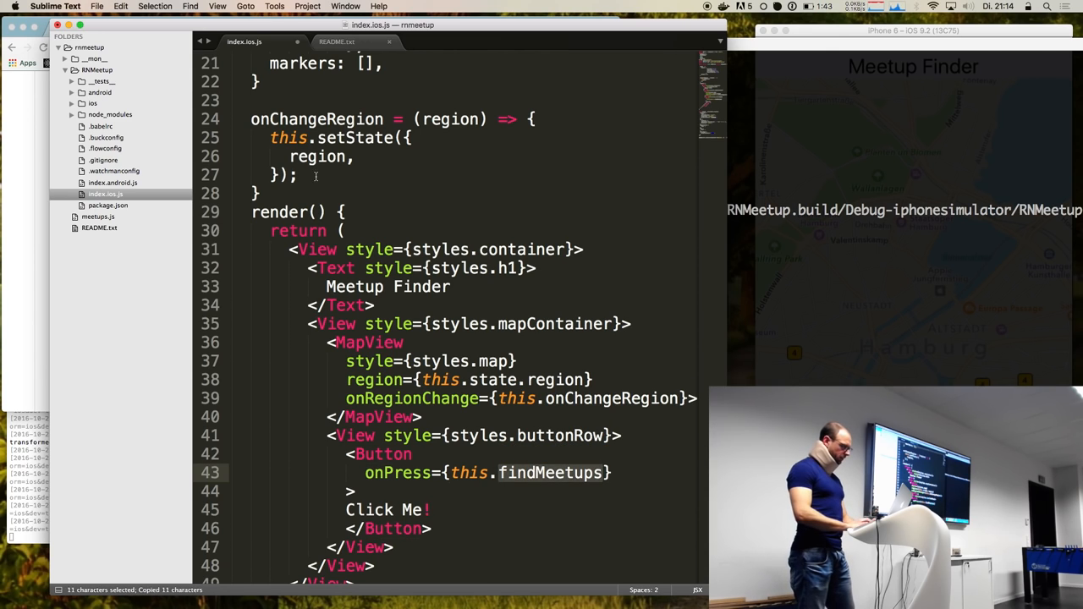
pyautogui.write('findMeetups = () )')
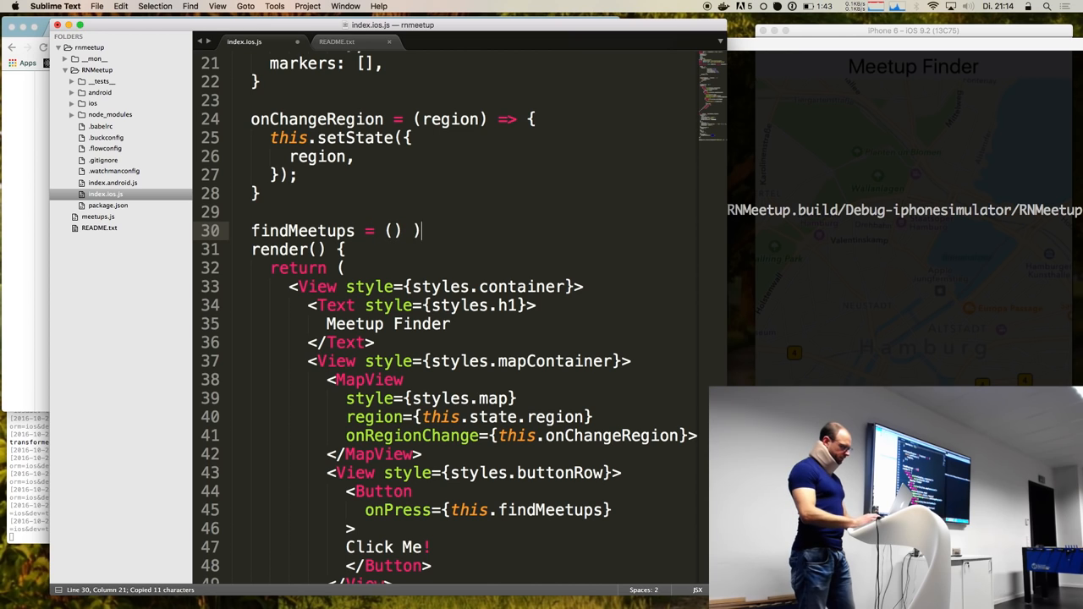
pyautogui.write('=> {')
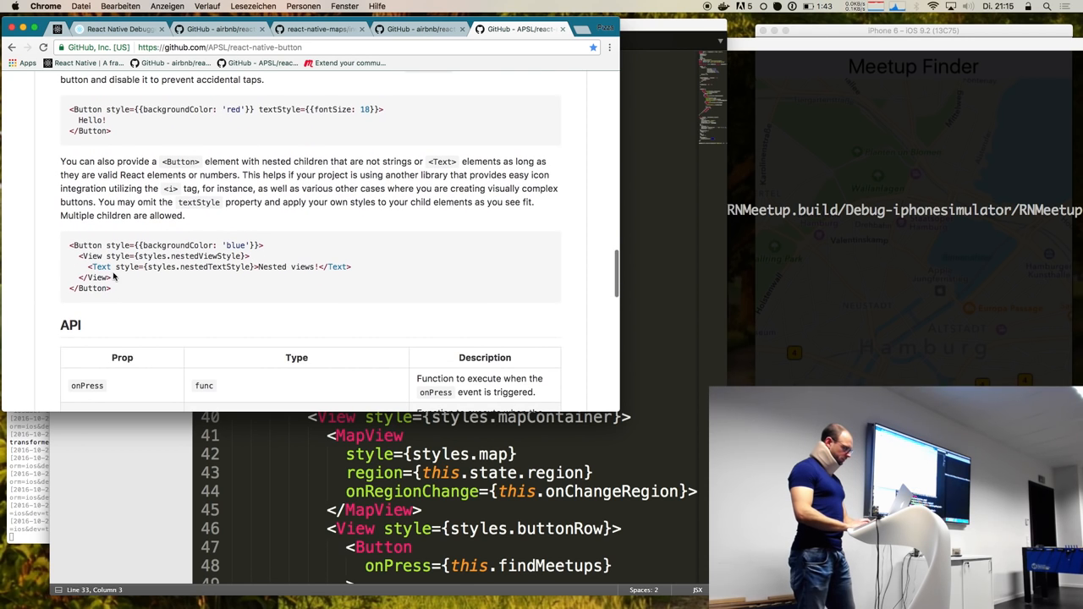
# - Scroll the react-native-button README down to the usage examples and onPress API table
pyautogui.scroll(-3)
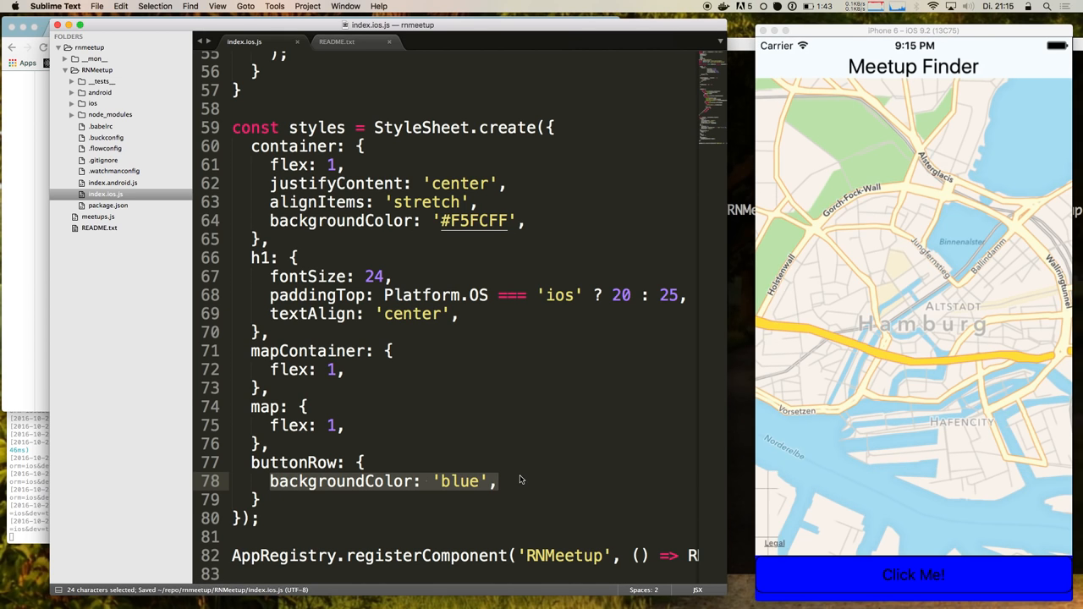
# - Add justifyContent: 'center' and paddingTop: 10 to buttonRow, then test Click Me!
pyautogui.write('flexDie')
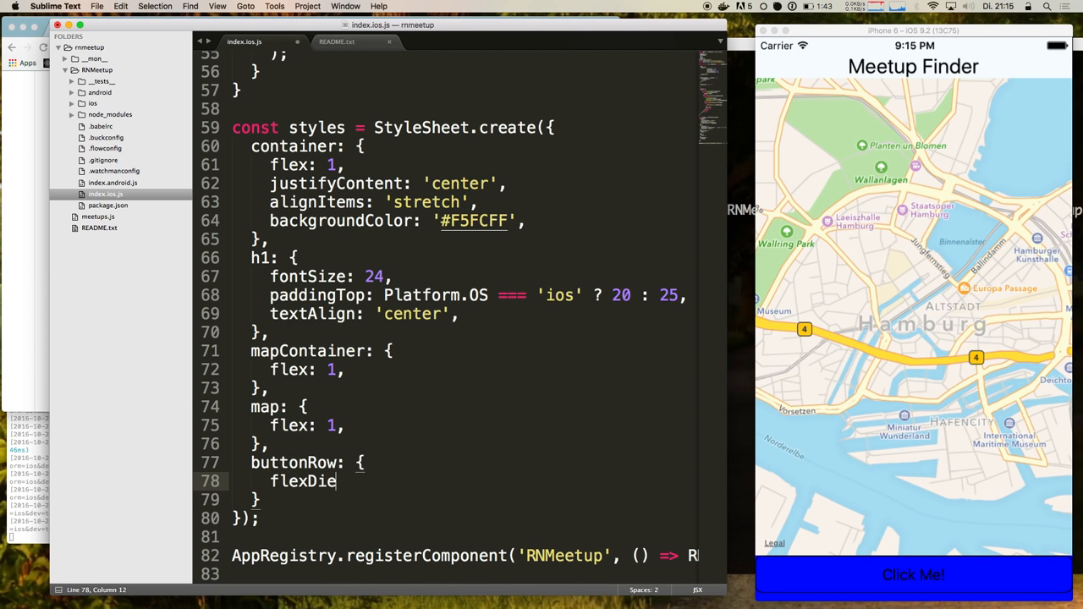
pyautogui.write("rection: ''")
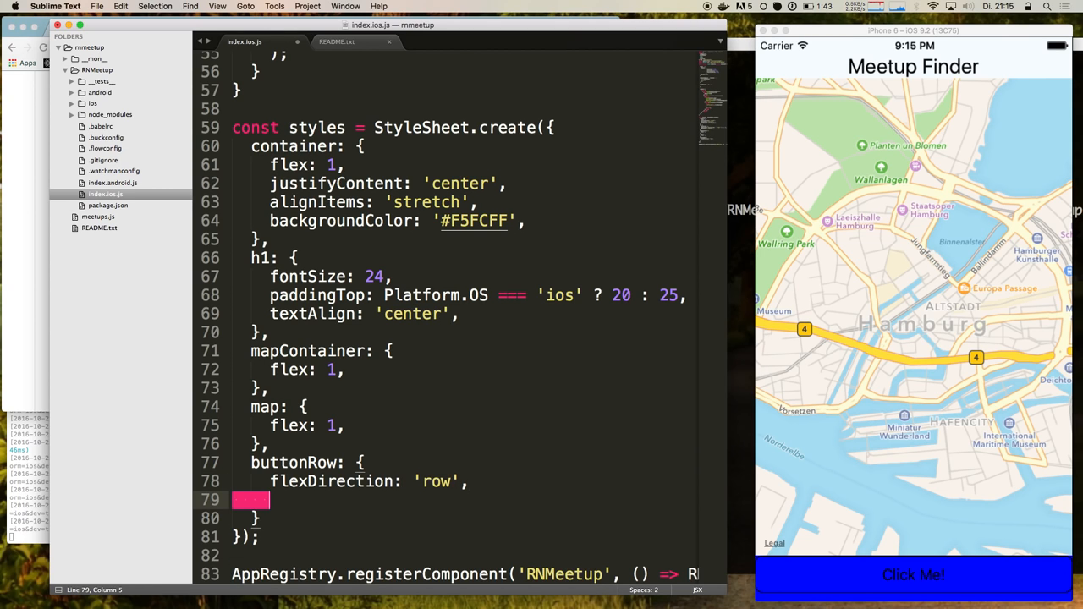
pyautogui.write("alignItems: 'center',")
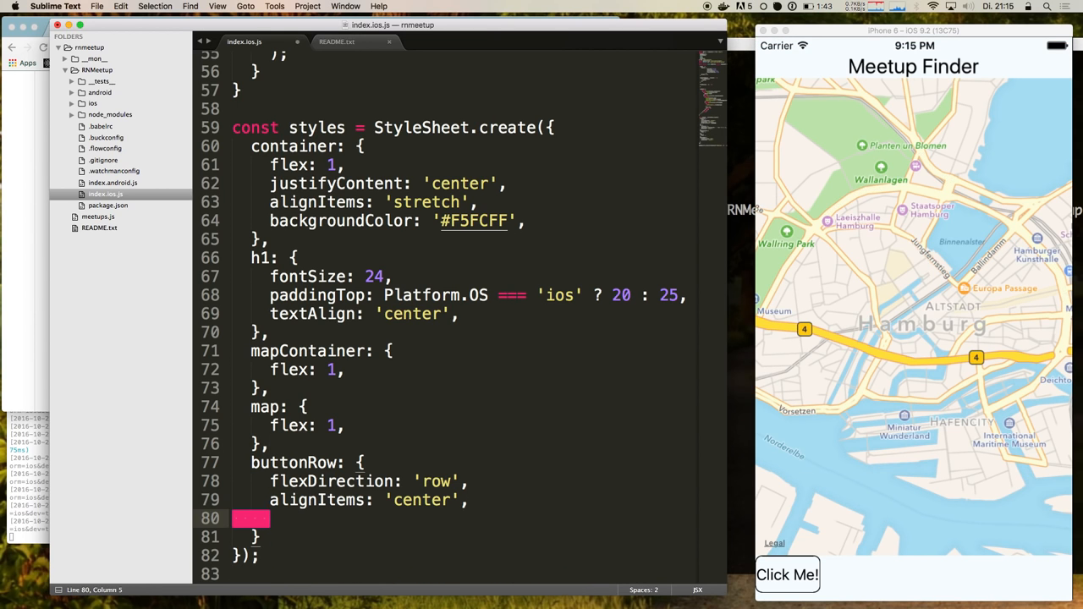
pyautogui.write('justifyContent:')
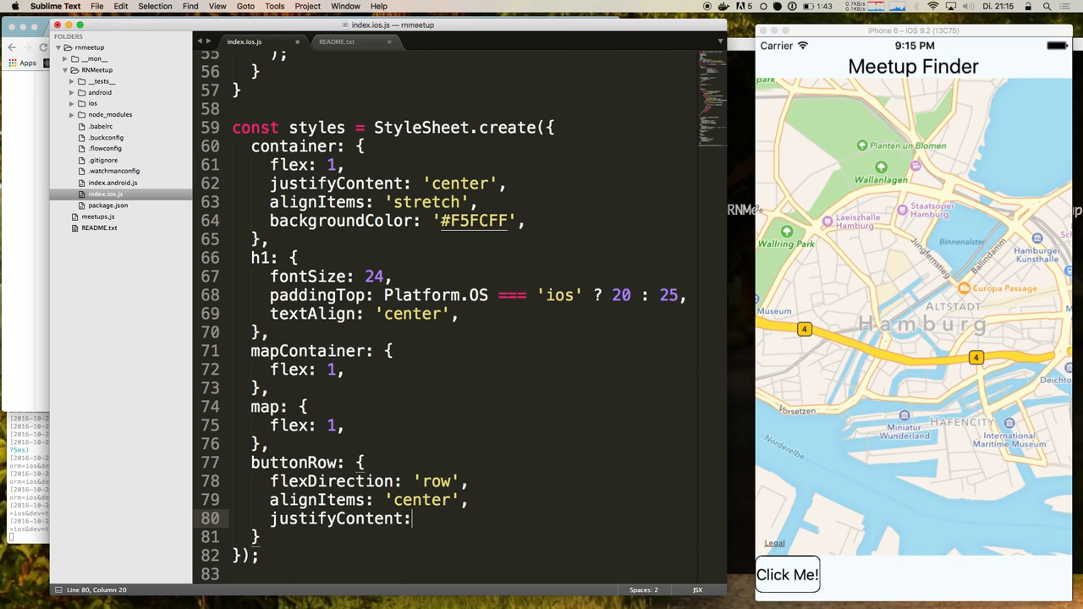
pyautogui.write("'center',")
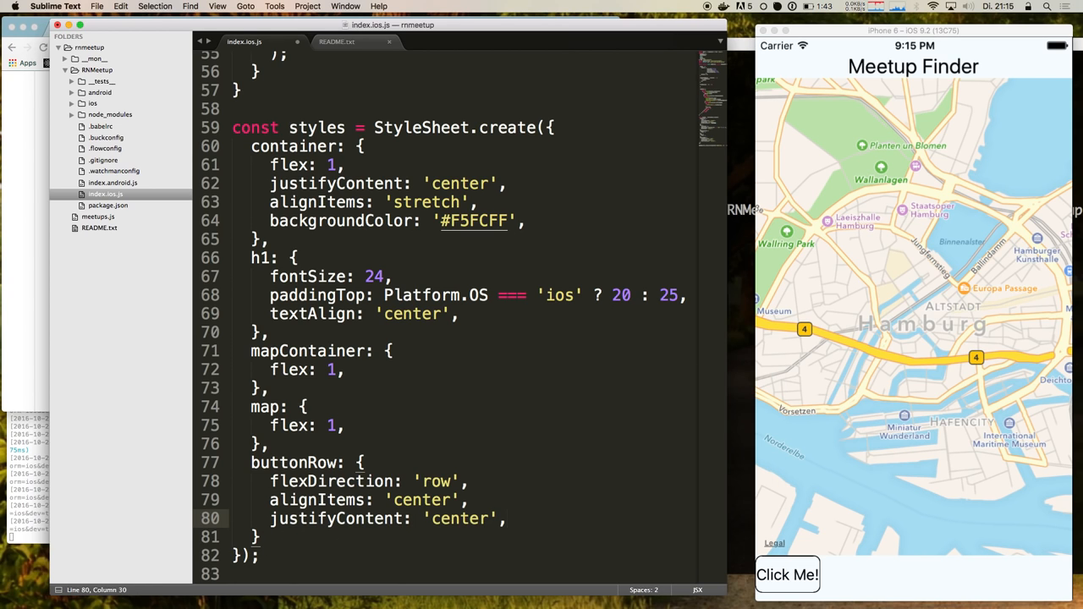
pyautogui.write('paddingTop')
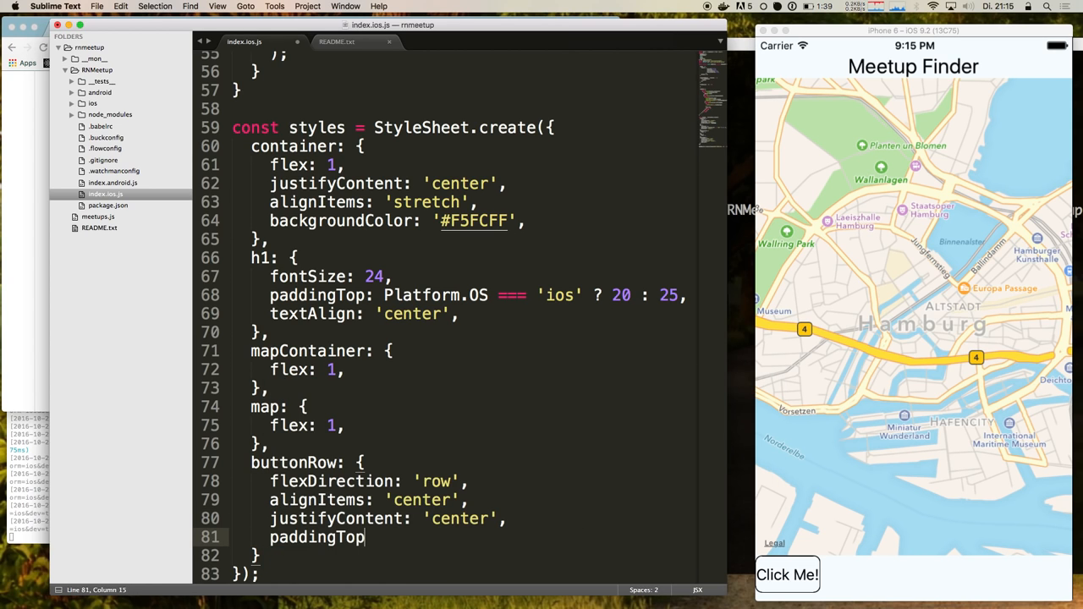
pyautogui.write(': 10,')
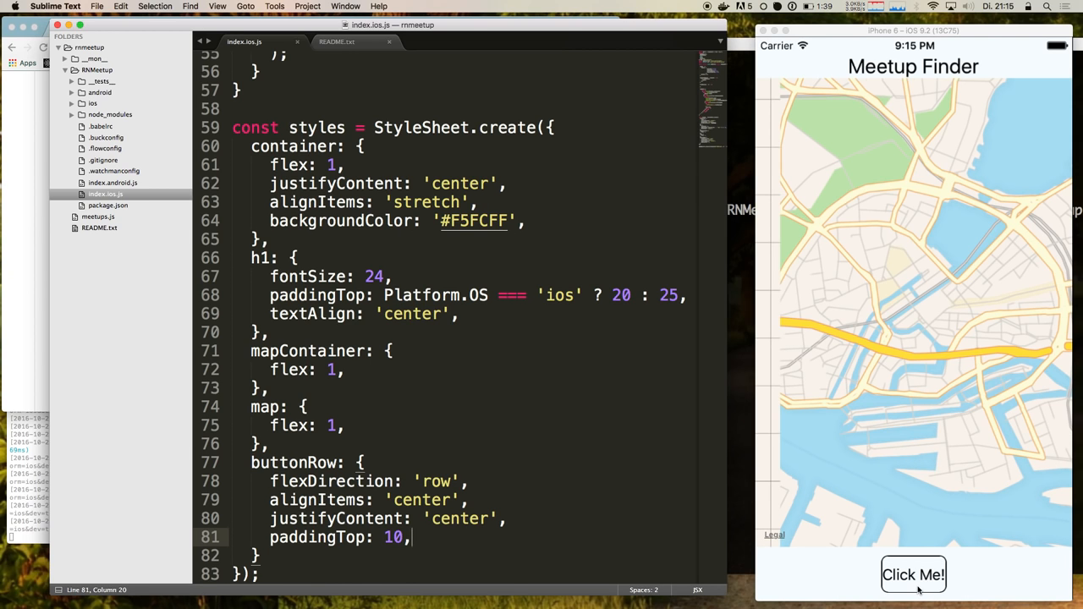
pyautogui.click(913, 574)
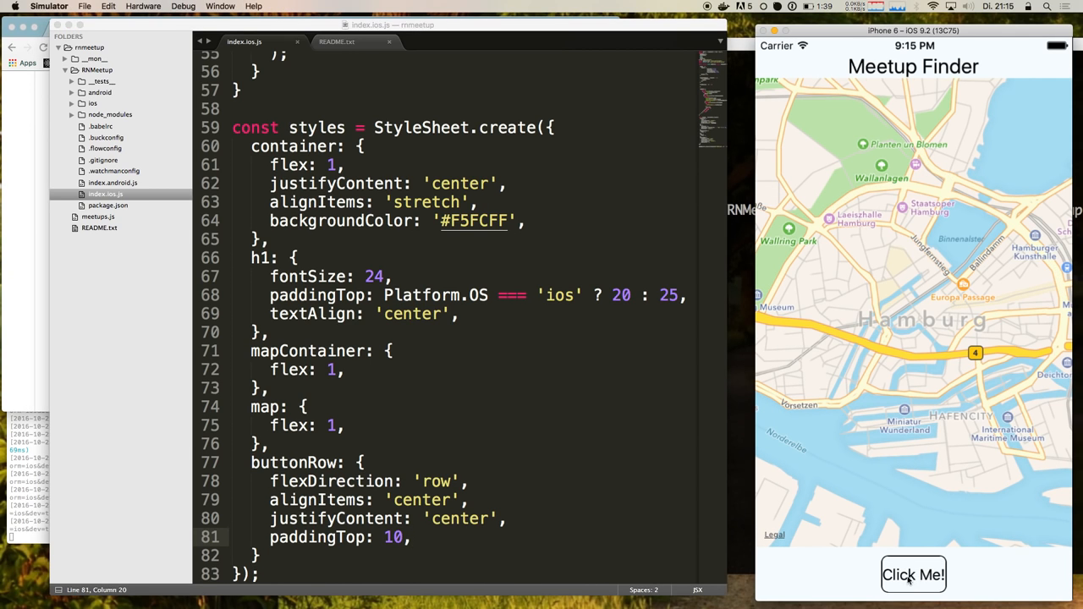
pyautogui.click(607, 471)
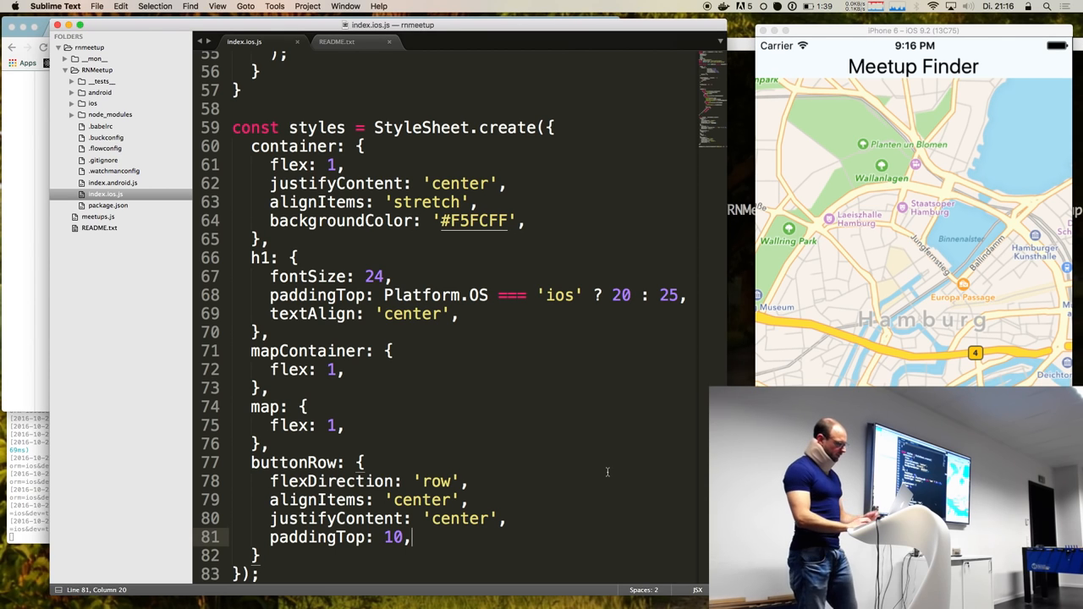
# - Search the Meetup API docs for 'open.' and open the /2/open_events method
pyautogui.scroll(3)
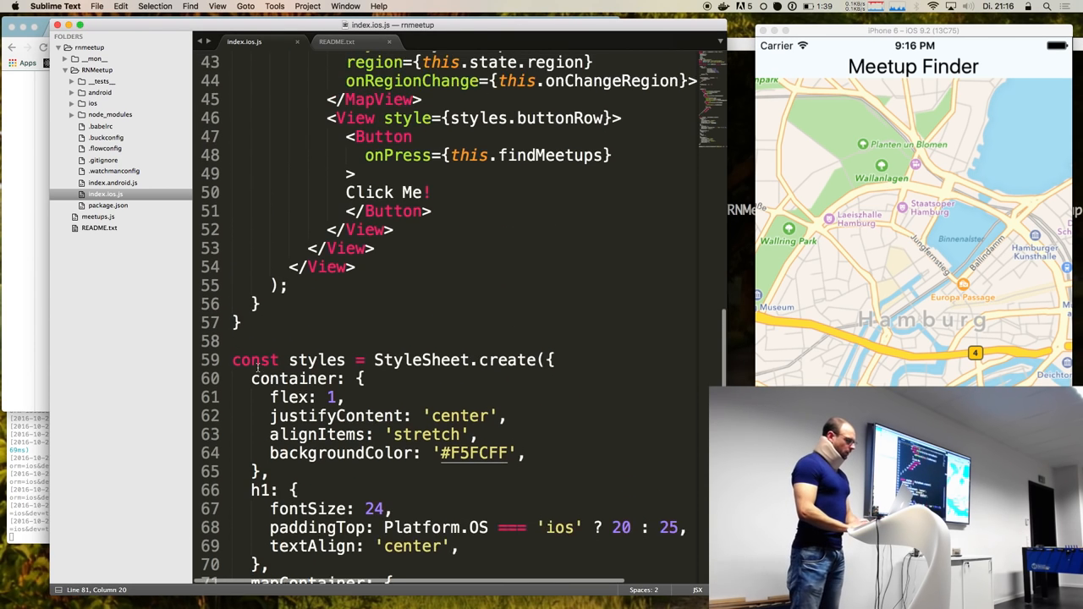
pyautogui.scroll(3)
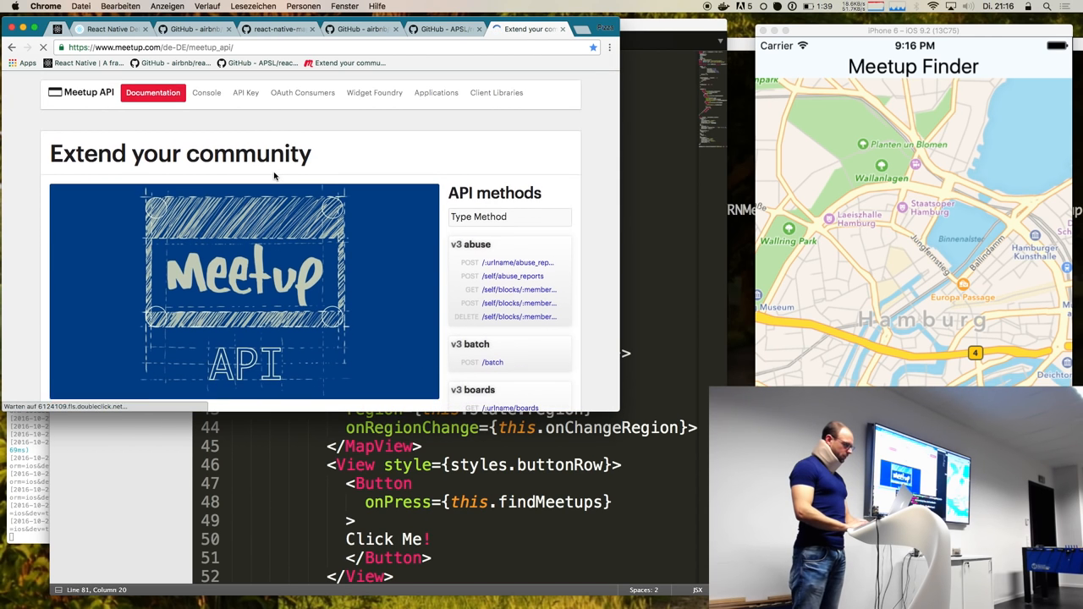
pyautogui.scroll(-3)
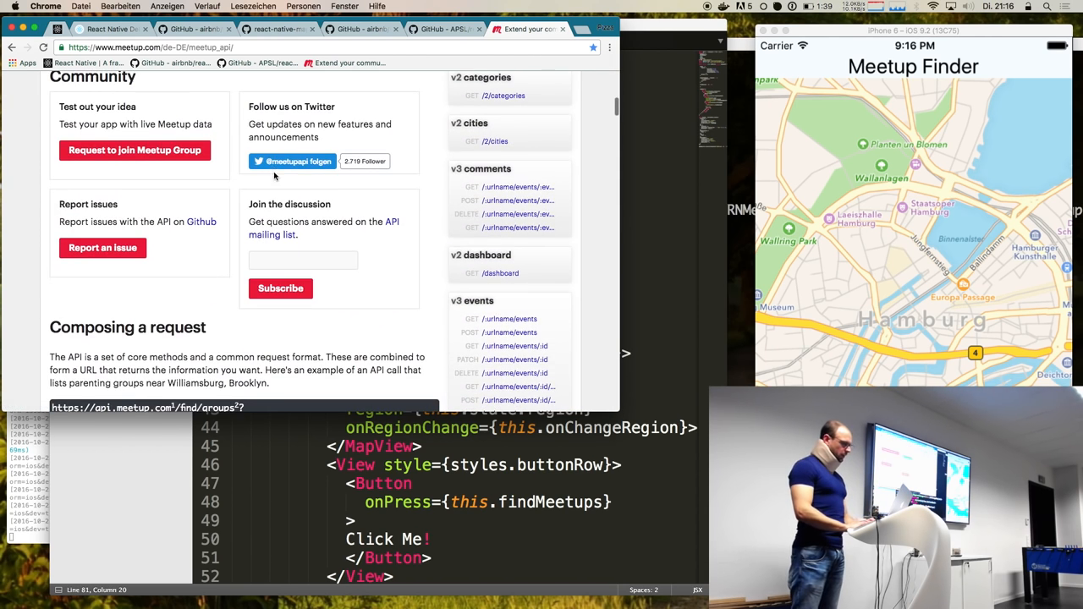
pyautogui.moveTo(411, 229)
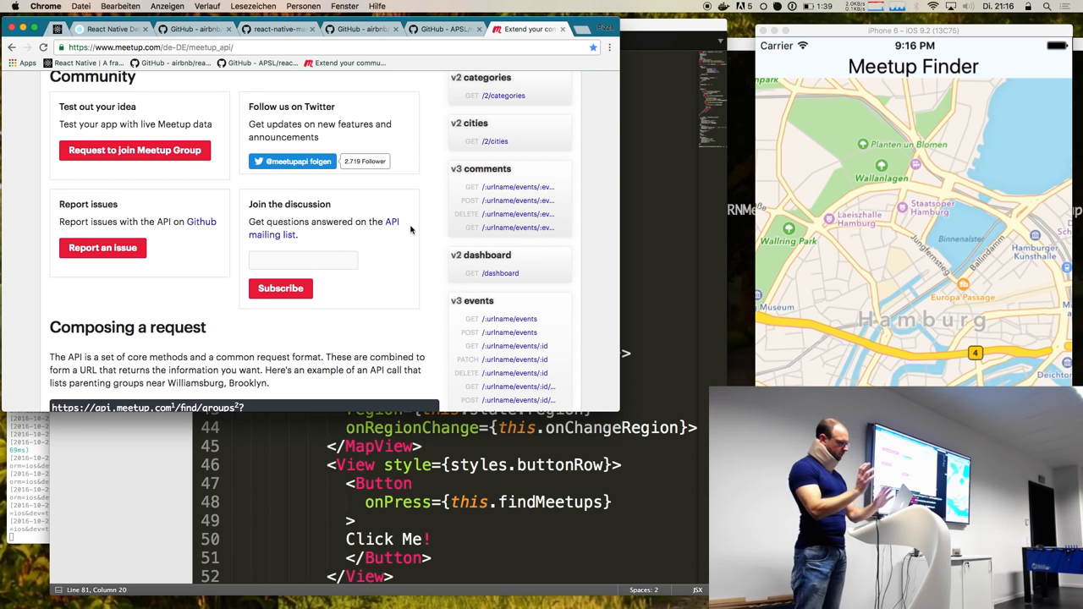
pyautogui.scroll(3)
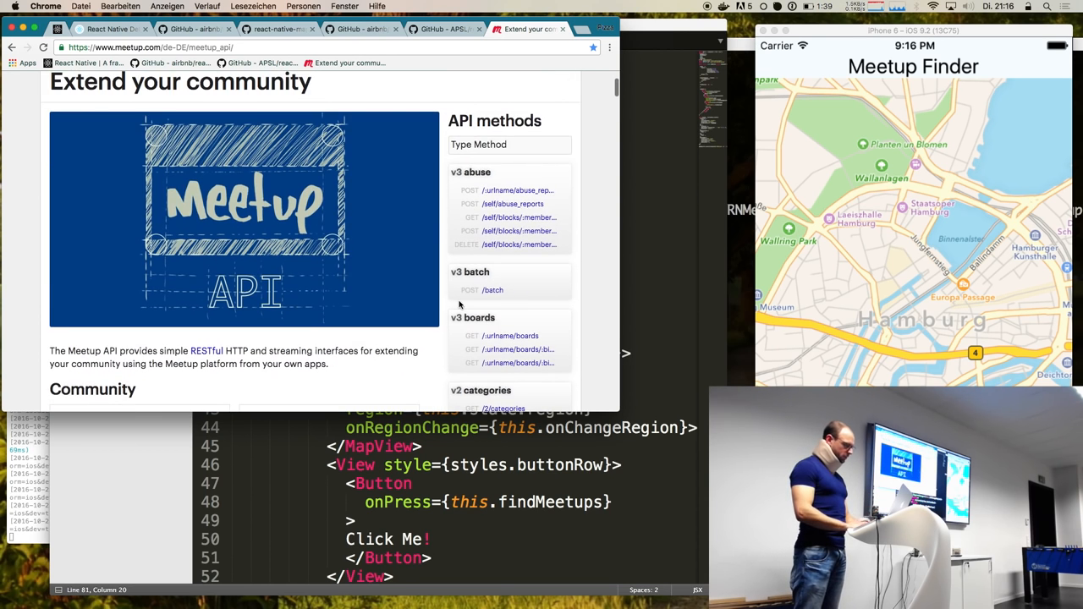
pyautogui.write('open.')
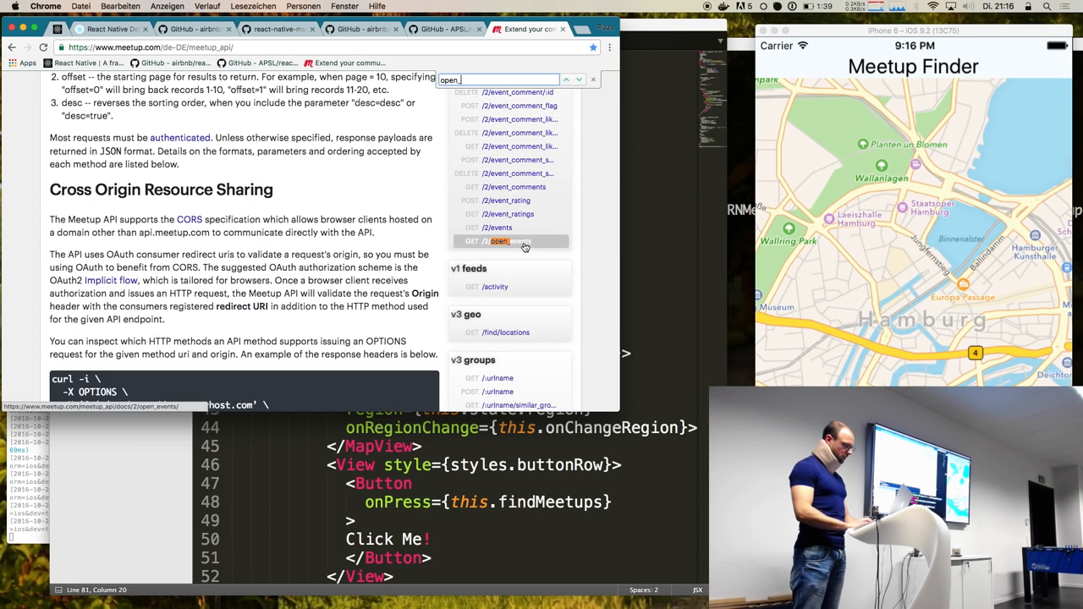
pyautogui.click(512, 241)
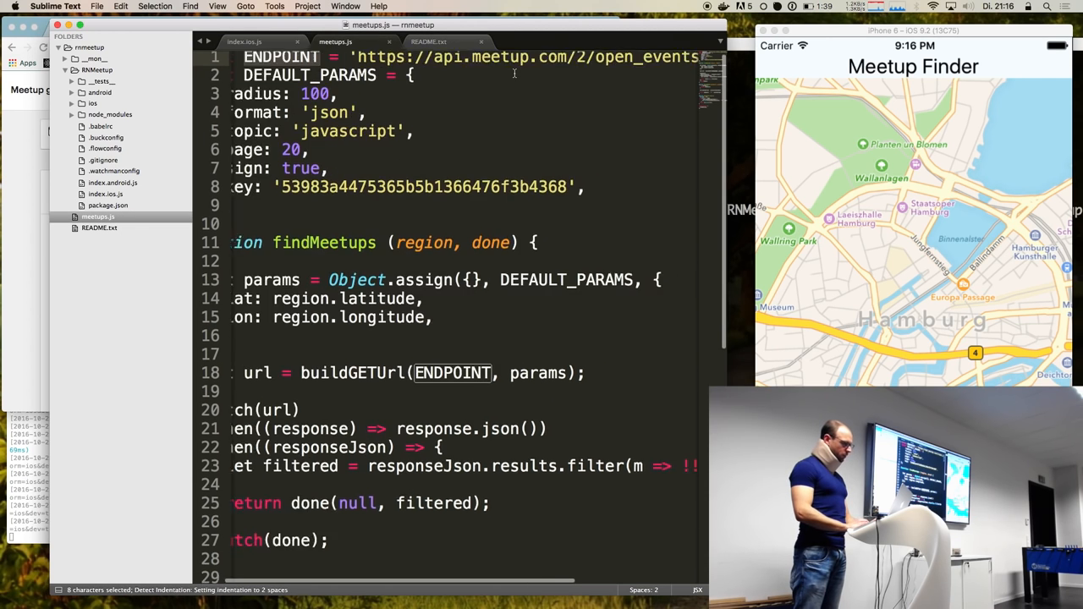
# - Inspect the radius value 100 and the API key in meetups.js
pyautogui.hscroll(3)
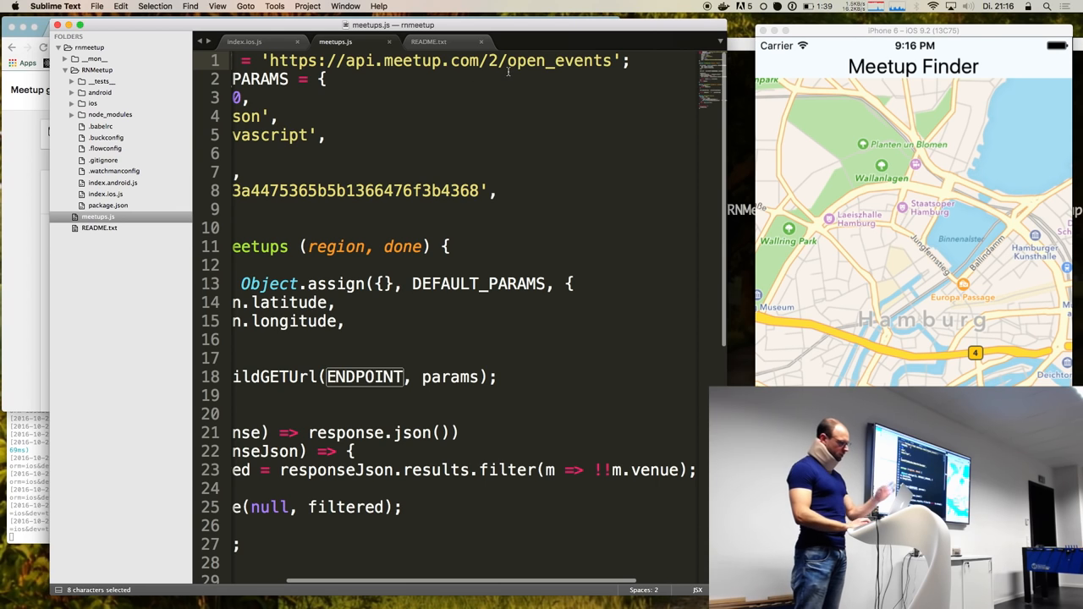
pyautogui.hscroll(-3)
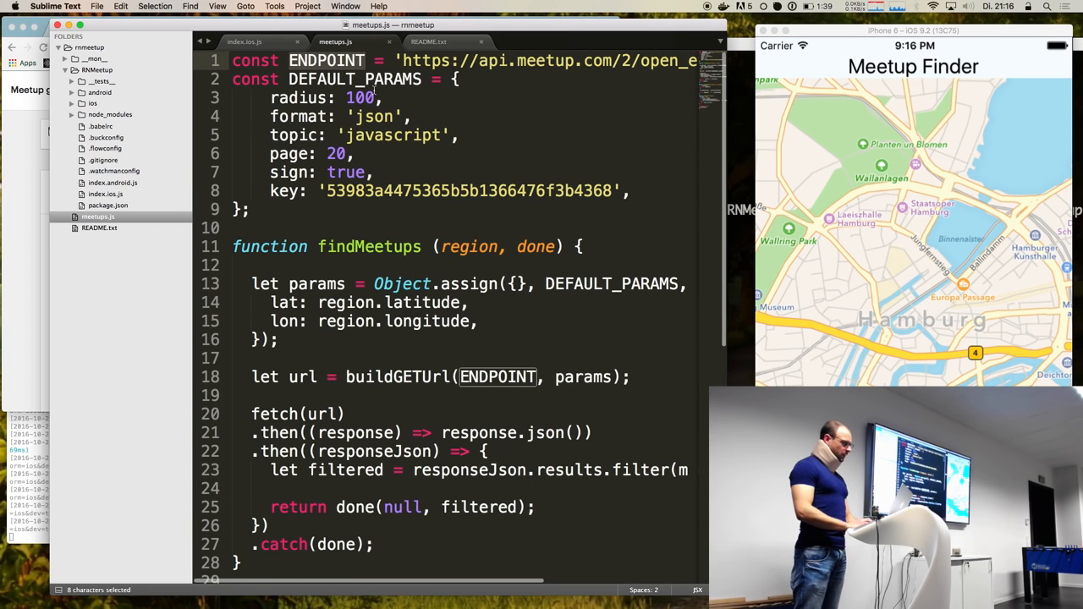
pyautogui.doubleClick(358, 97)
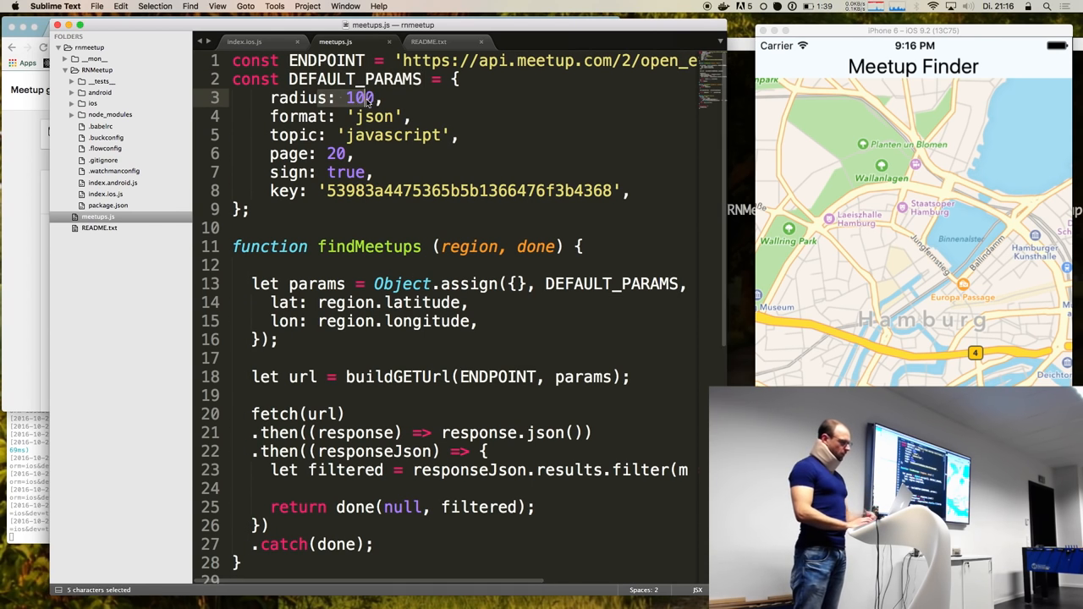
pyautogui.click(379, 97)
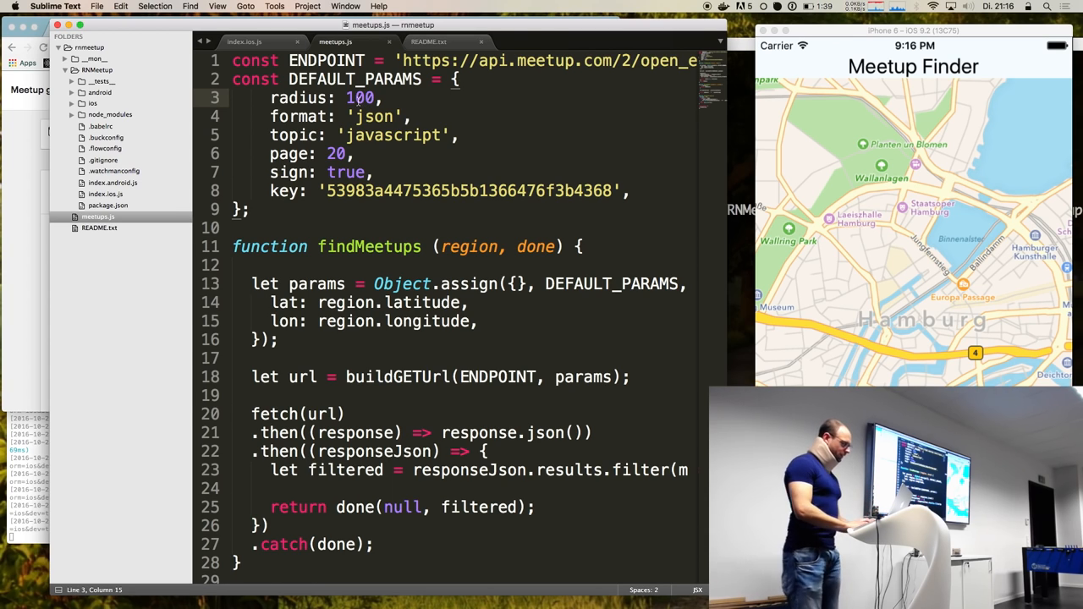
pyautogui.doubleClick(372, 116)
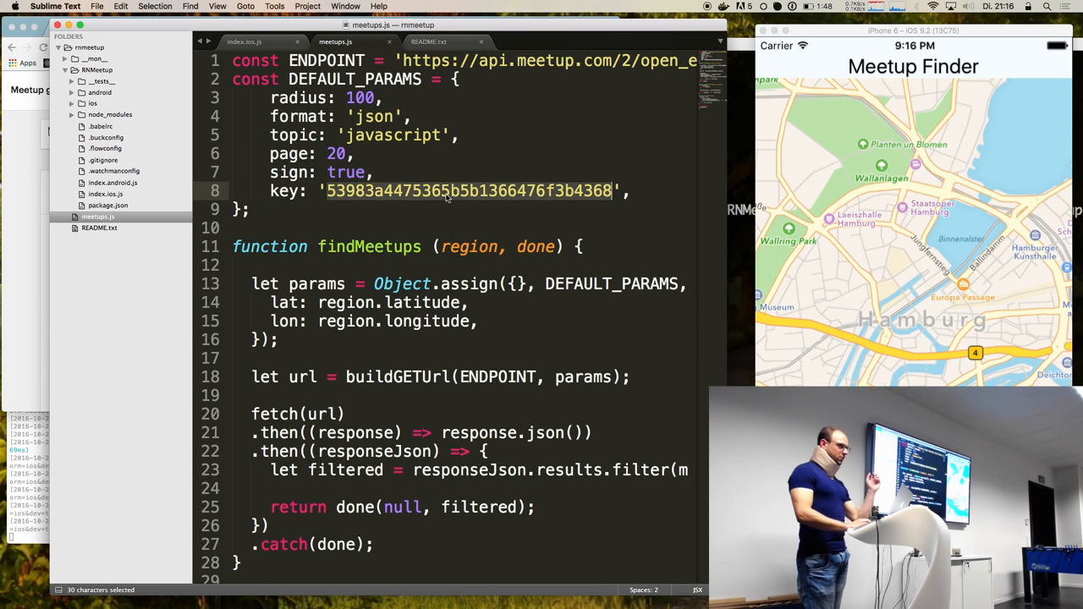
pyautogui.click(451, 191)
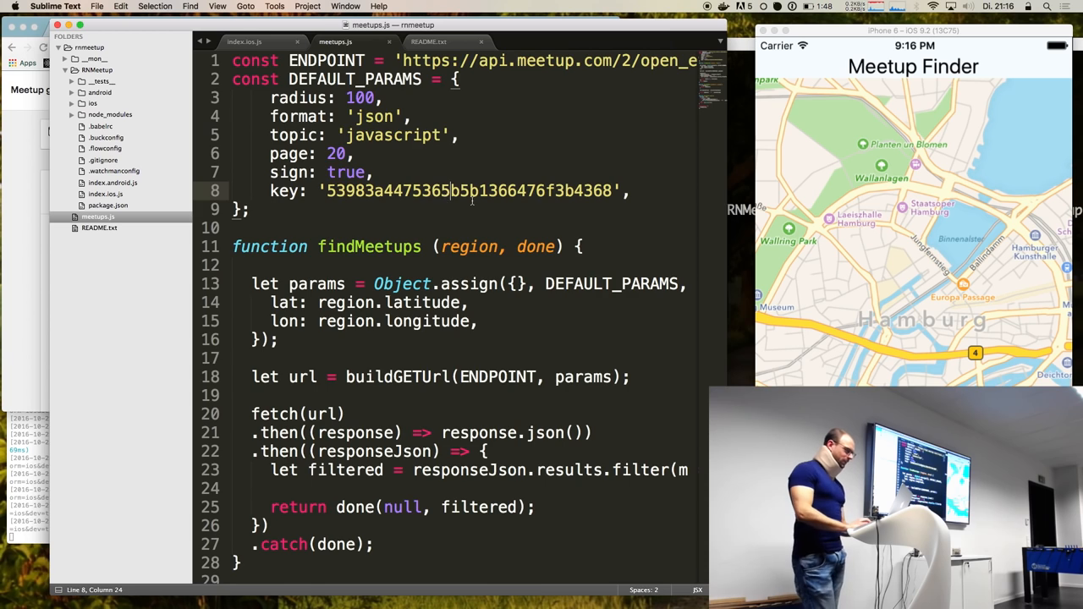
# - Review findMeetups, its done callback, the buildGETUrl call and the JSON response conversion
pyautogui.scroll(-3)
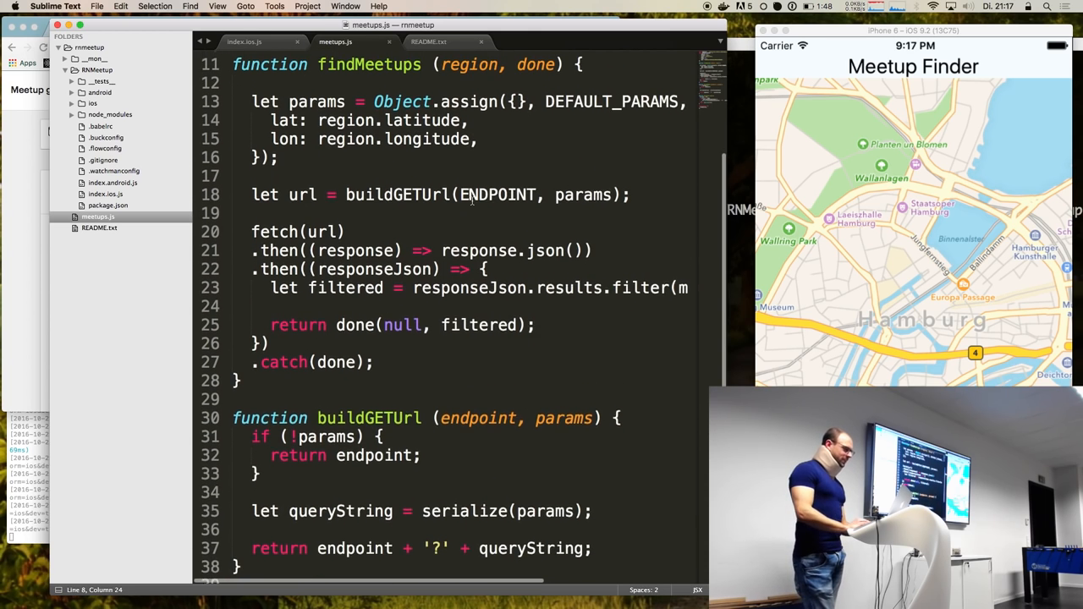
pyautogui.doubleClick(369, 118)
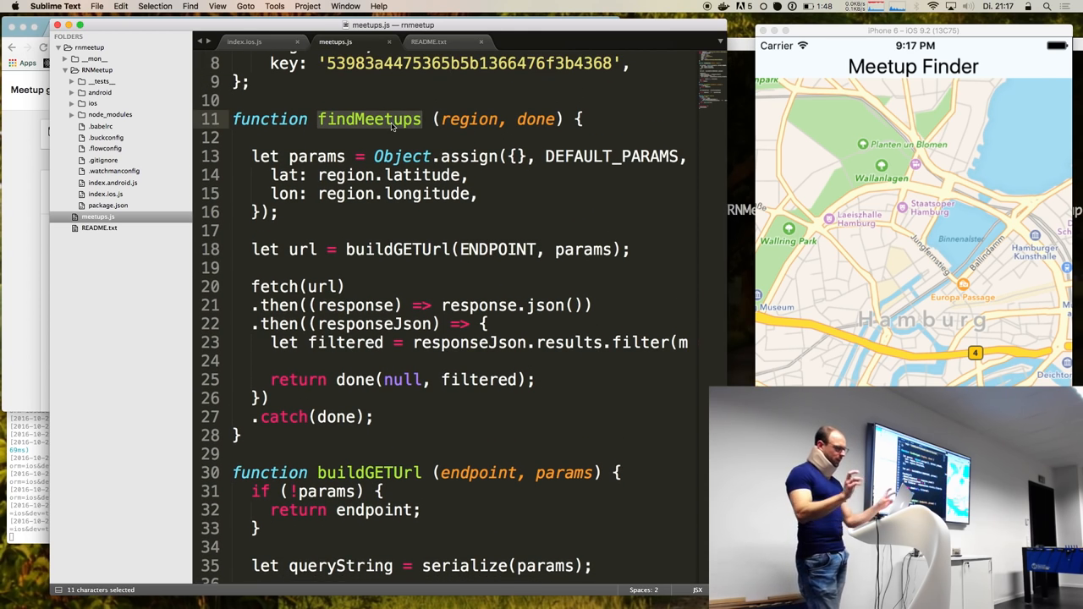
pyautogui.scroll(3)
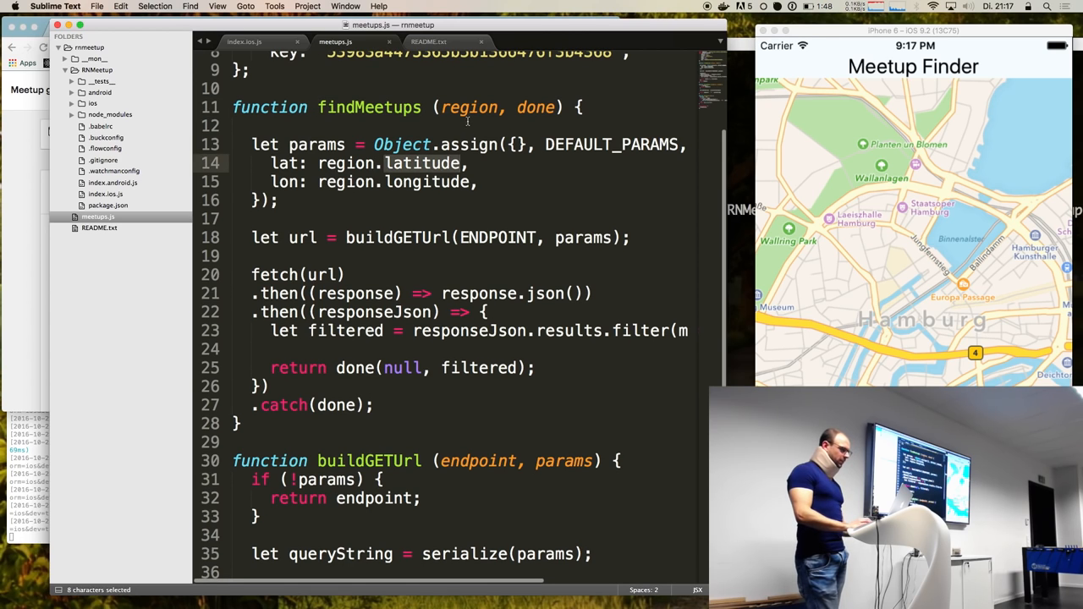
pyautogui.doubleClick(535, 107)
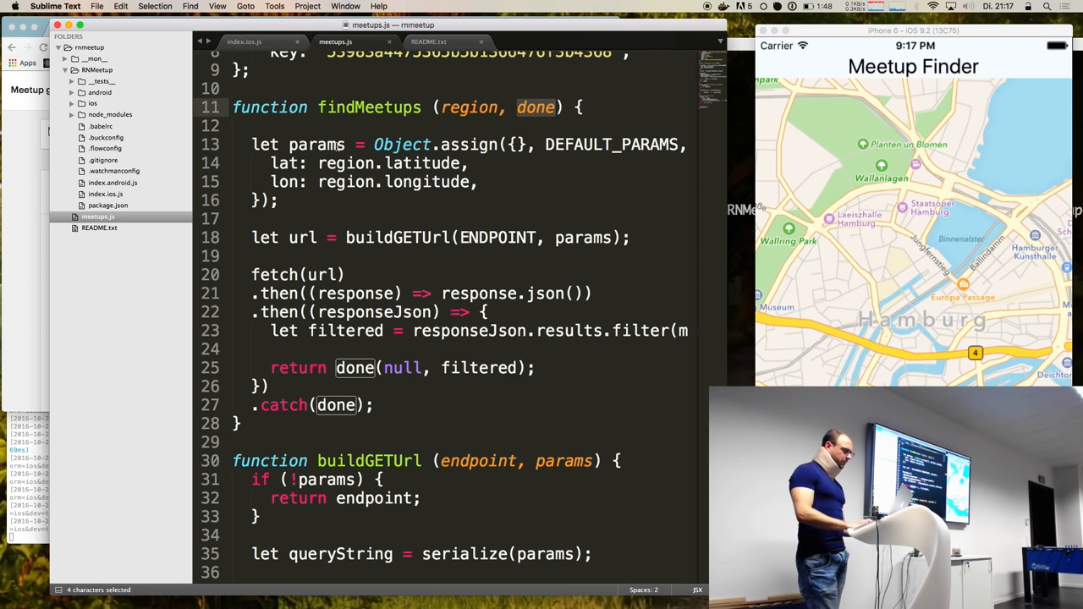
pyautogui.doubleClick(317, 144)
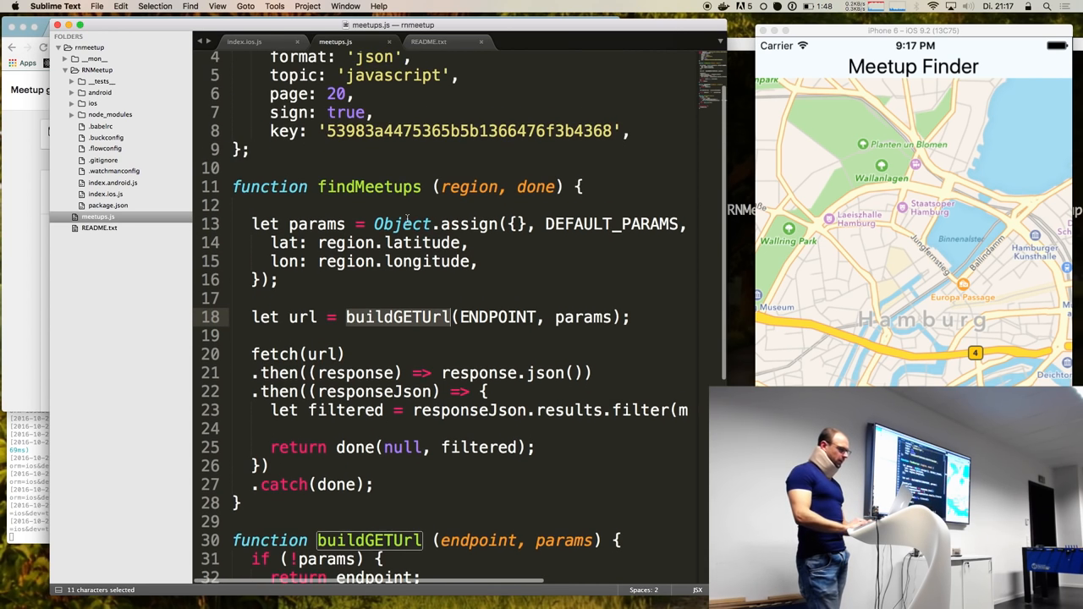
pyautogui.scroll(3)
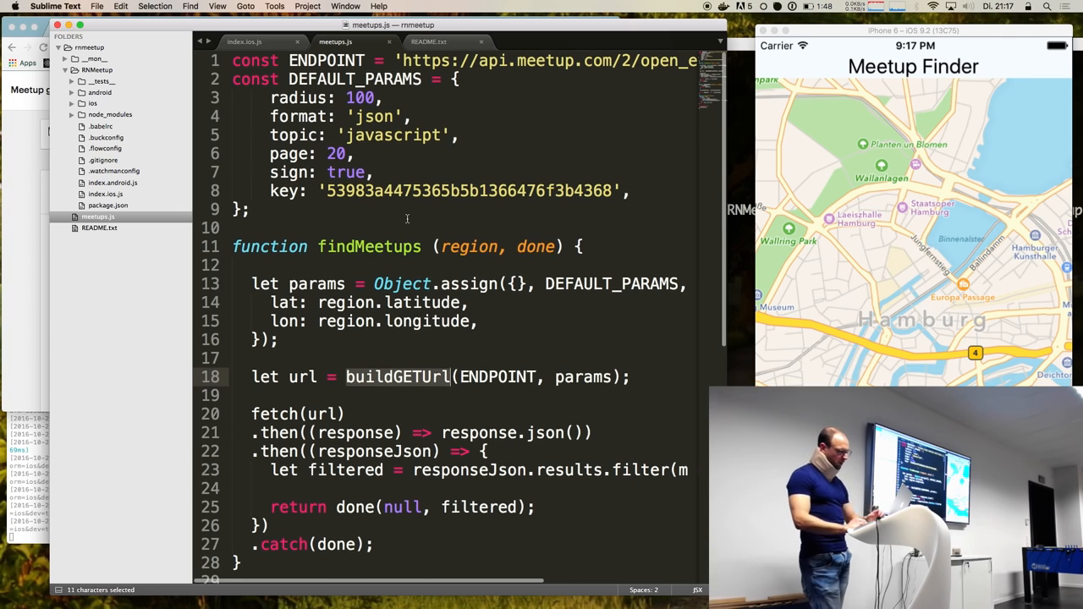
pyautogui.scroll(-3)
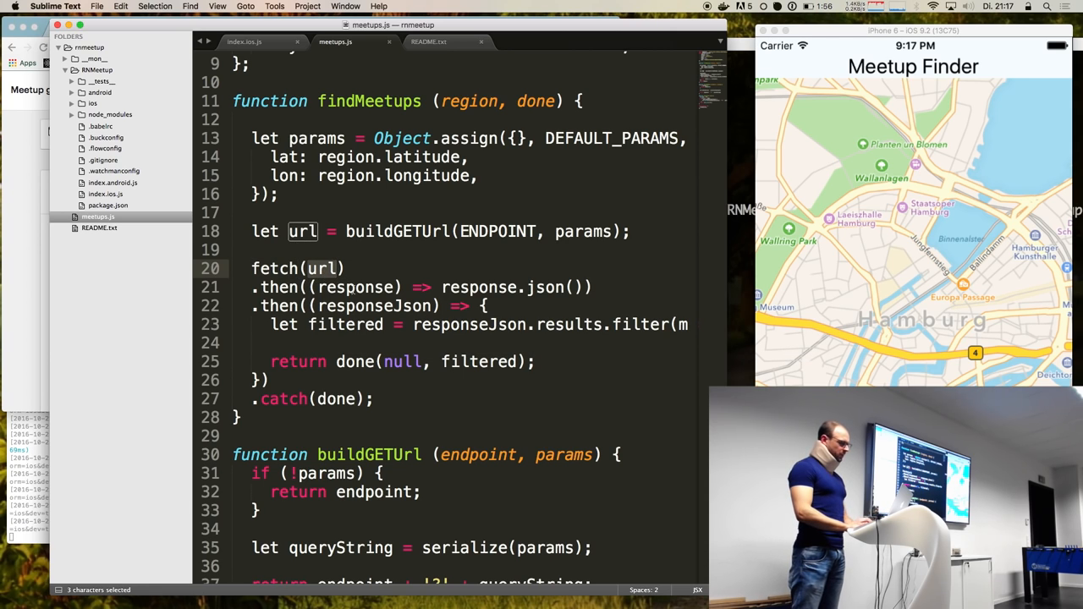
pyautogui.doubleClick(478, 287)
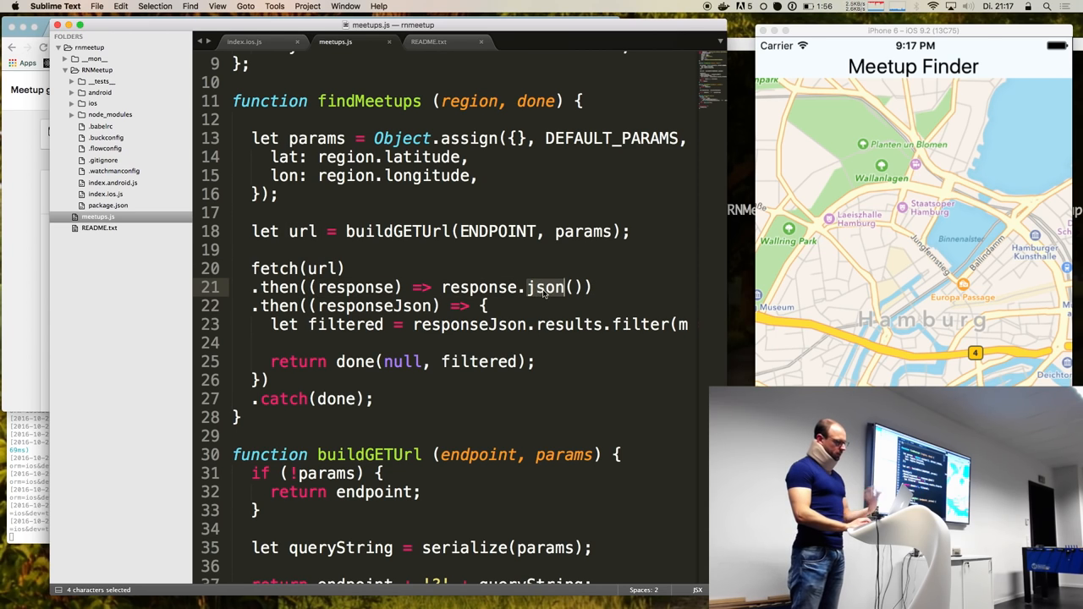
pyautogui.doubleClick(470, 324)
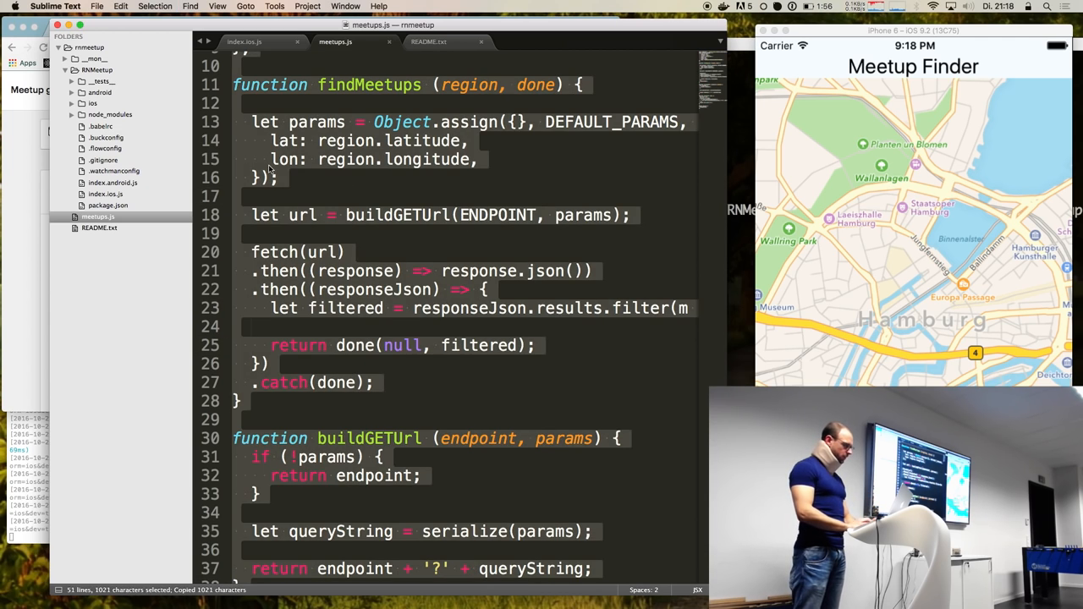
# - Create meetup.js in the RNMeetup folder holding the copied code, returning to index.ios.js
pyautogui.rightClick(93, 69)
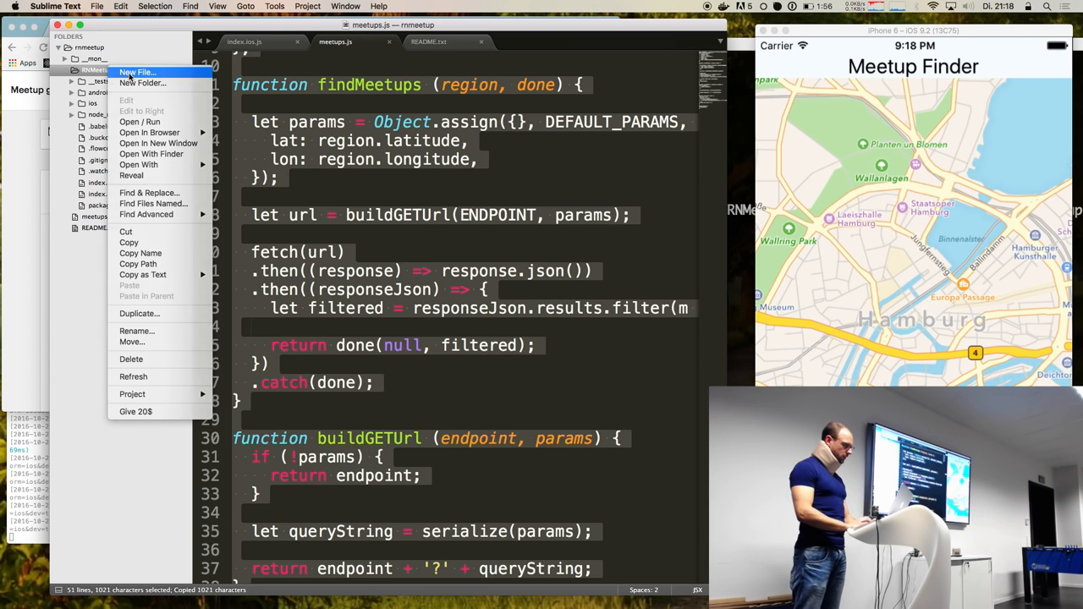
pyautogui.click(137, 72)
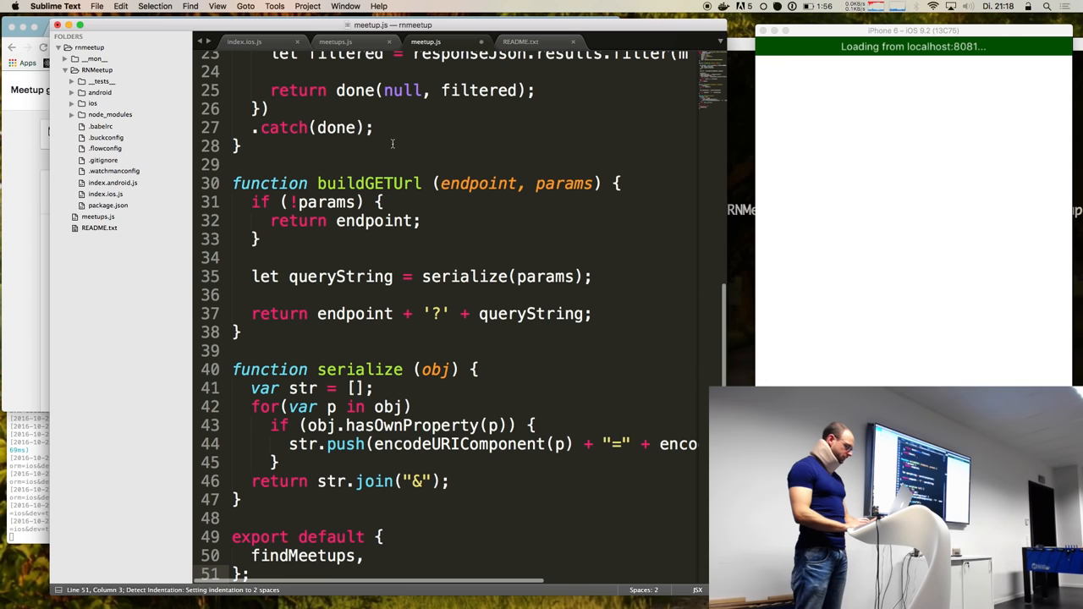
pyautogui.click(245, 41)
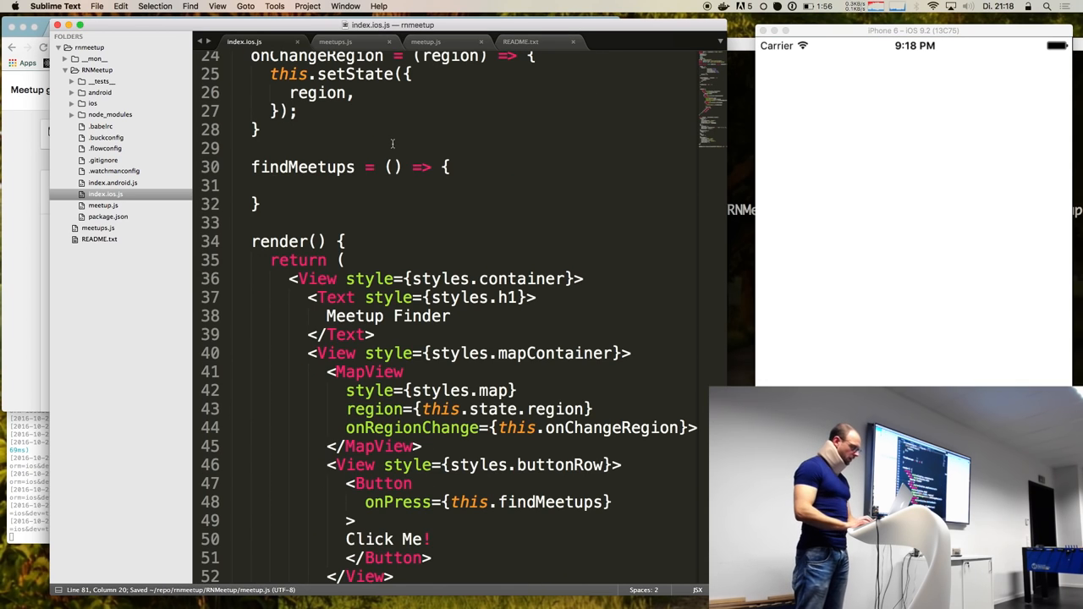
# - Add the line import MeetupApi from './meetup' near the top of index.ios.js
pyautogui.scroll(3)
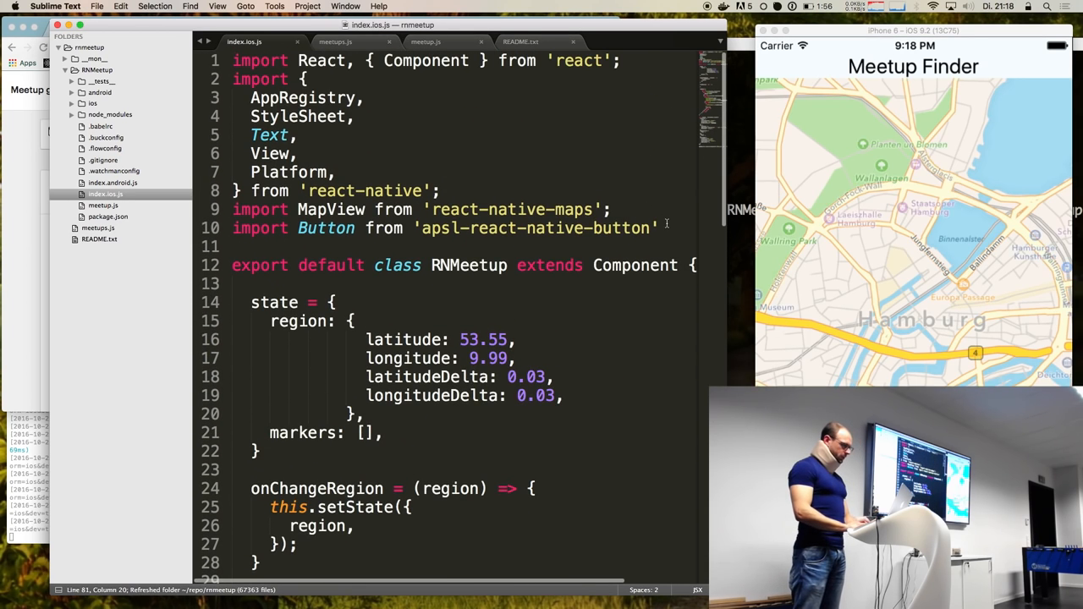
pyautogui.write('import')
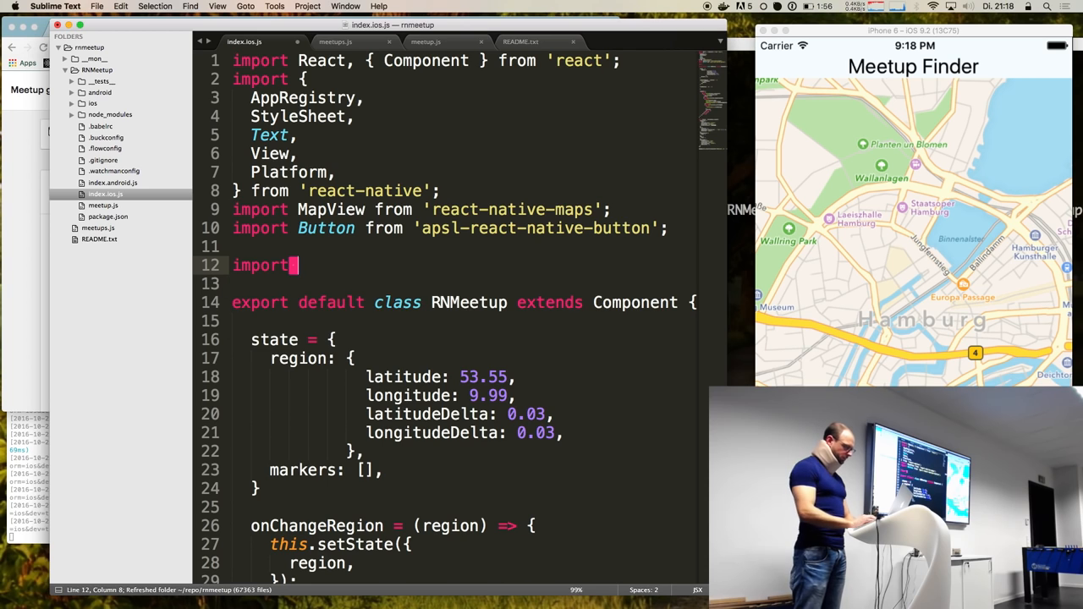
pyautogui.write('Meetup')
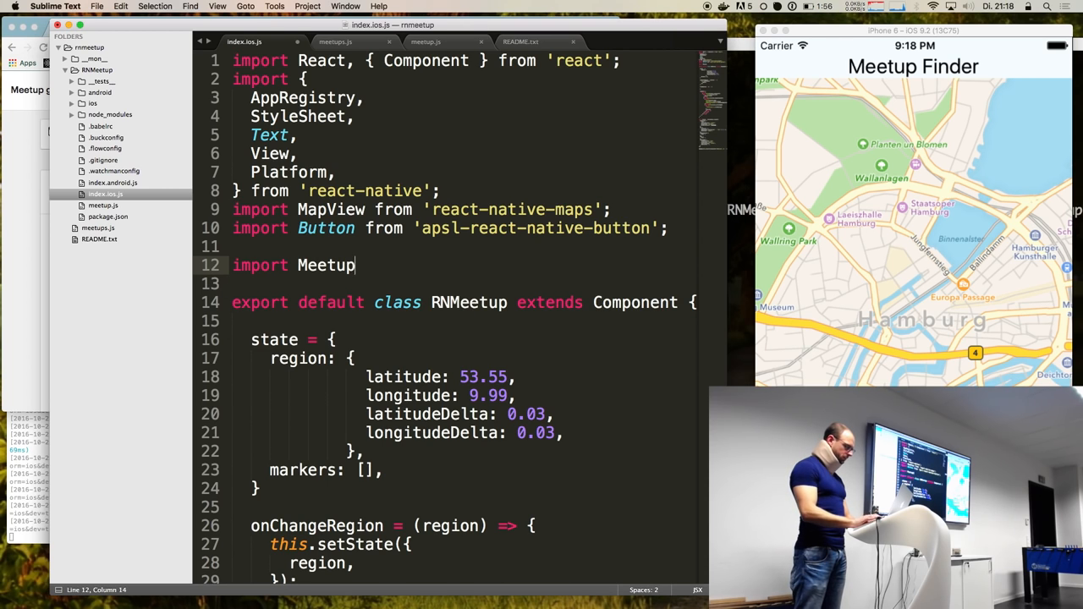
pyautogui.write("Api from '.")
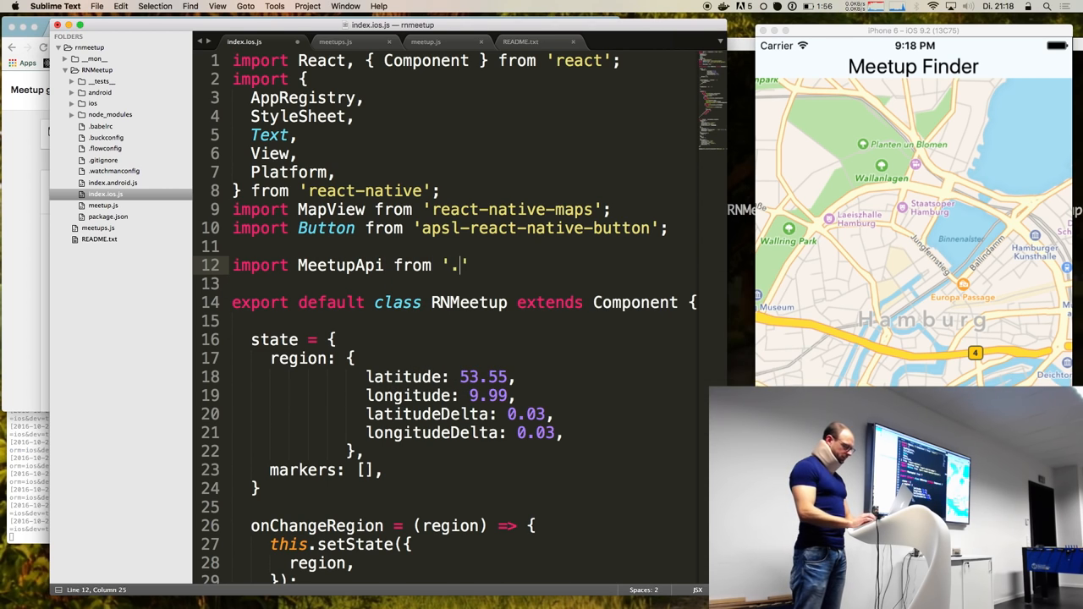
pyautogui.write("/meetup'")
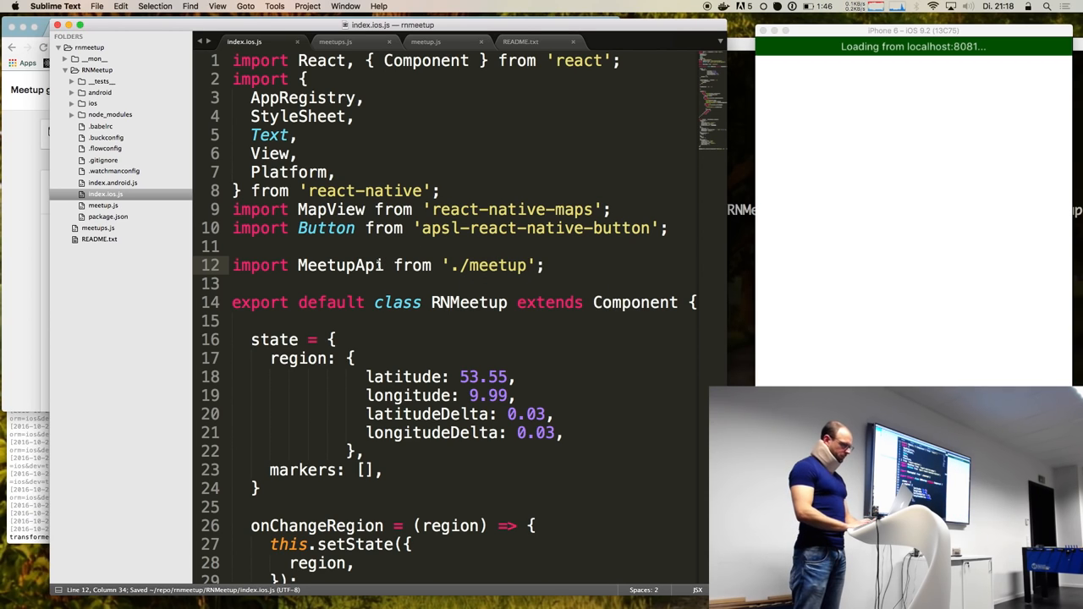
pyautogui.doubleClick(339, 265)
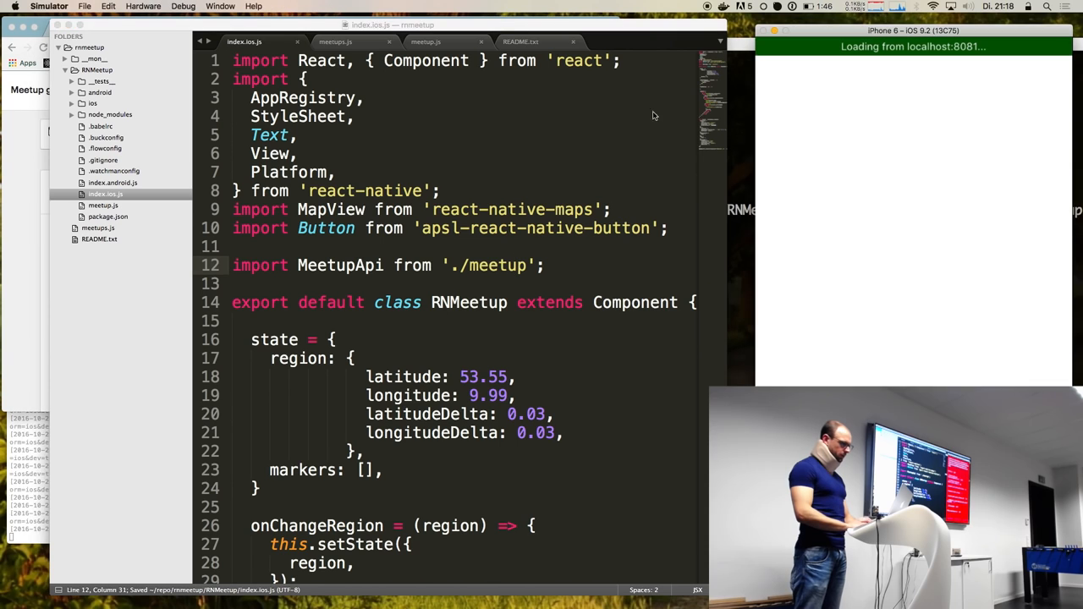
pyautogui.scroll(-3)
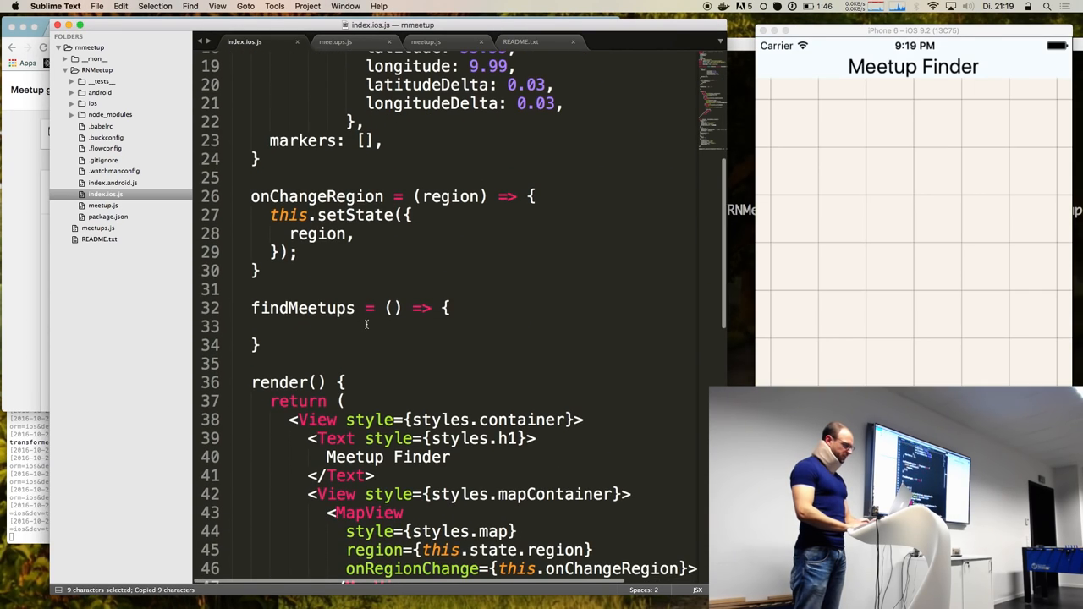
# - Start the MeetupApi.findMeetups call with this.state.region, checking the name in meetups.js
pyautogui.write('MeetupApi')
pyautogui.write('.find')
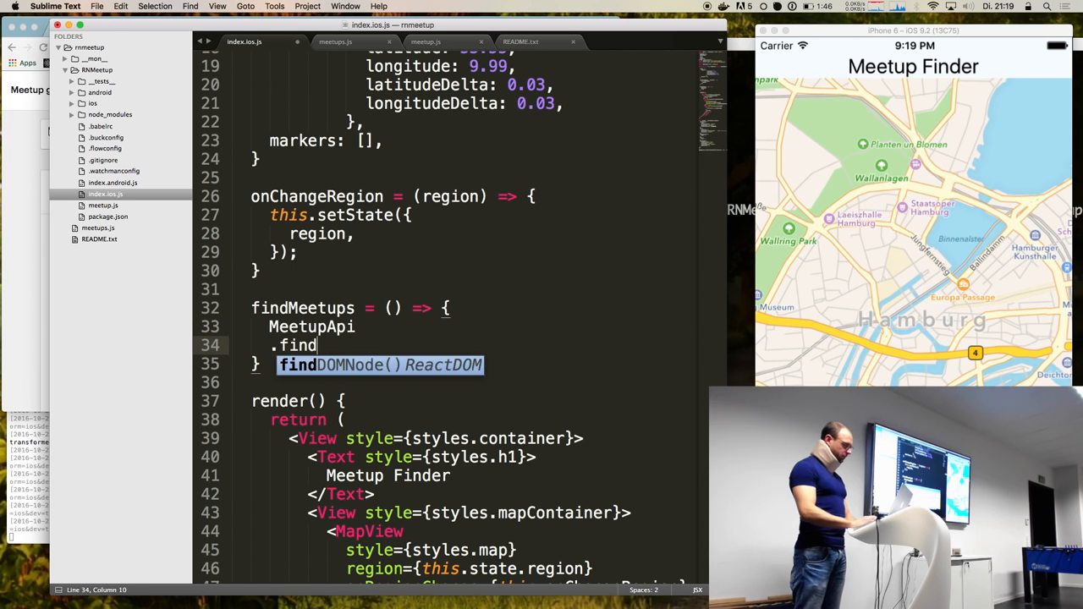
pyautogui.click(335, 42)
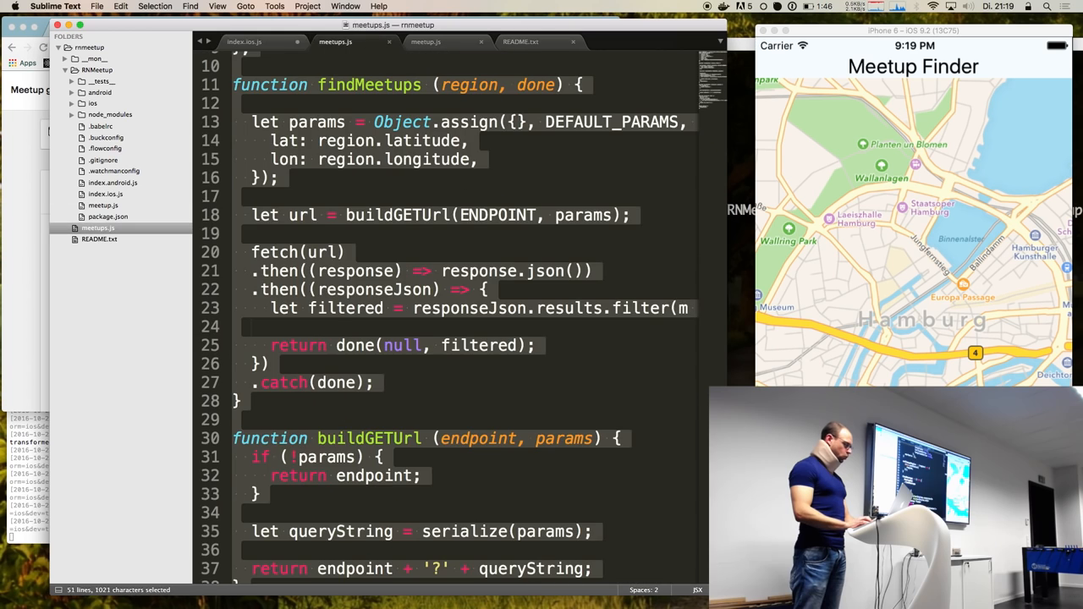
pyautogui.click(243, 41)
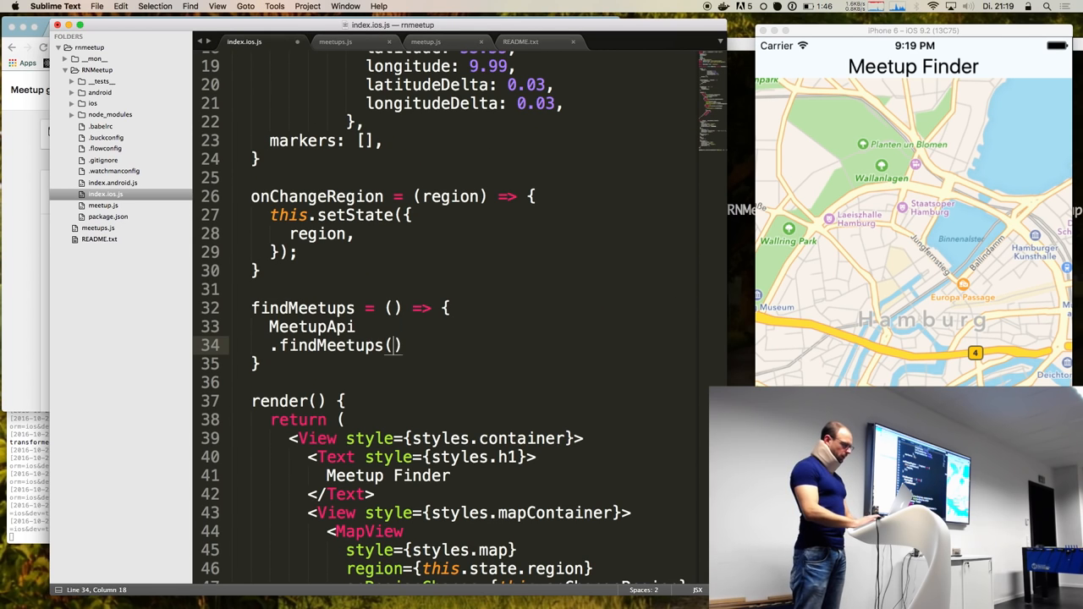
pyautogui.write('this.state.region, (')
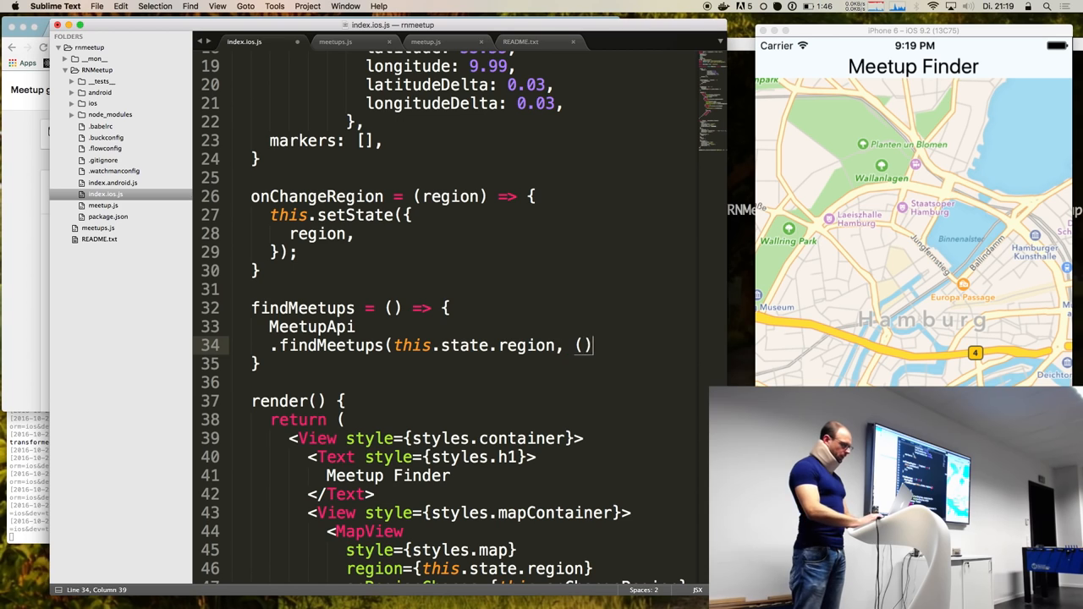
# - Write the (err, meetups) callback alerting any error and "We got some results"
pyautogui.write('meetu')
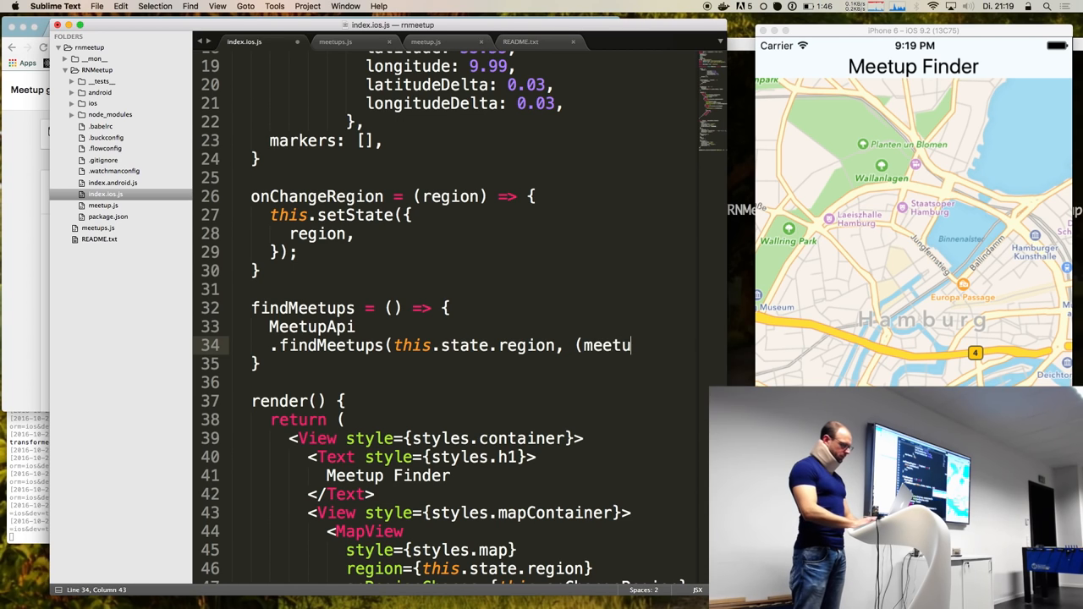
pyautogui.press('Backspace')
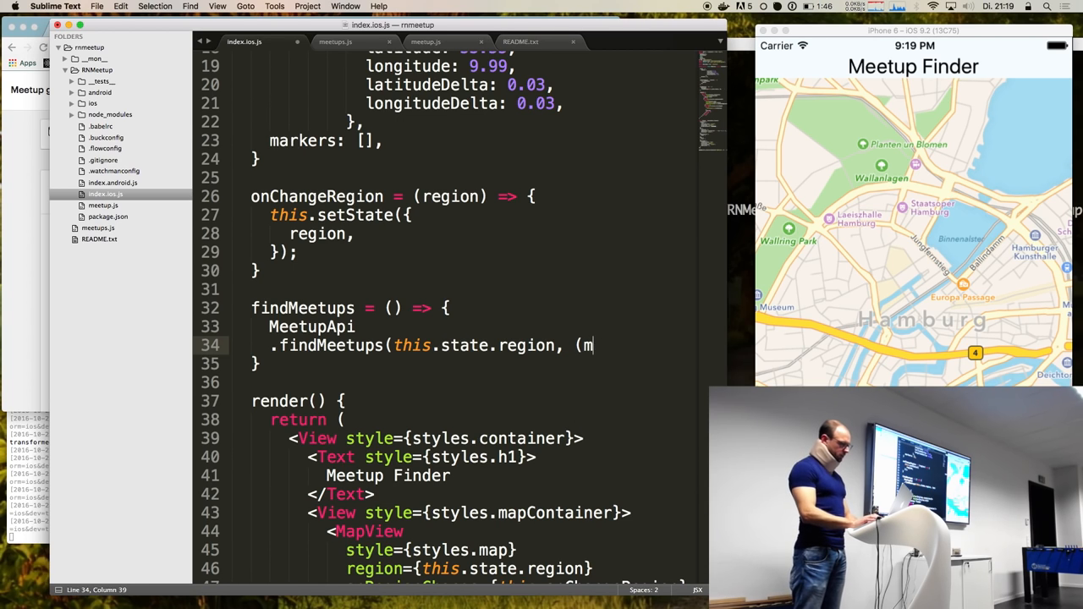
pyautogui.write('err, meetups')
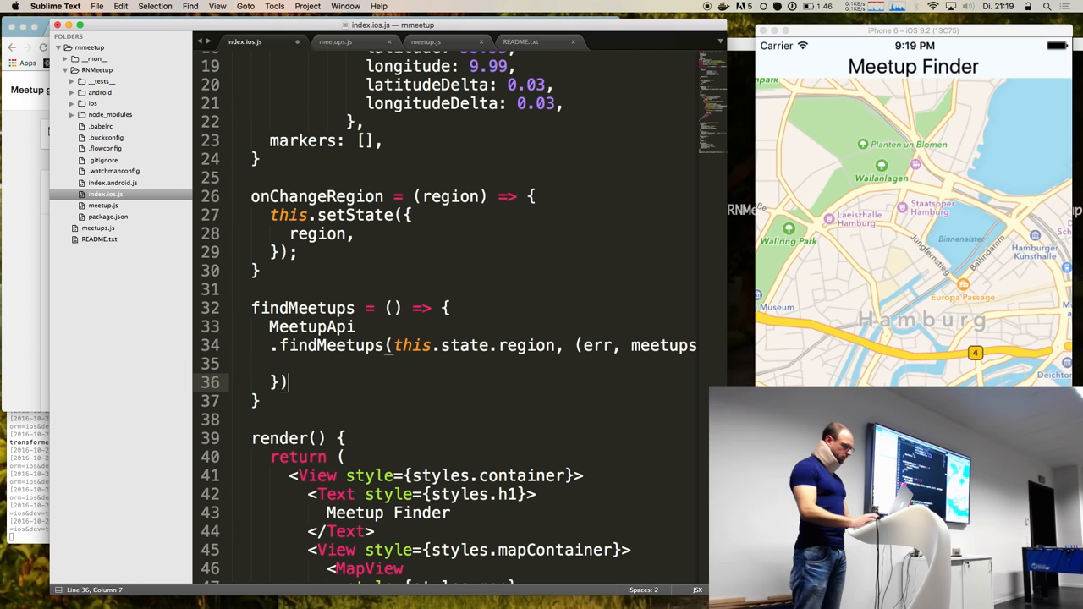
pyautogui.write('if (err) {')
pyautogui.write('alert("This ")')
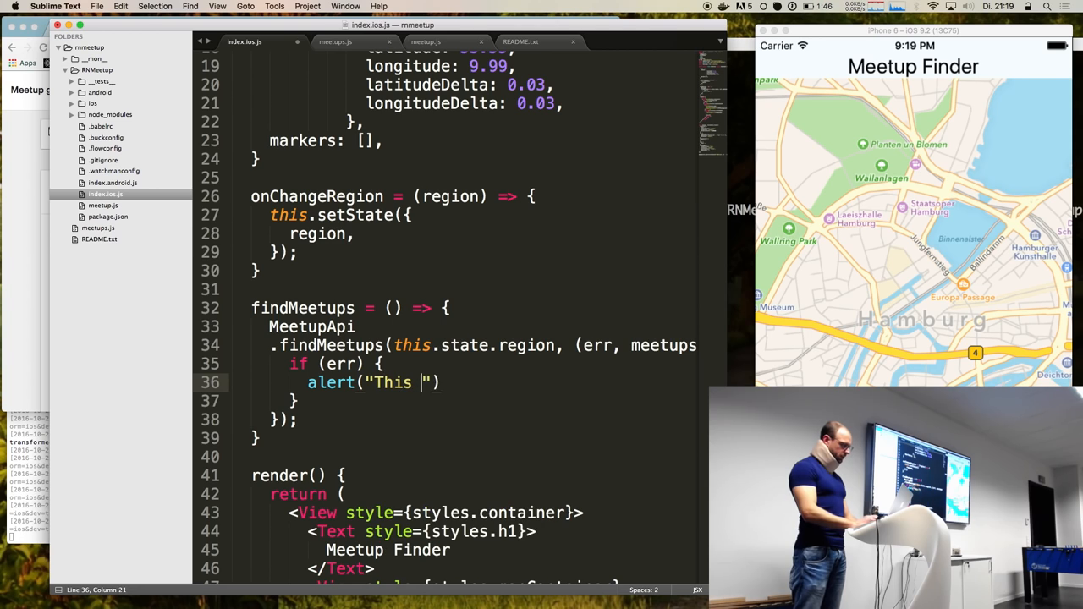
pyautogui.press('backspace')
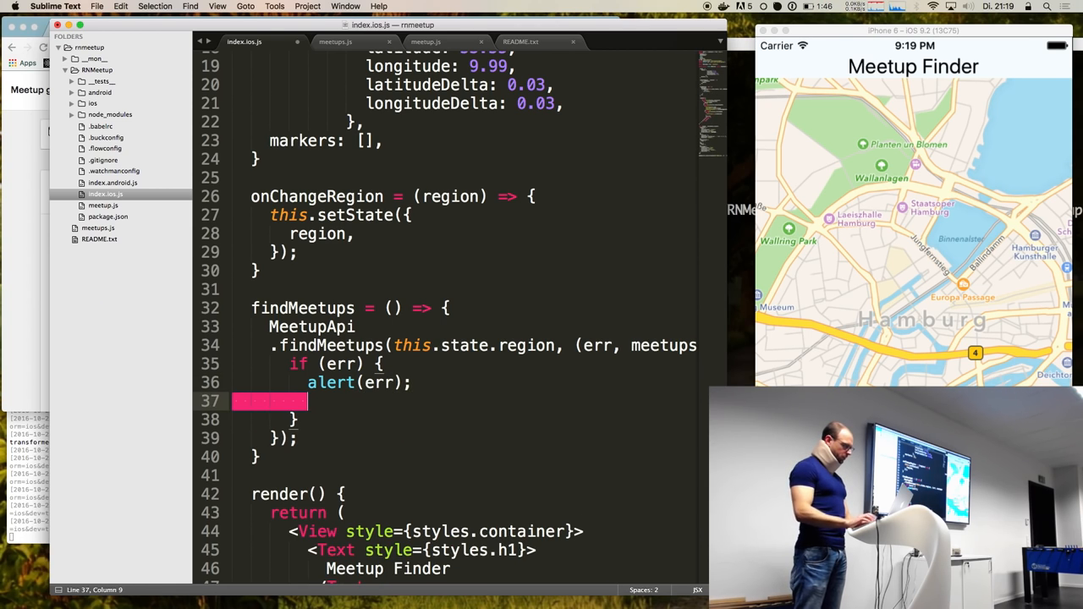
pyautogui.write('alert')
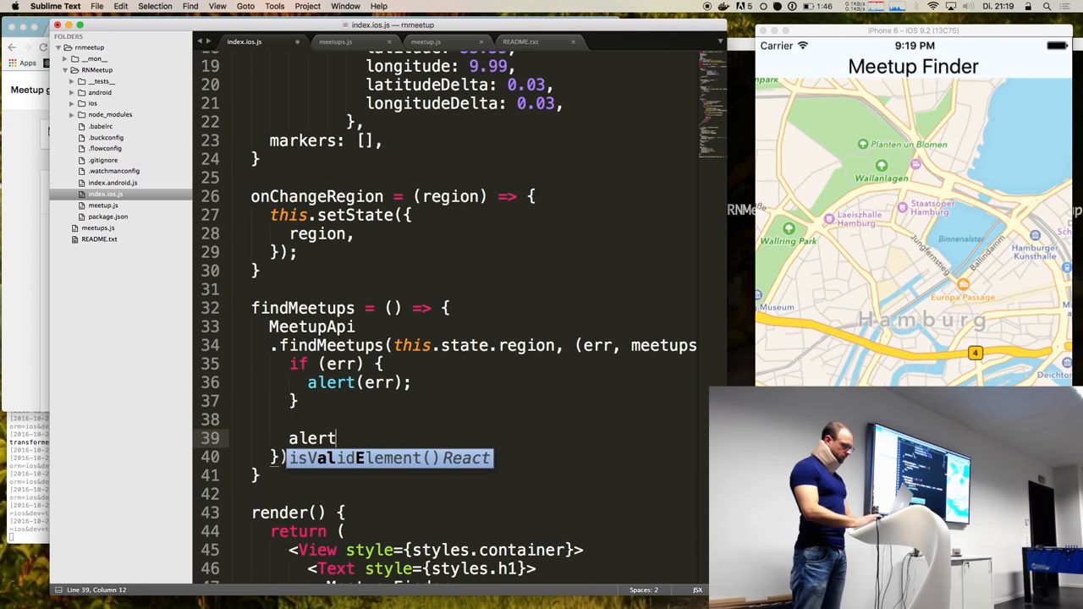
pyautogui.write('("We got some "')
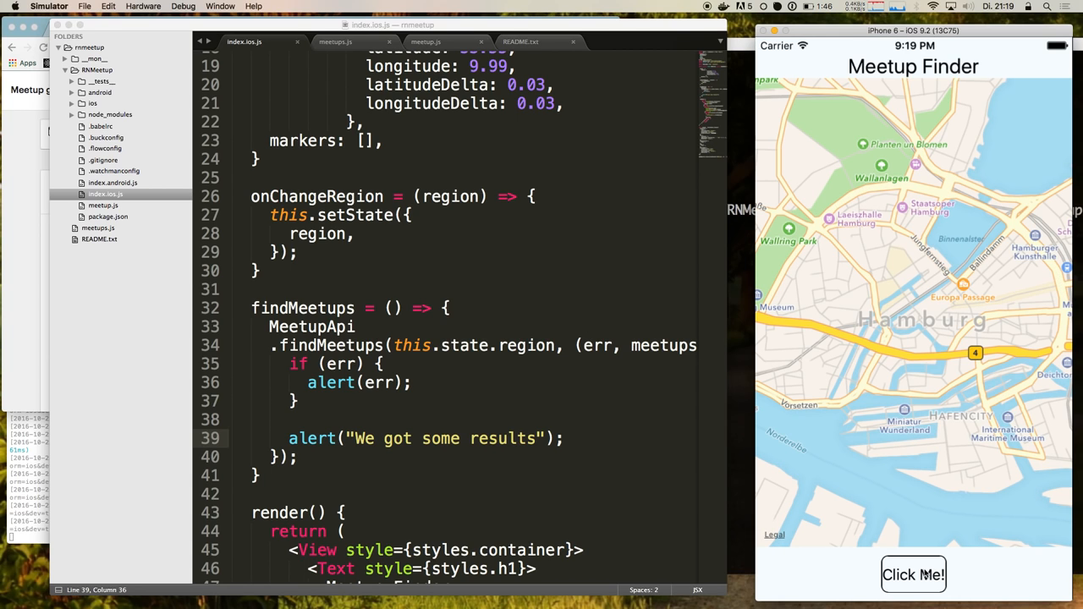
# - Tap the Click Me! button twice to trigger the meetup search
pyautogui.click(913, 575)
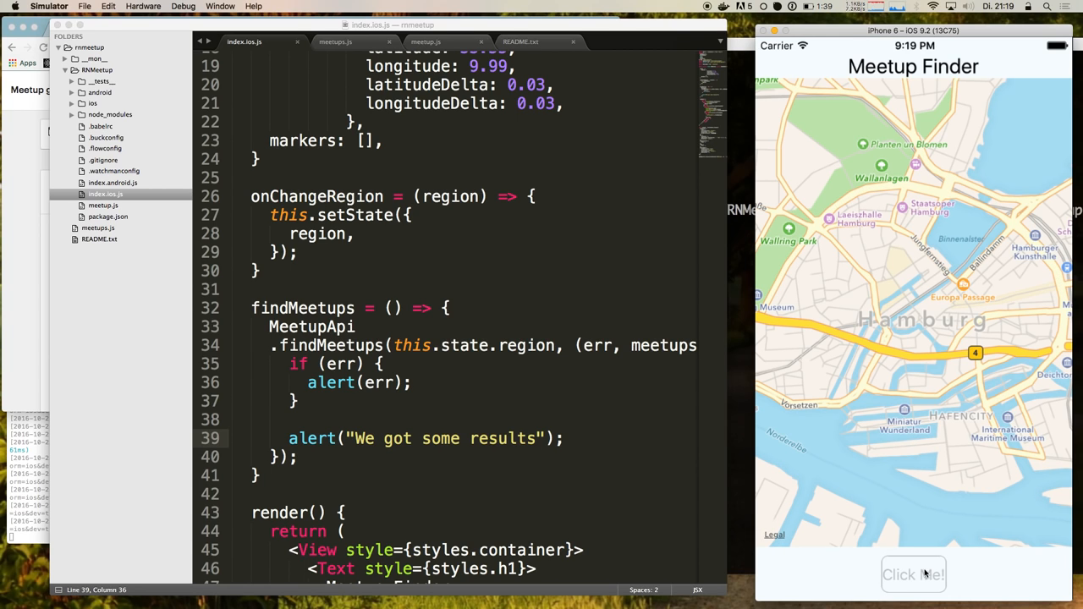
pyautogui.click(914, 575)
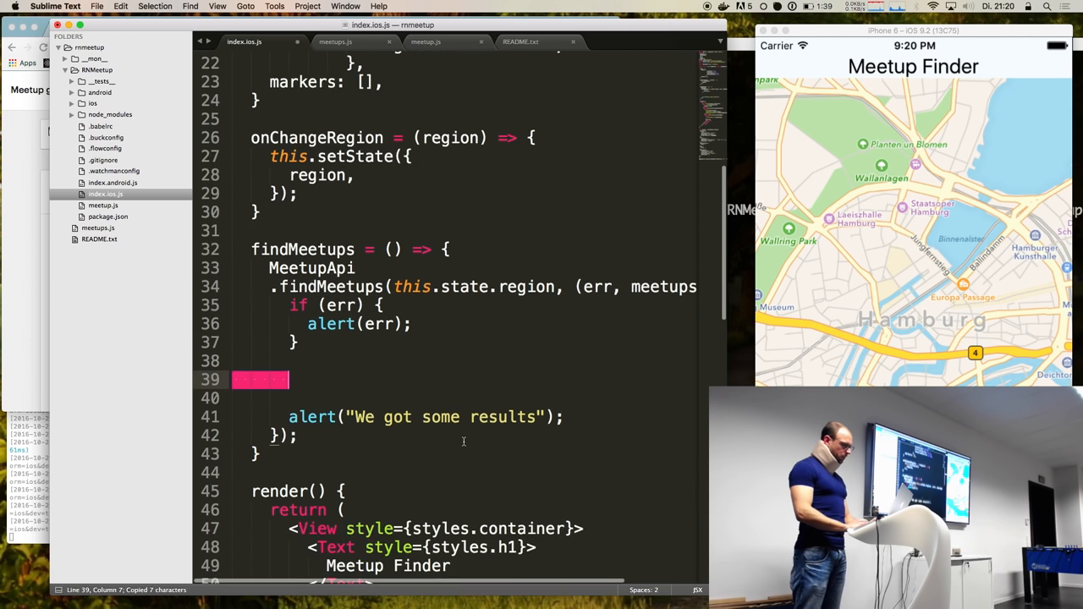
# - Put the cursor on the blank line above the results alert and begin a let declaration
pyautogui.scroll(3)
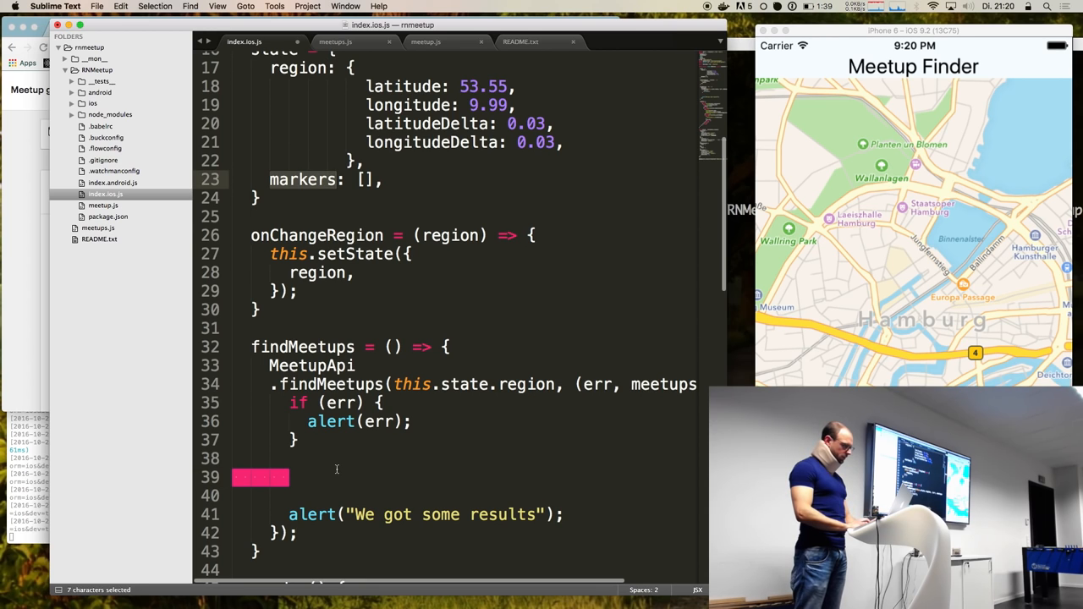
pyautogui.click(339, 477)
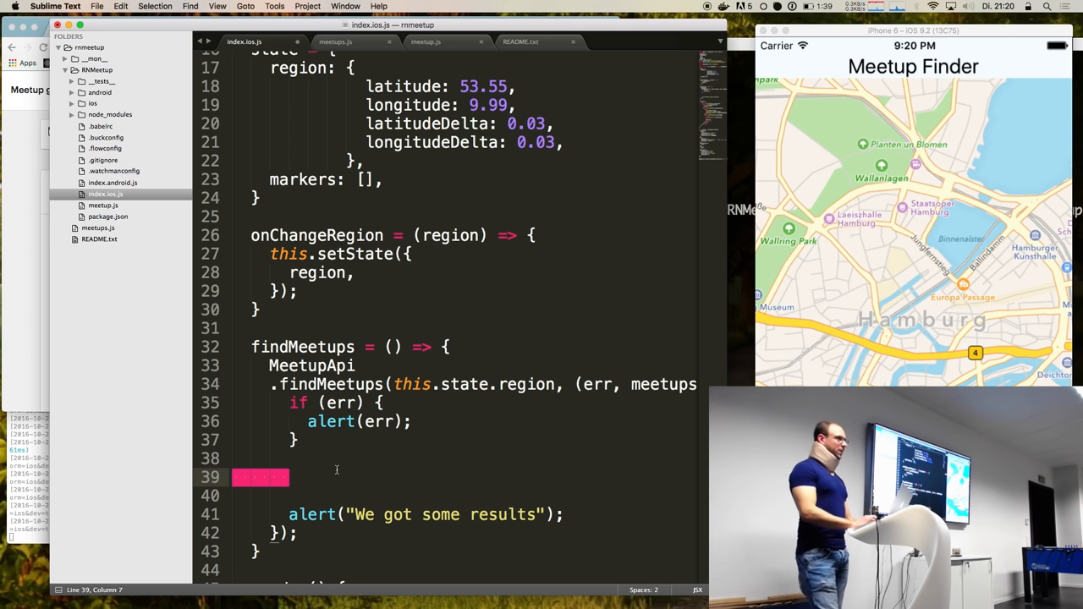
pyautogui.write('l')
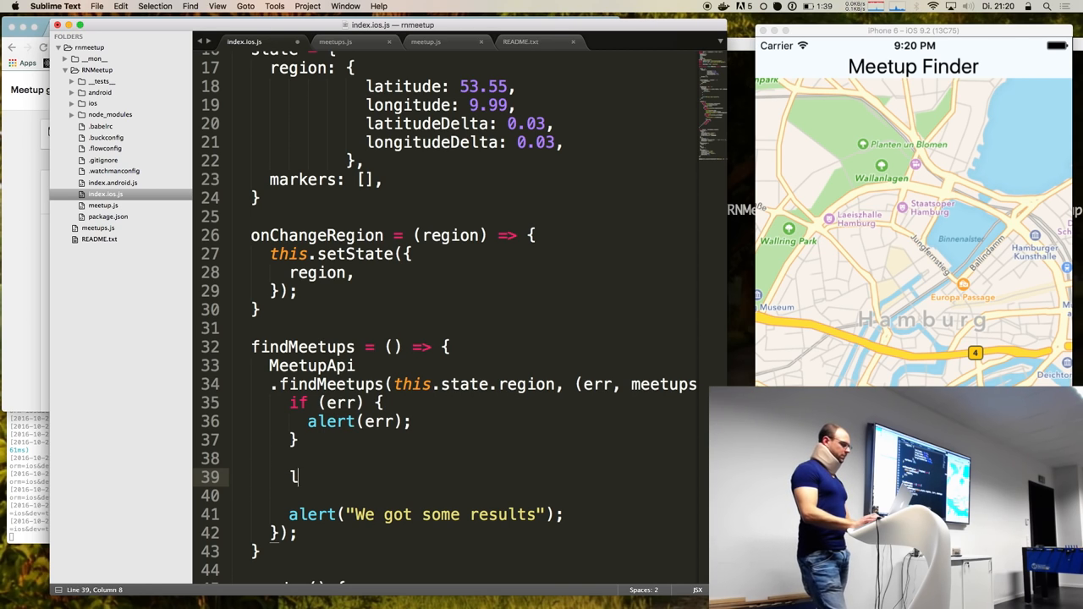